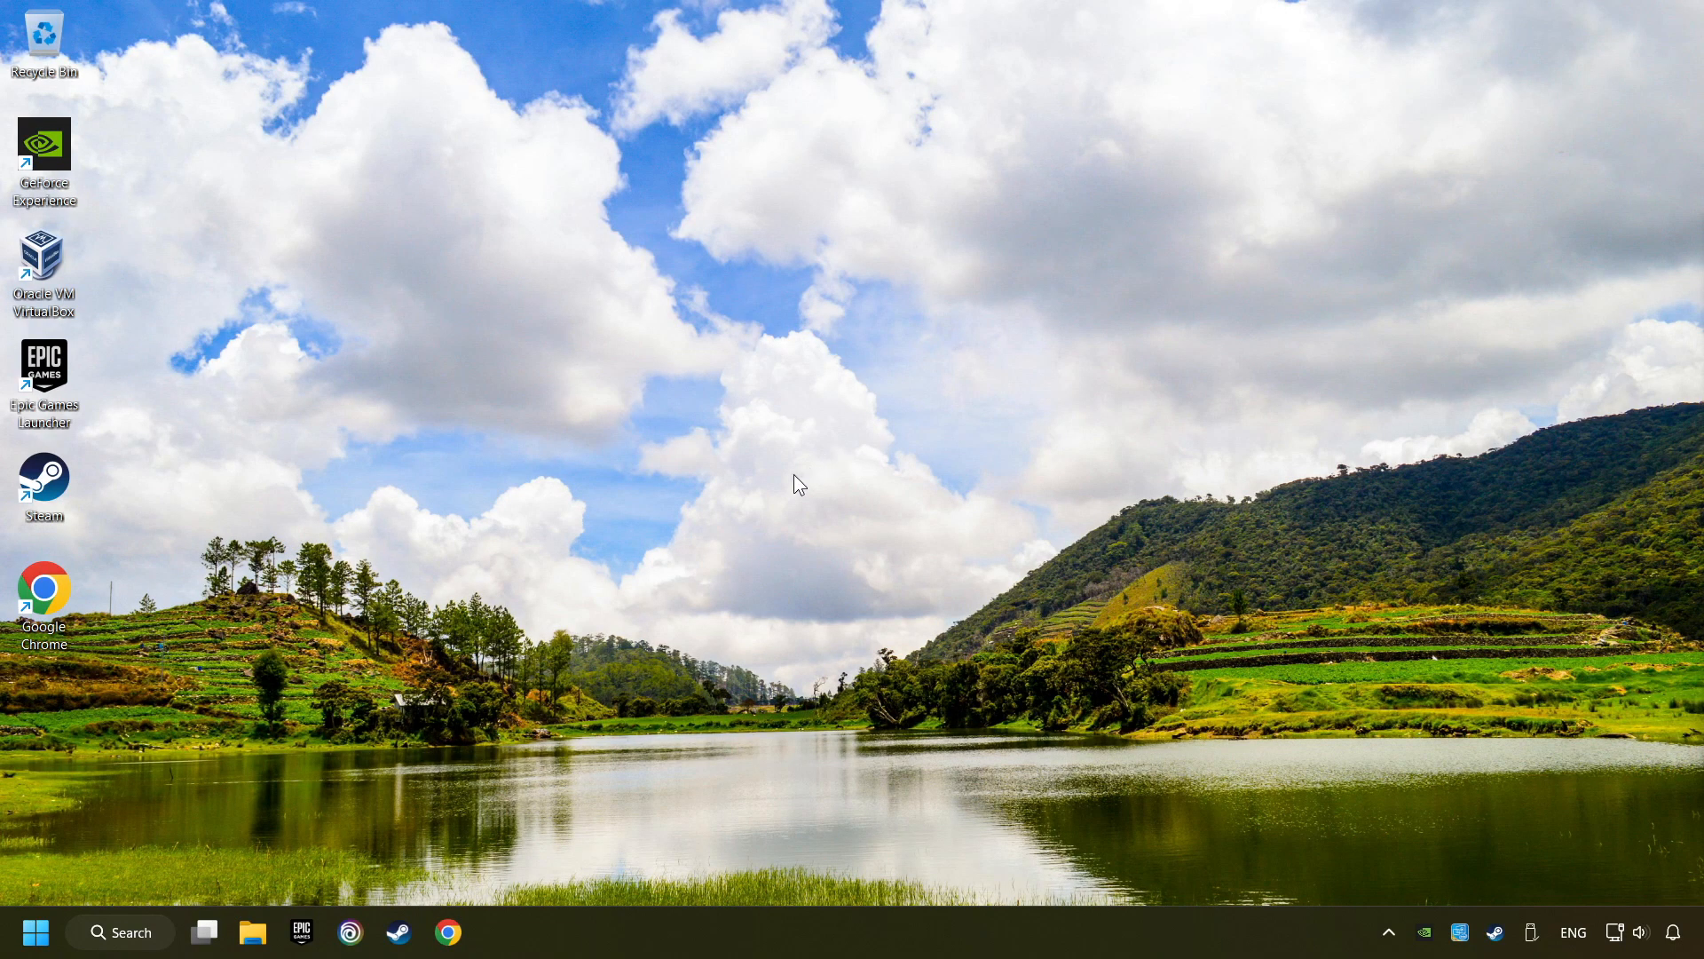
Step: Search Windows for 'device manager' and open Device Manager
{"action": "left_click", "coordinate": [118, 931]}
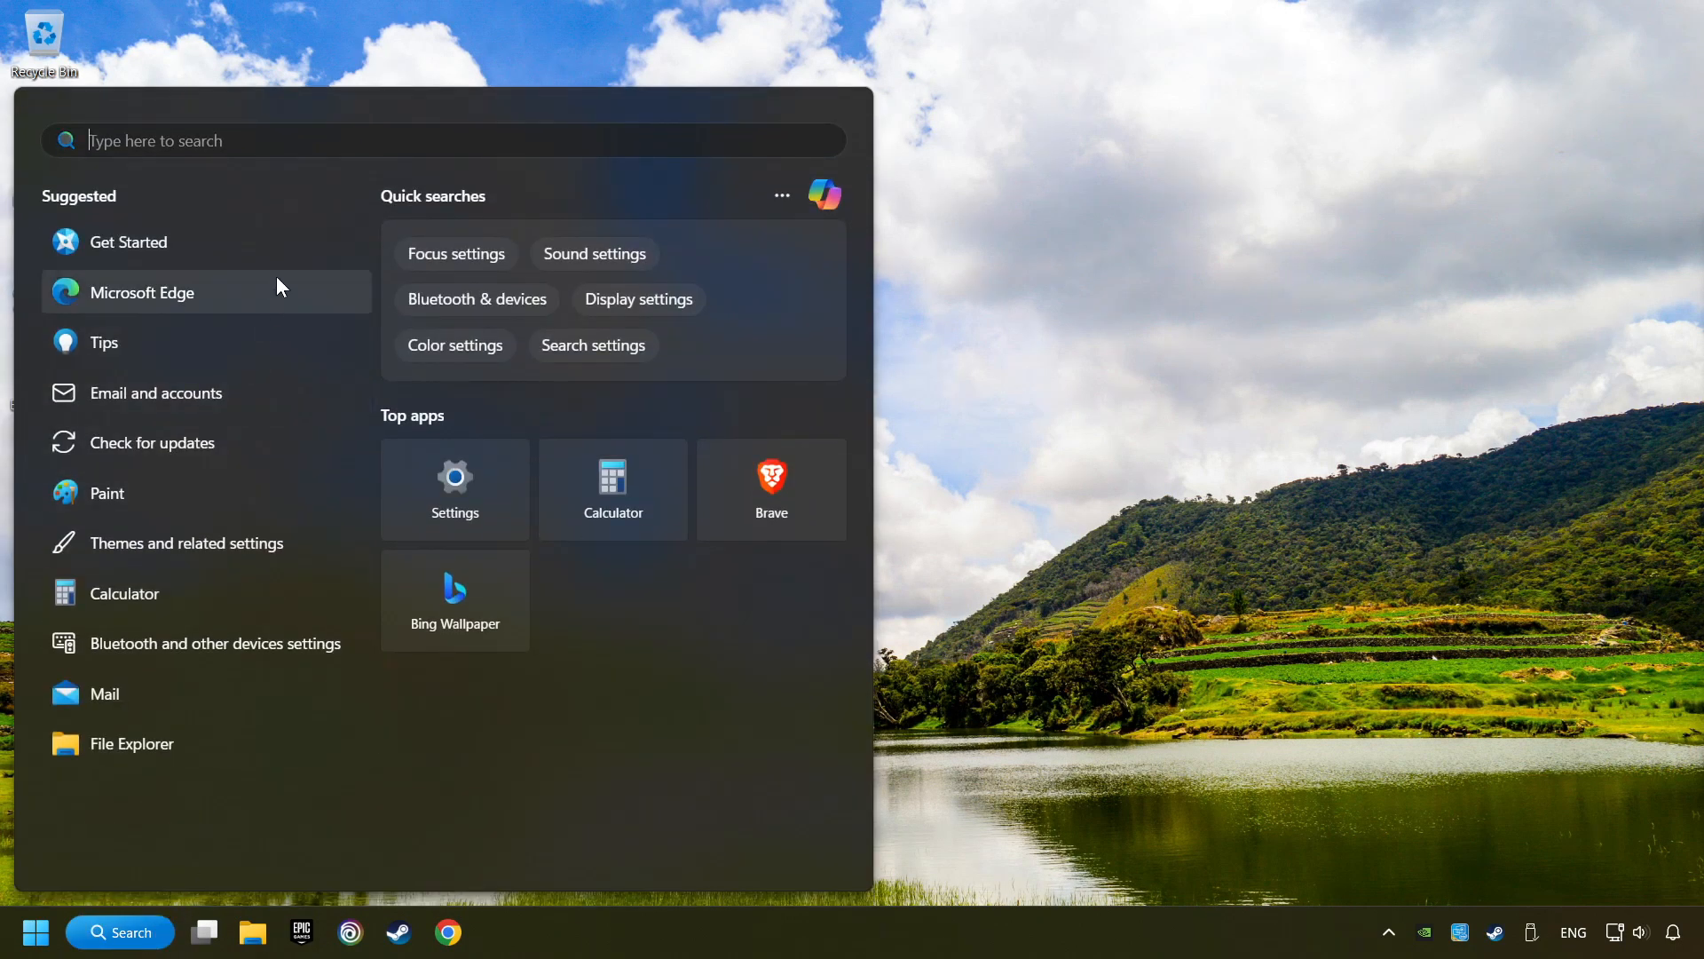
{"action": "type", "text": "device Manager"}
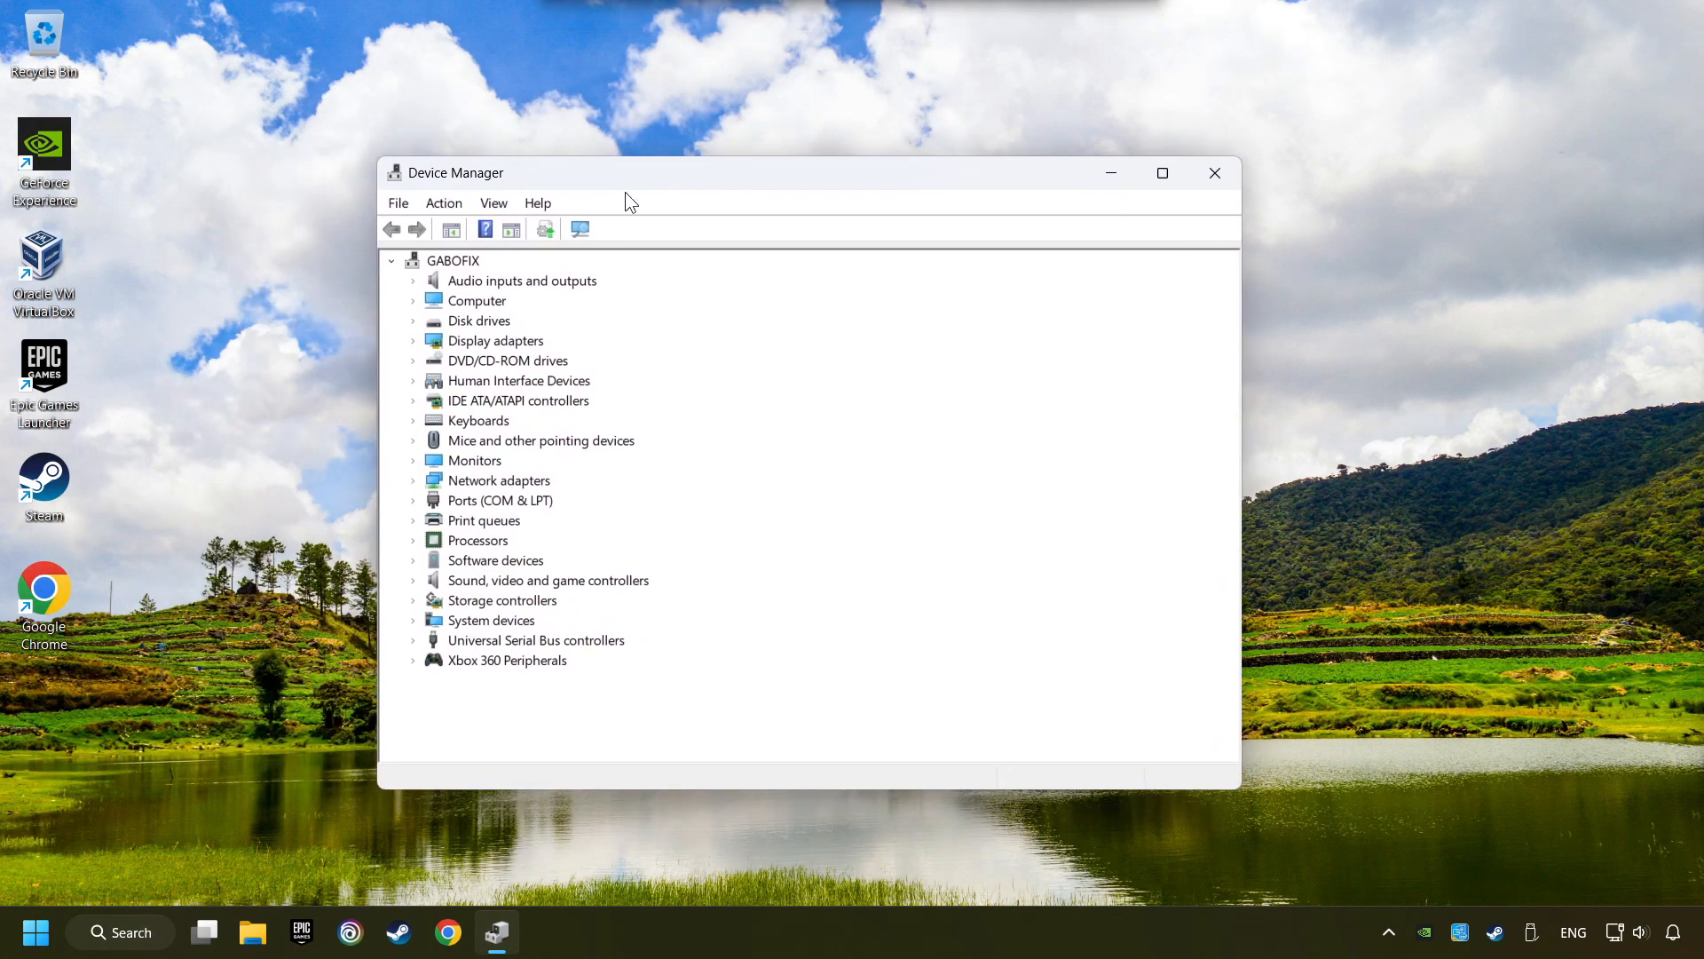
Step: Disable the Xbox 360 Controller for Windows under Xbox 360 Peripherals, then re-enable it
{"action": "left_click", "coordinate": [507, 659]}
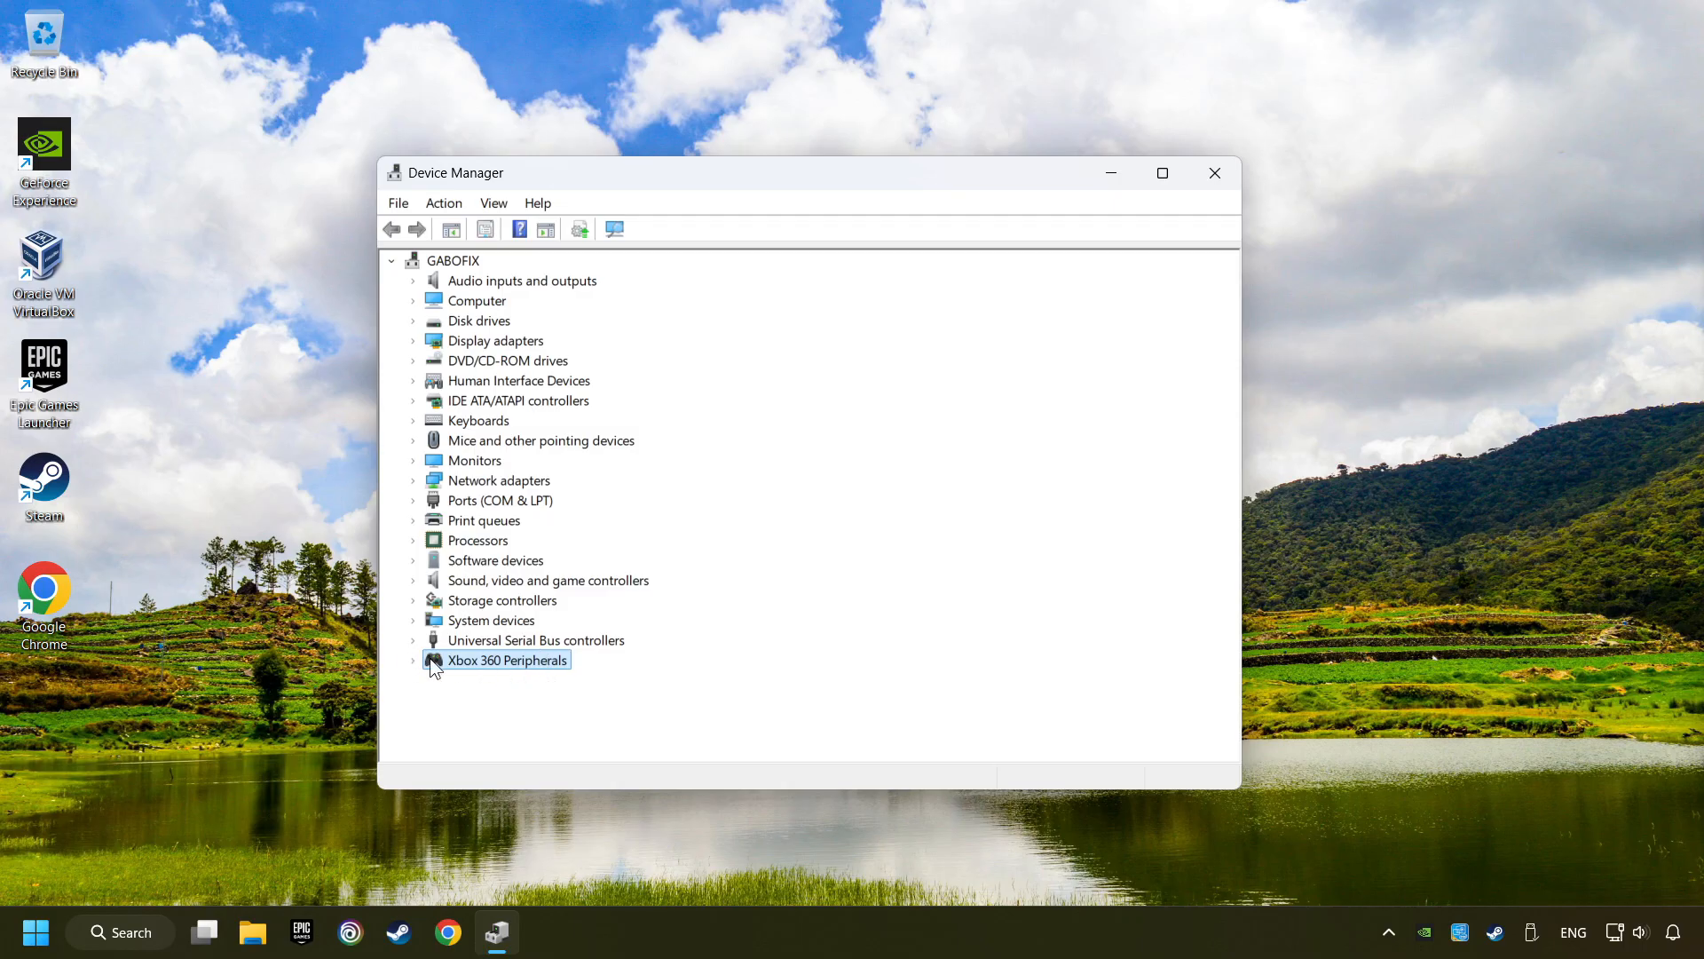
{"action": "left_click", "coordinate": [413, 659]}
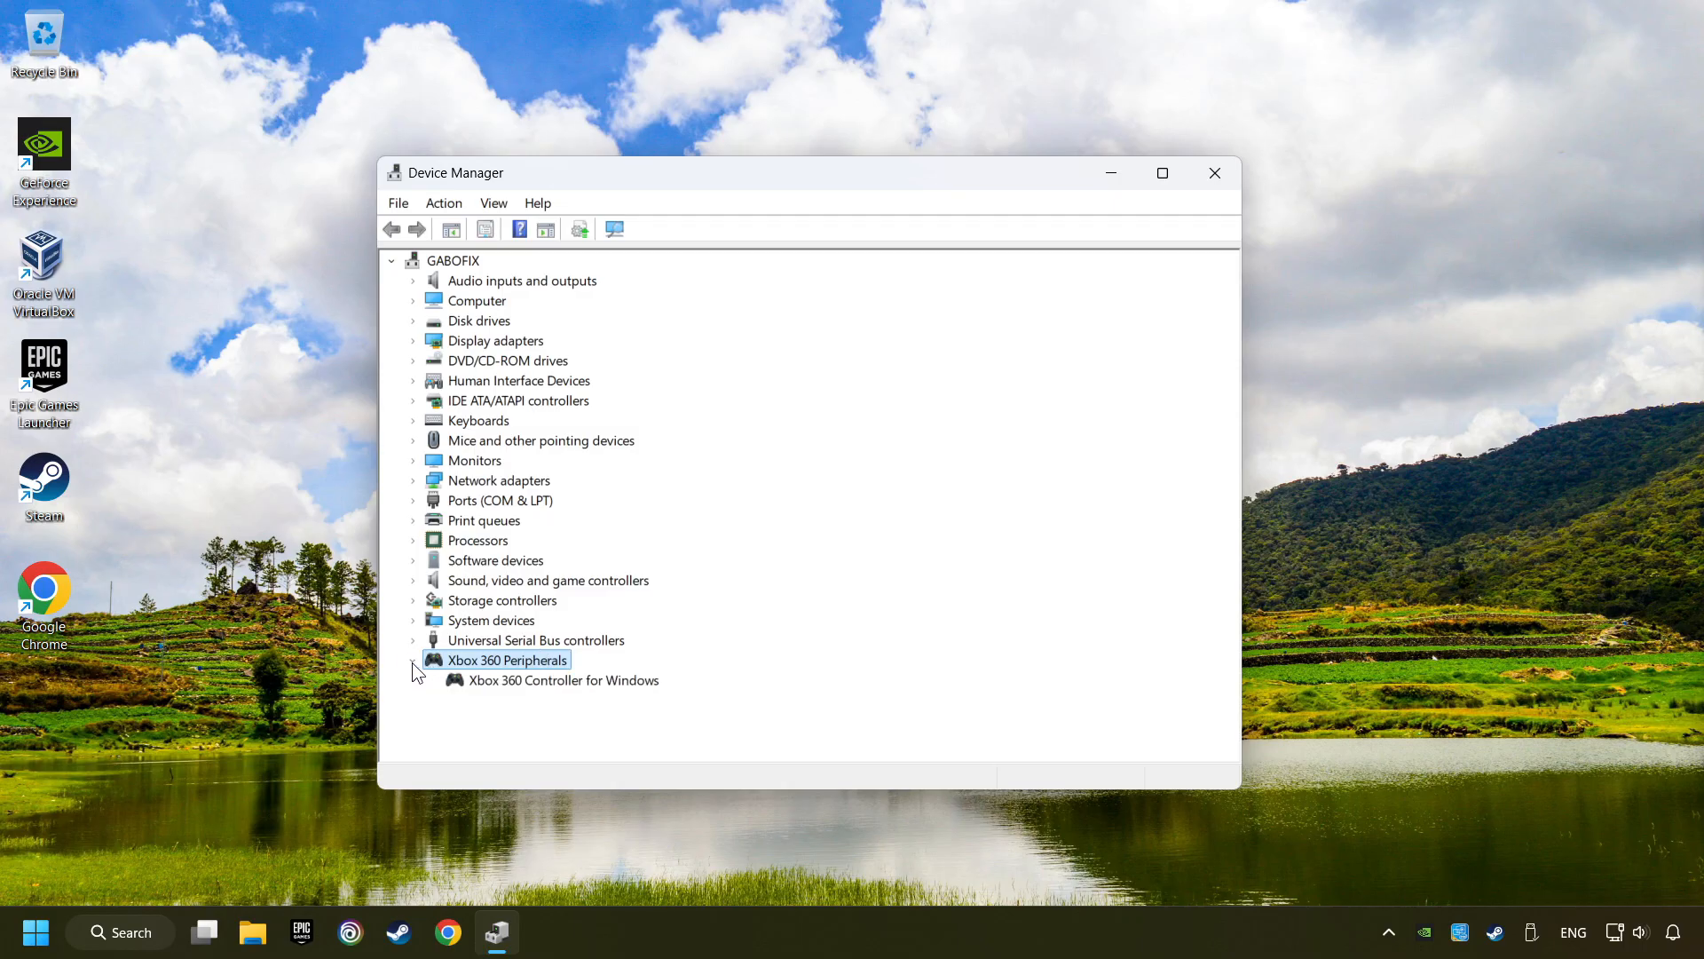
{"action": "left_click", "coordinate": [563, 679]}
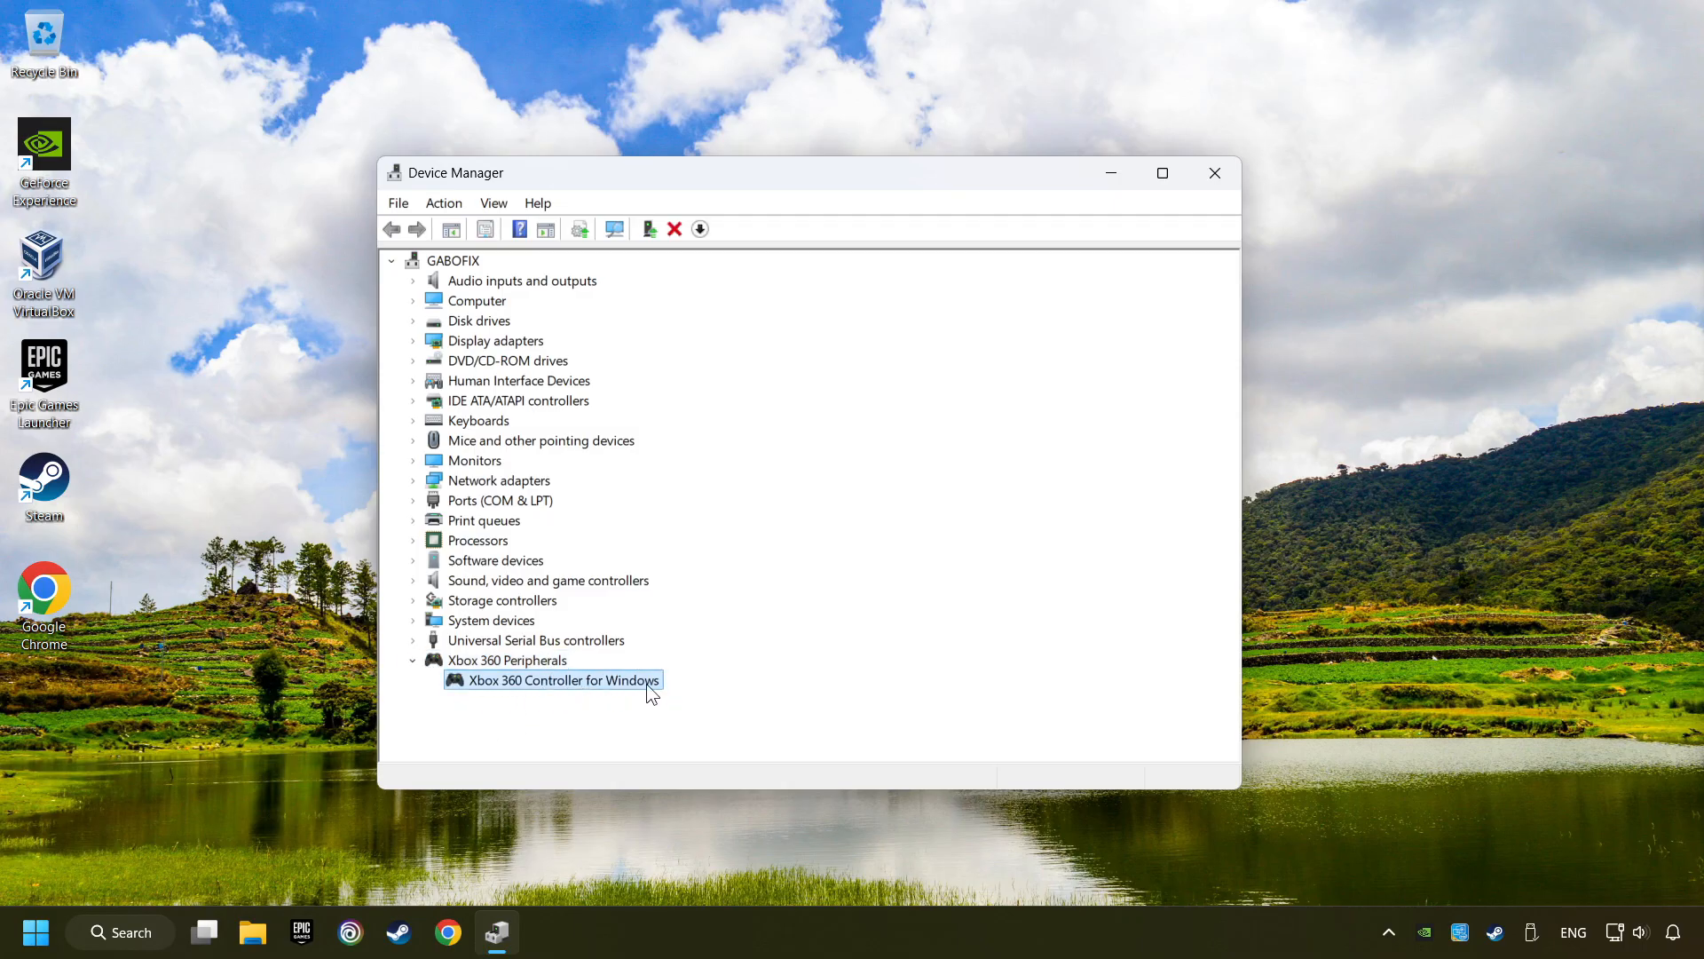
{"action": "right_click", "coordinate": [559, 679]}
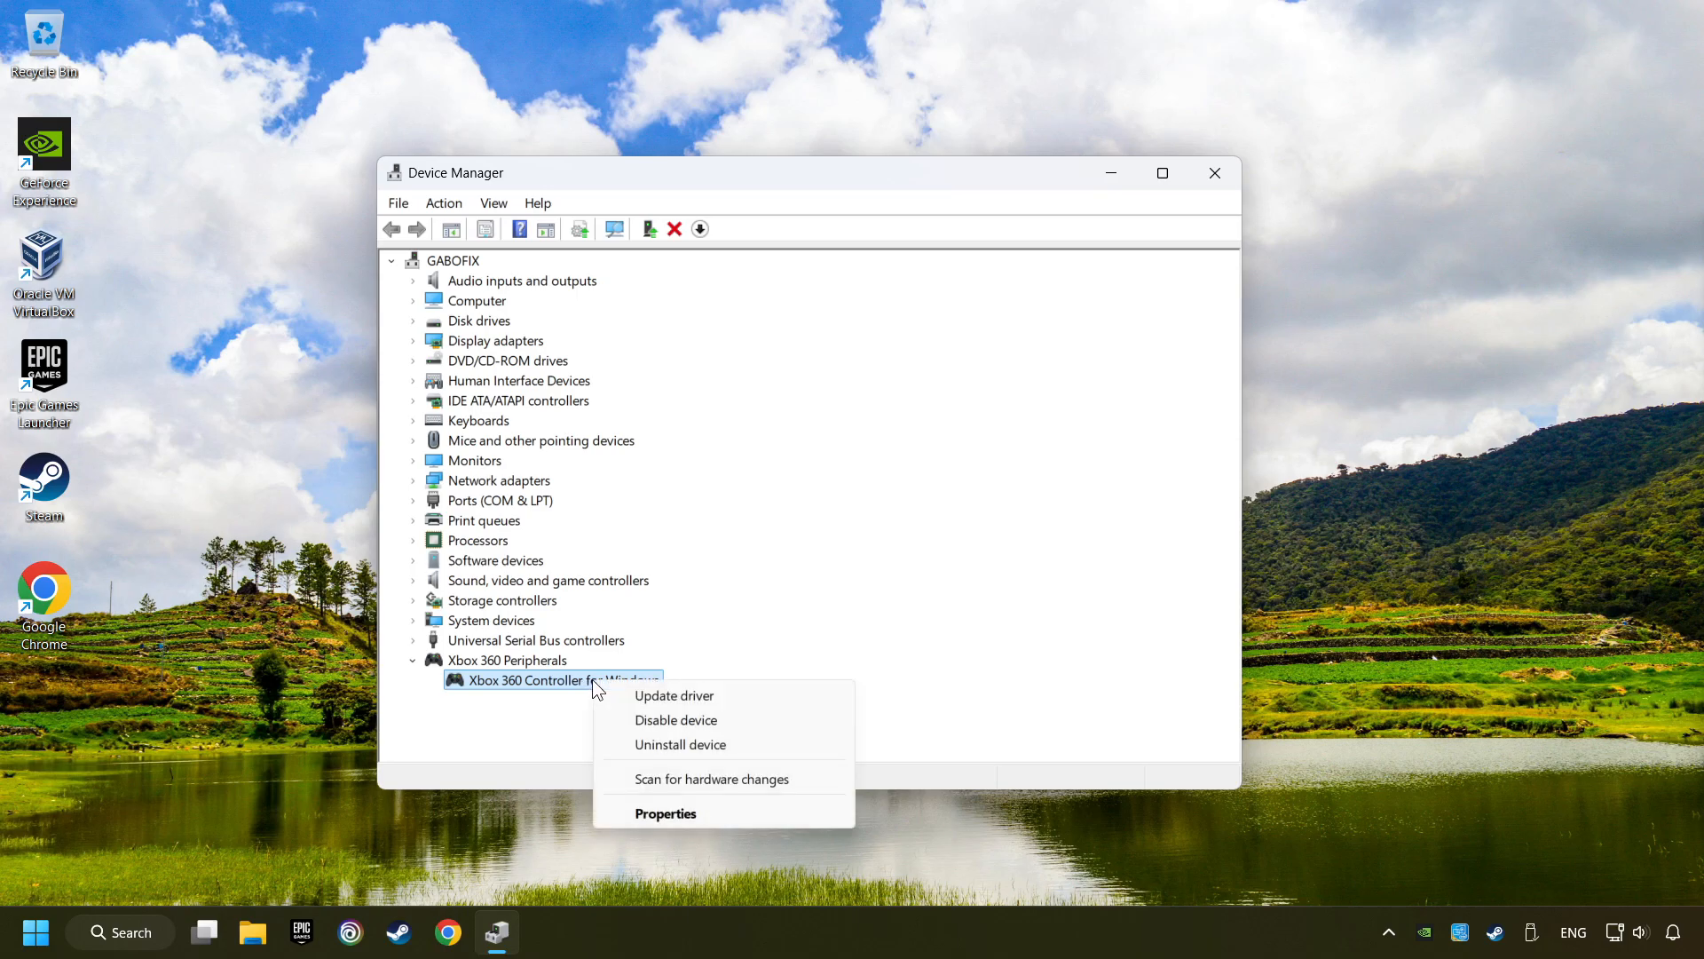
{"action": "mouse_move", "coordinate": [676, 719]}
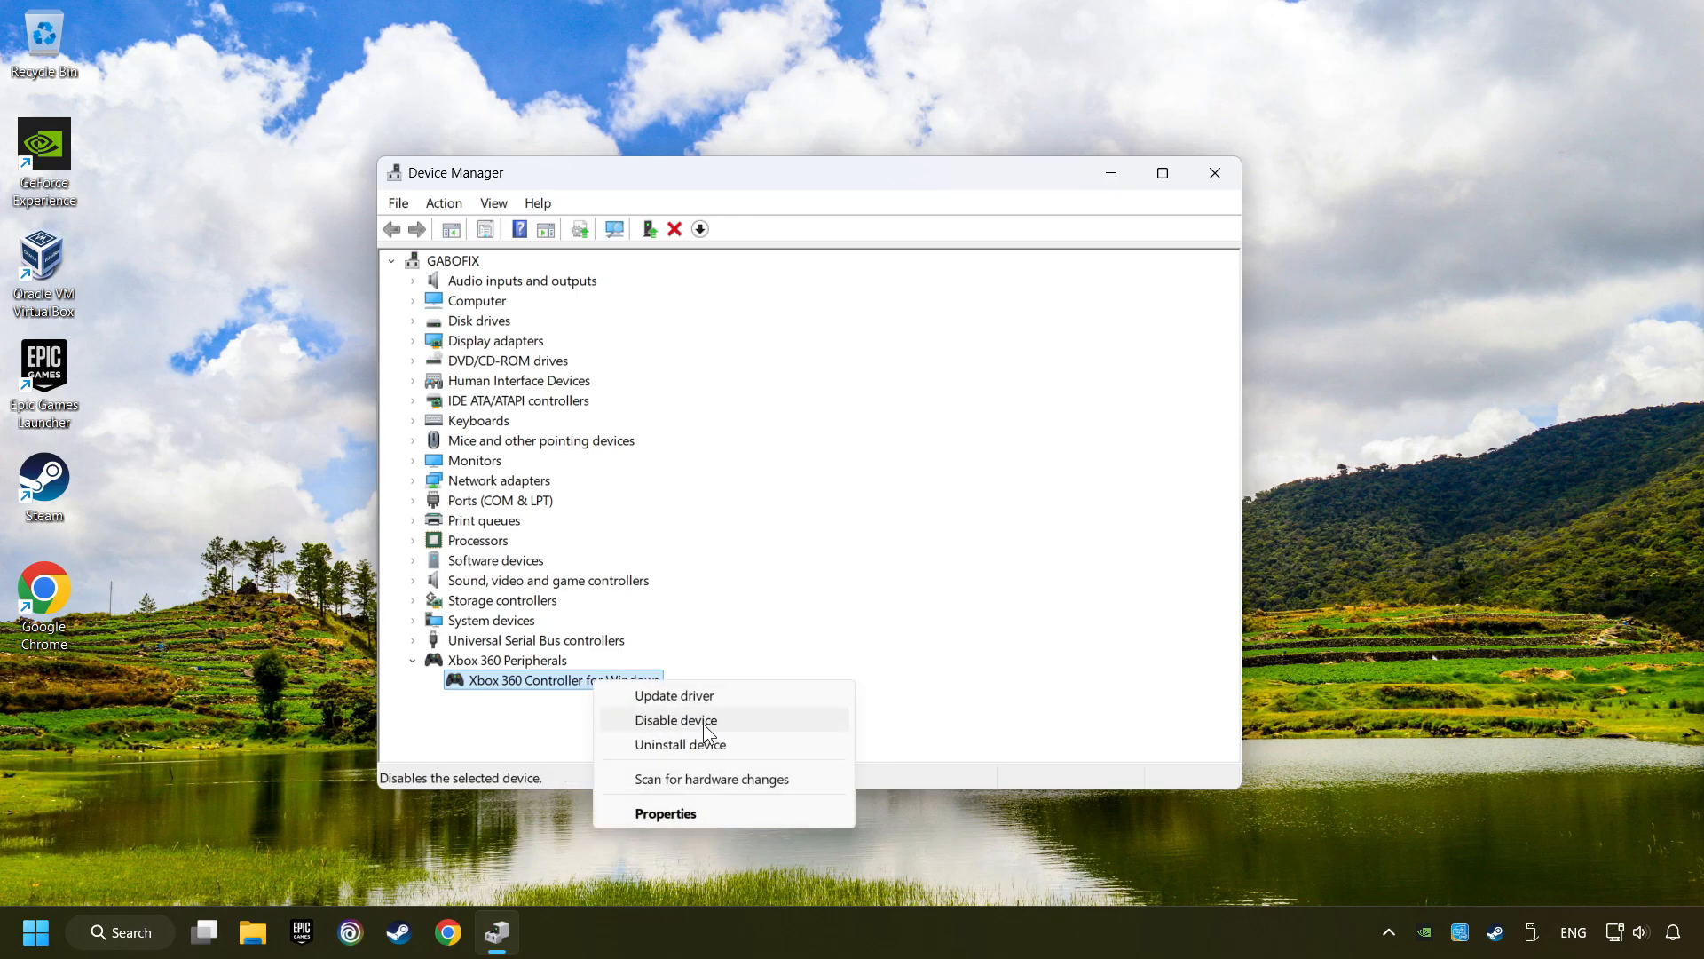
{"action": "left_click", "coordinate": [675, 720]}
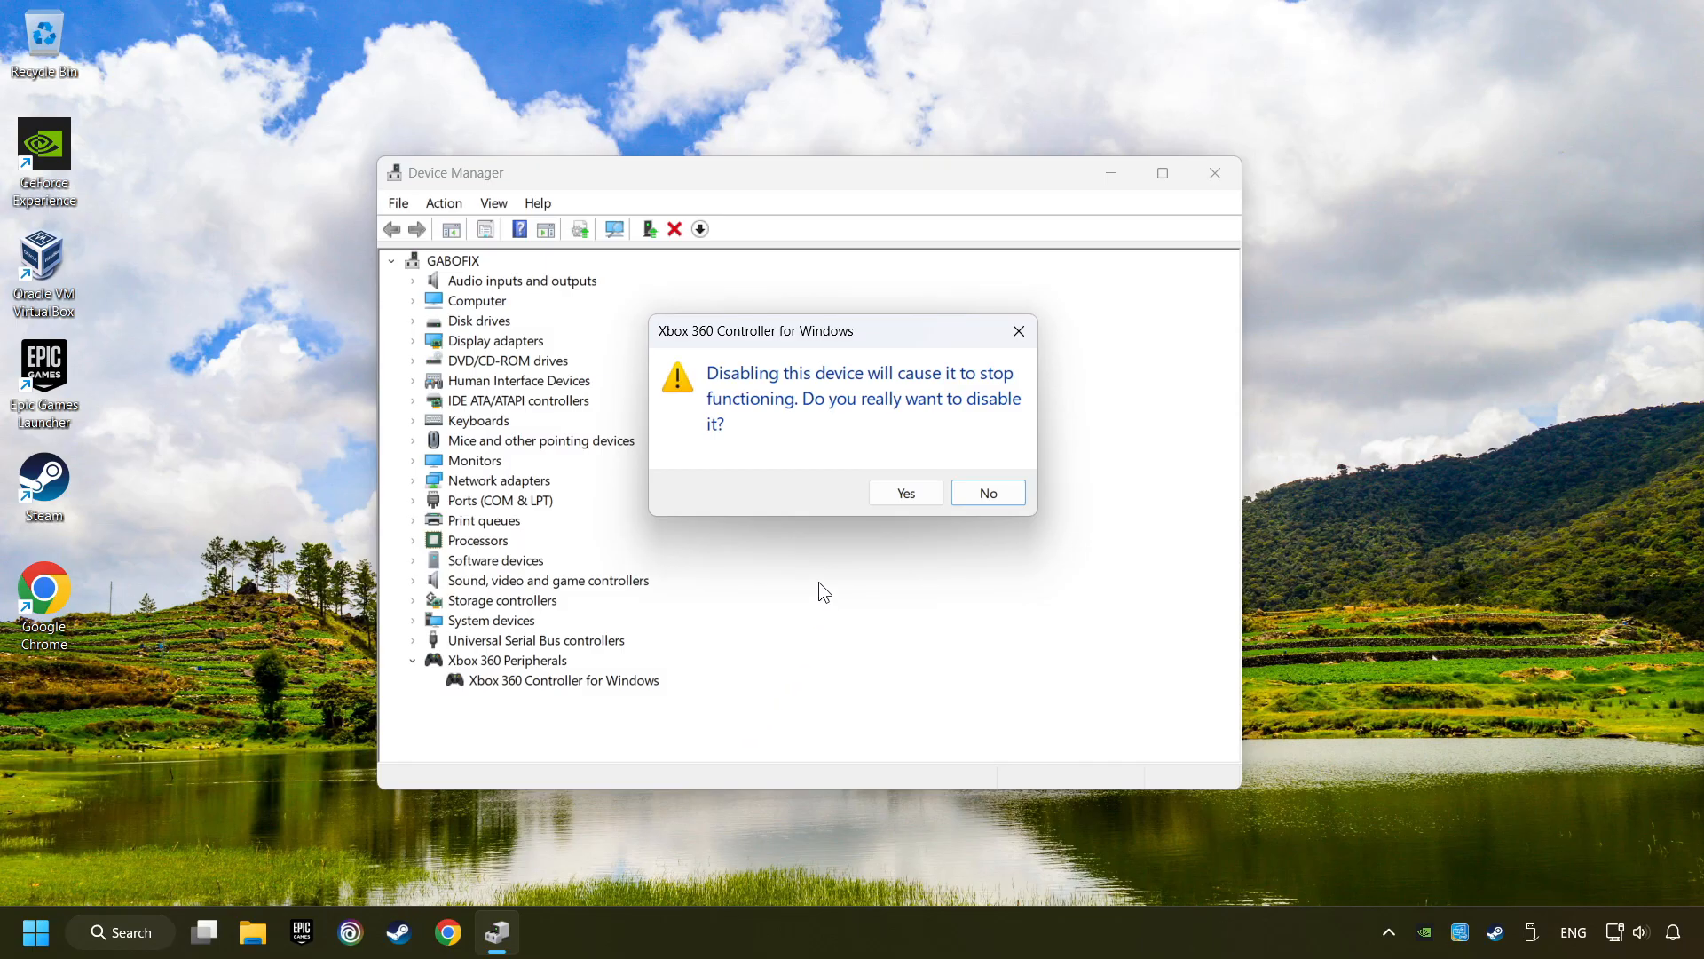
{"action": "left_click", "coordinate": [905, 493]}
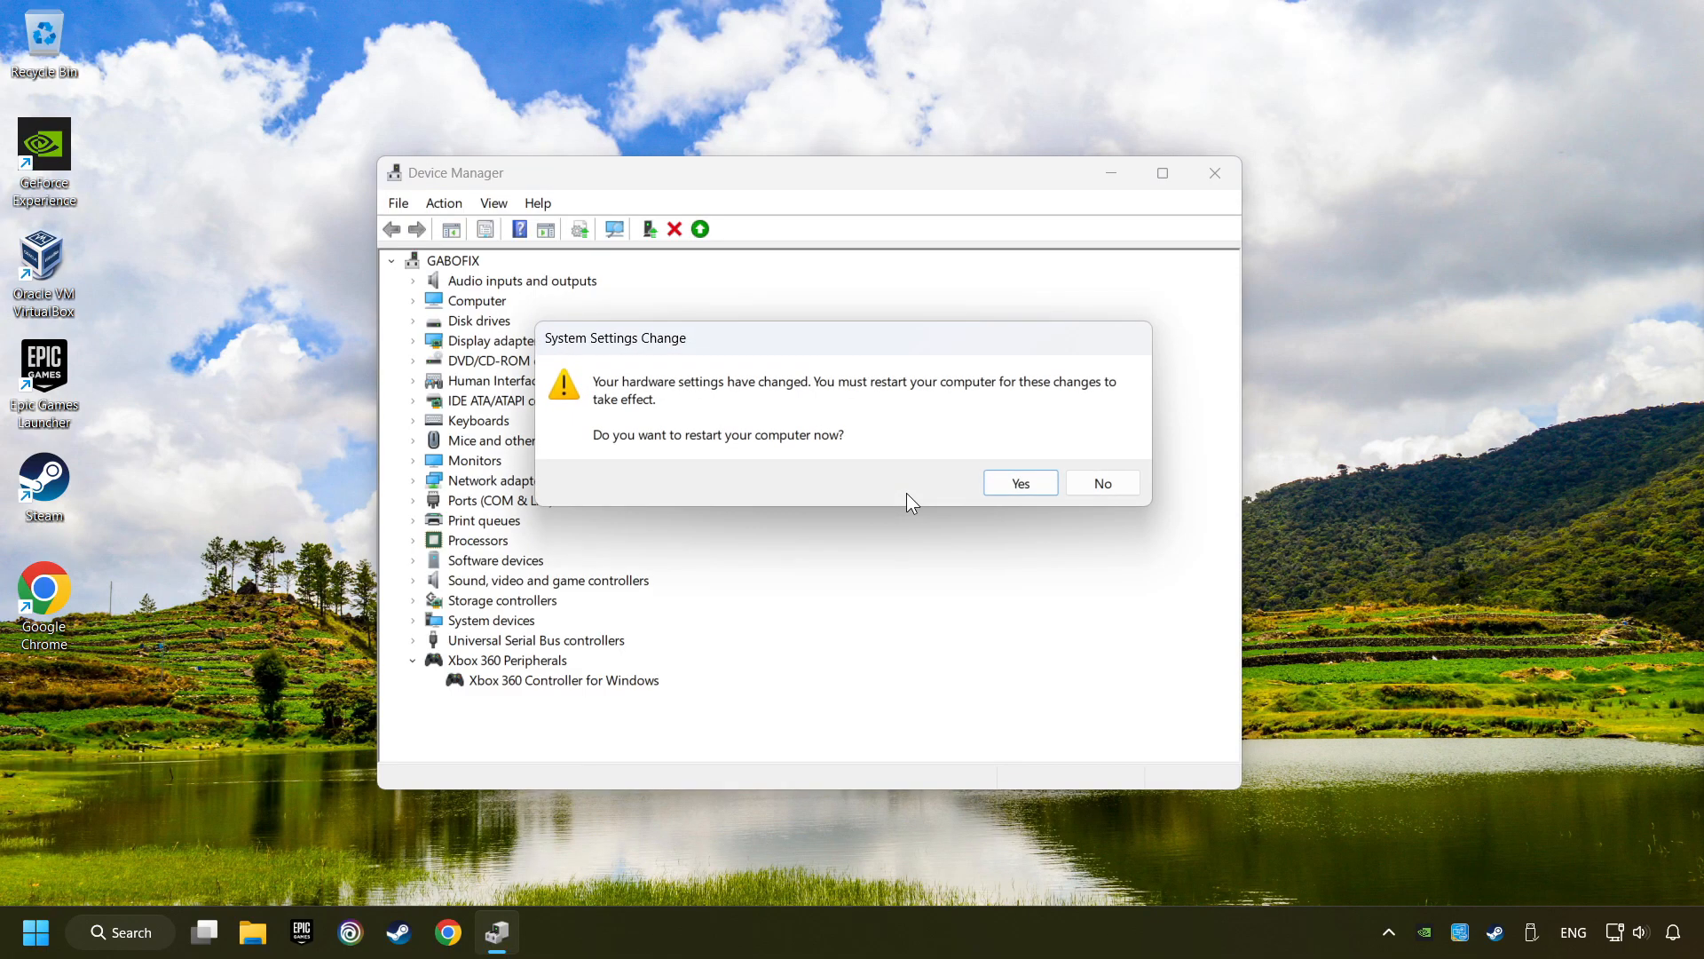
{"action": "mouse_move", "coordinate": [1020, 483]}
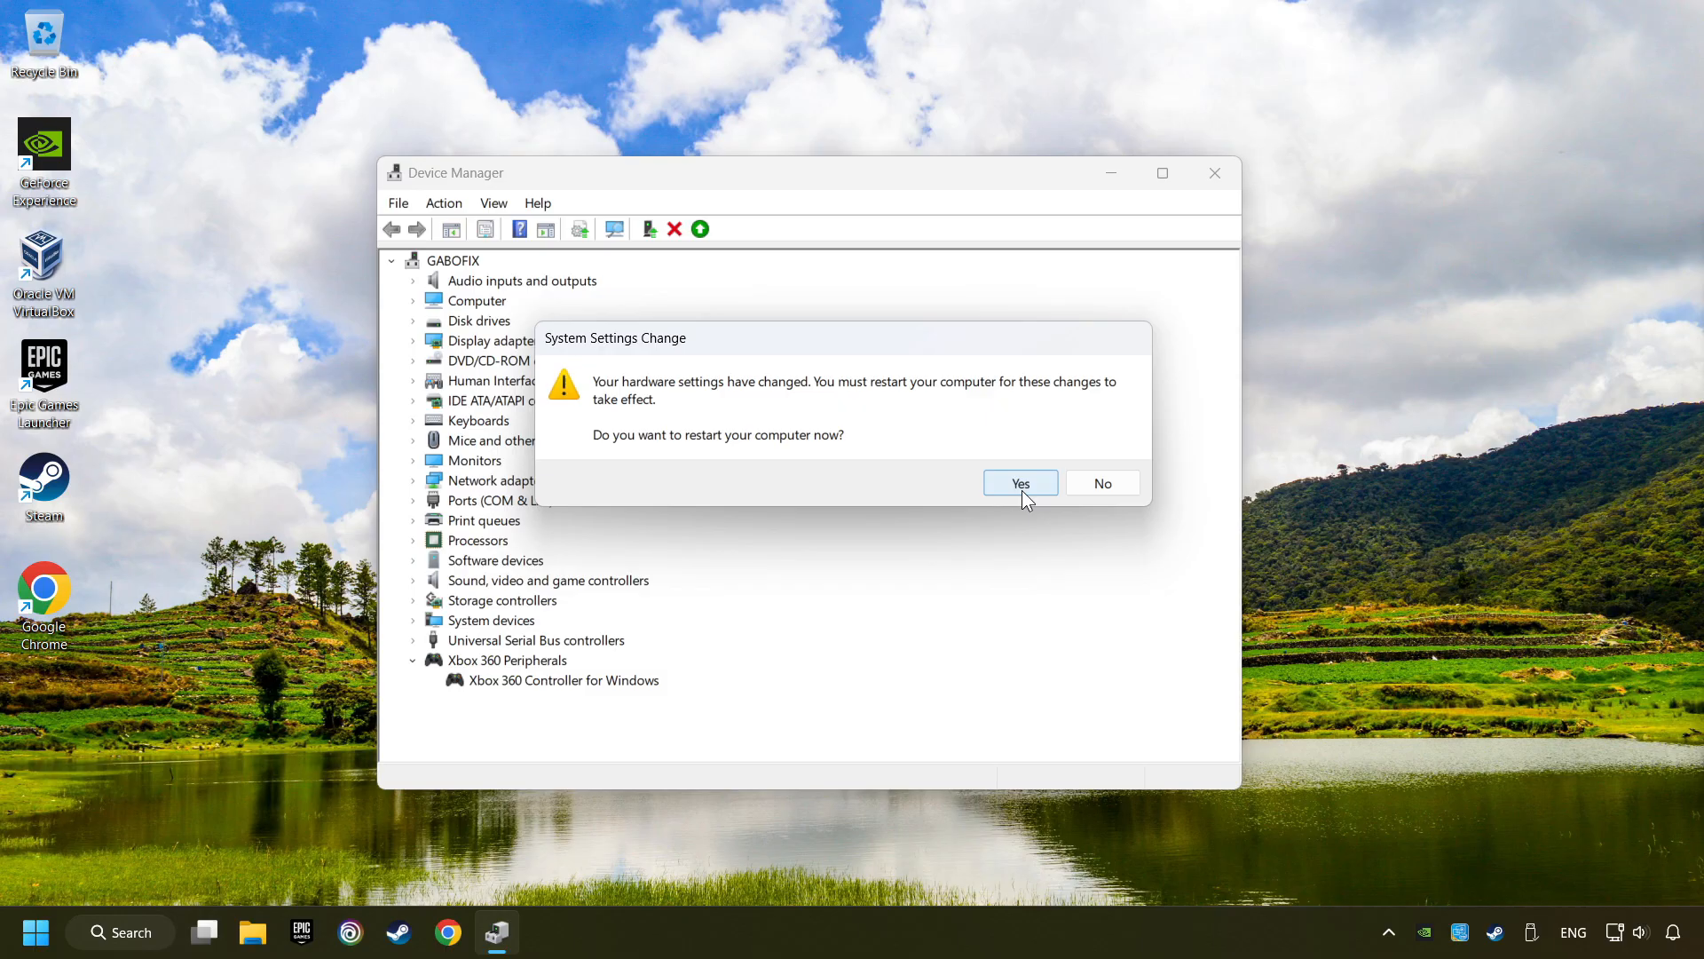
{"action": "left_click", "coordinate": [1101, 483]}
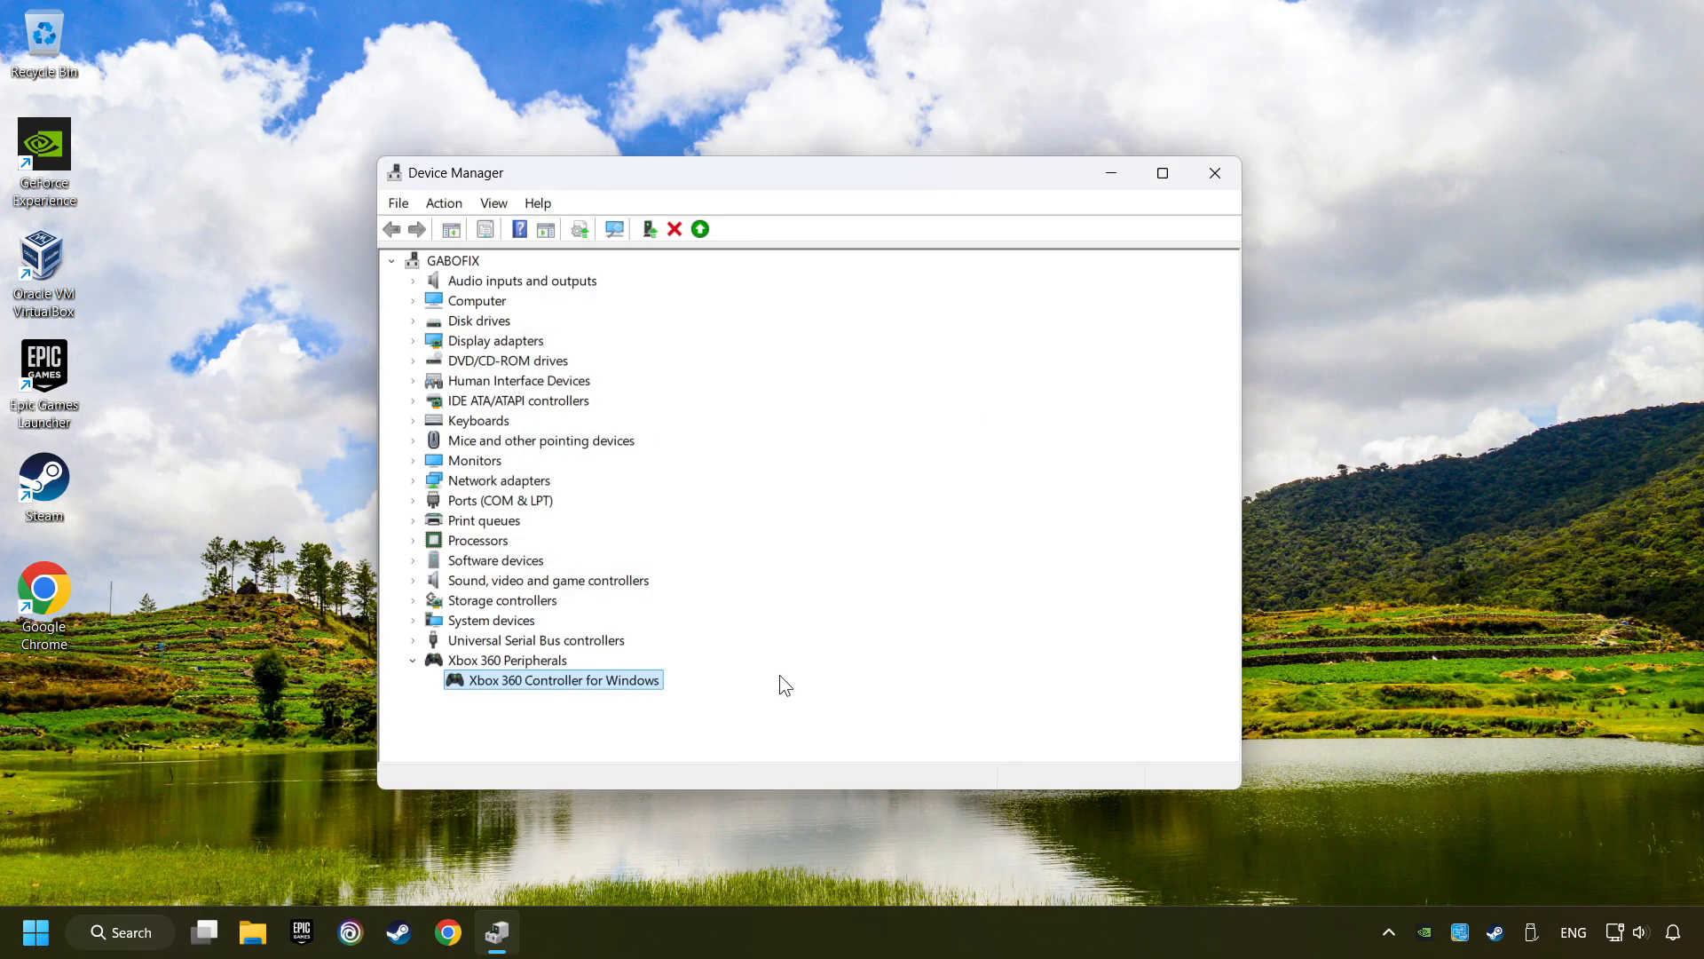
{"action": "mouse_move", "coordinate": [570, 689]}
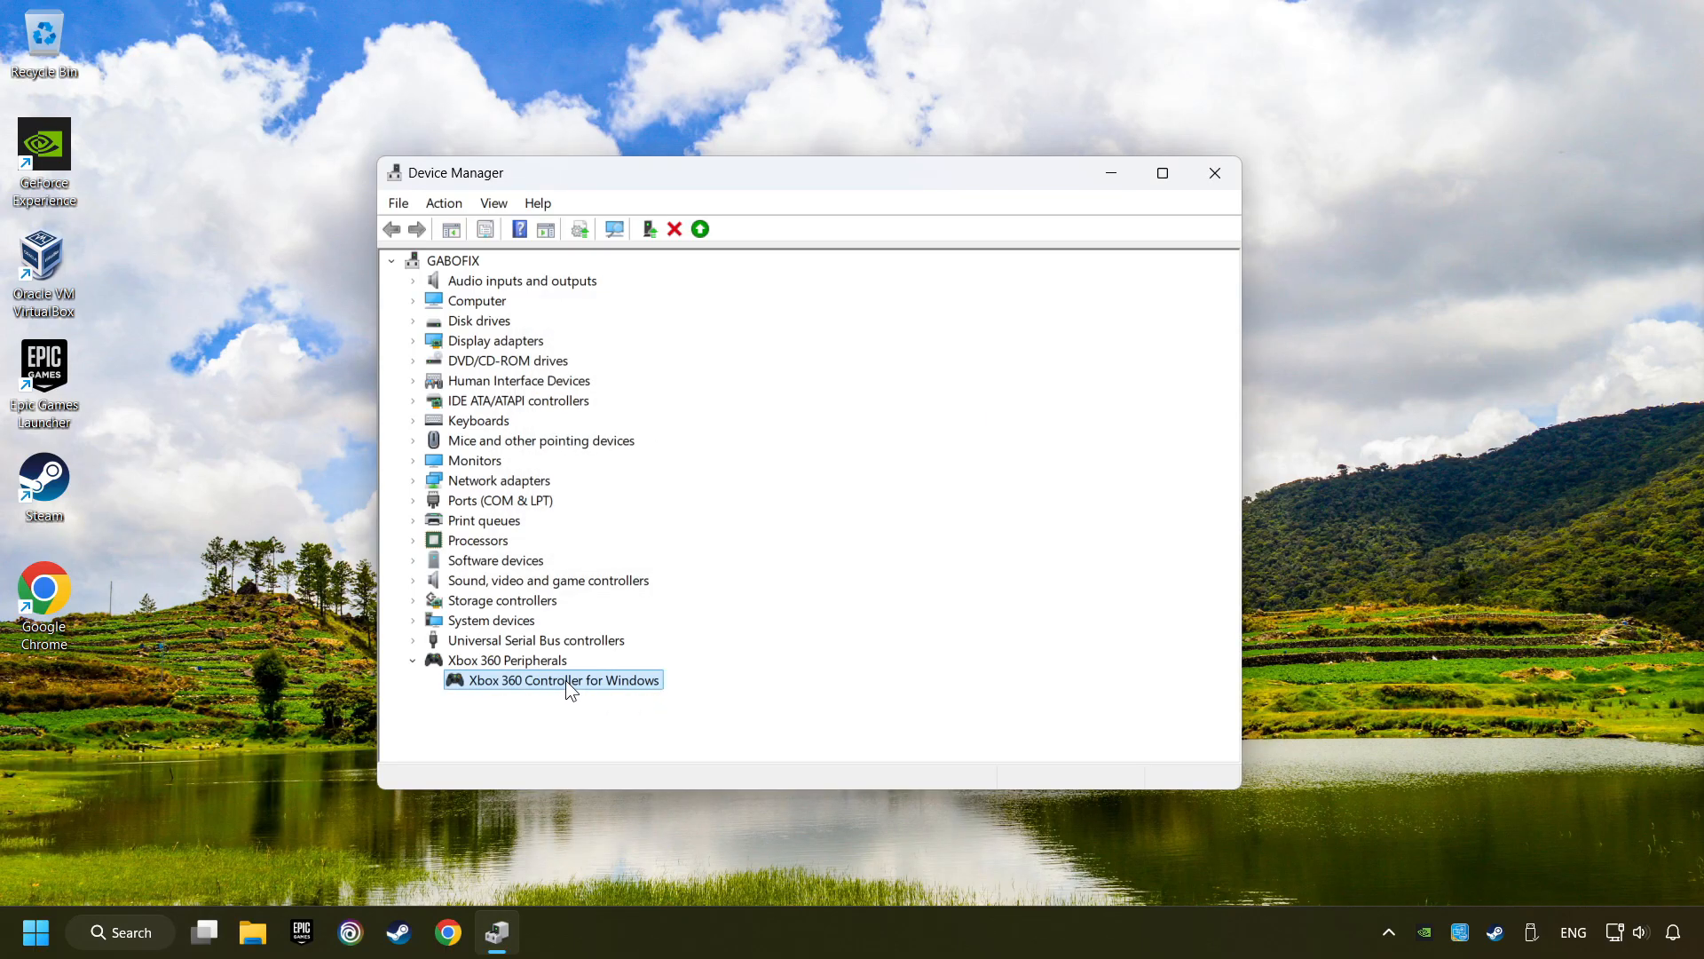
{"action": "right_click", "coordinate": [552, 680]}
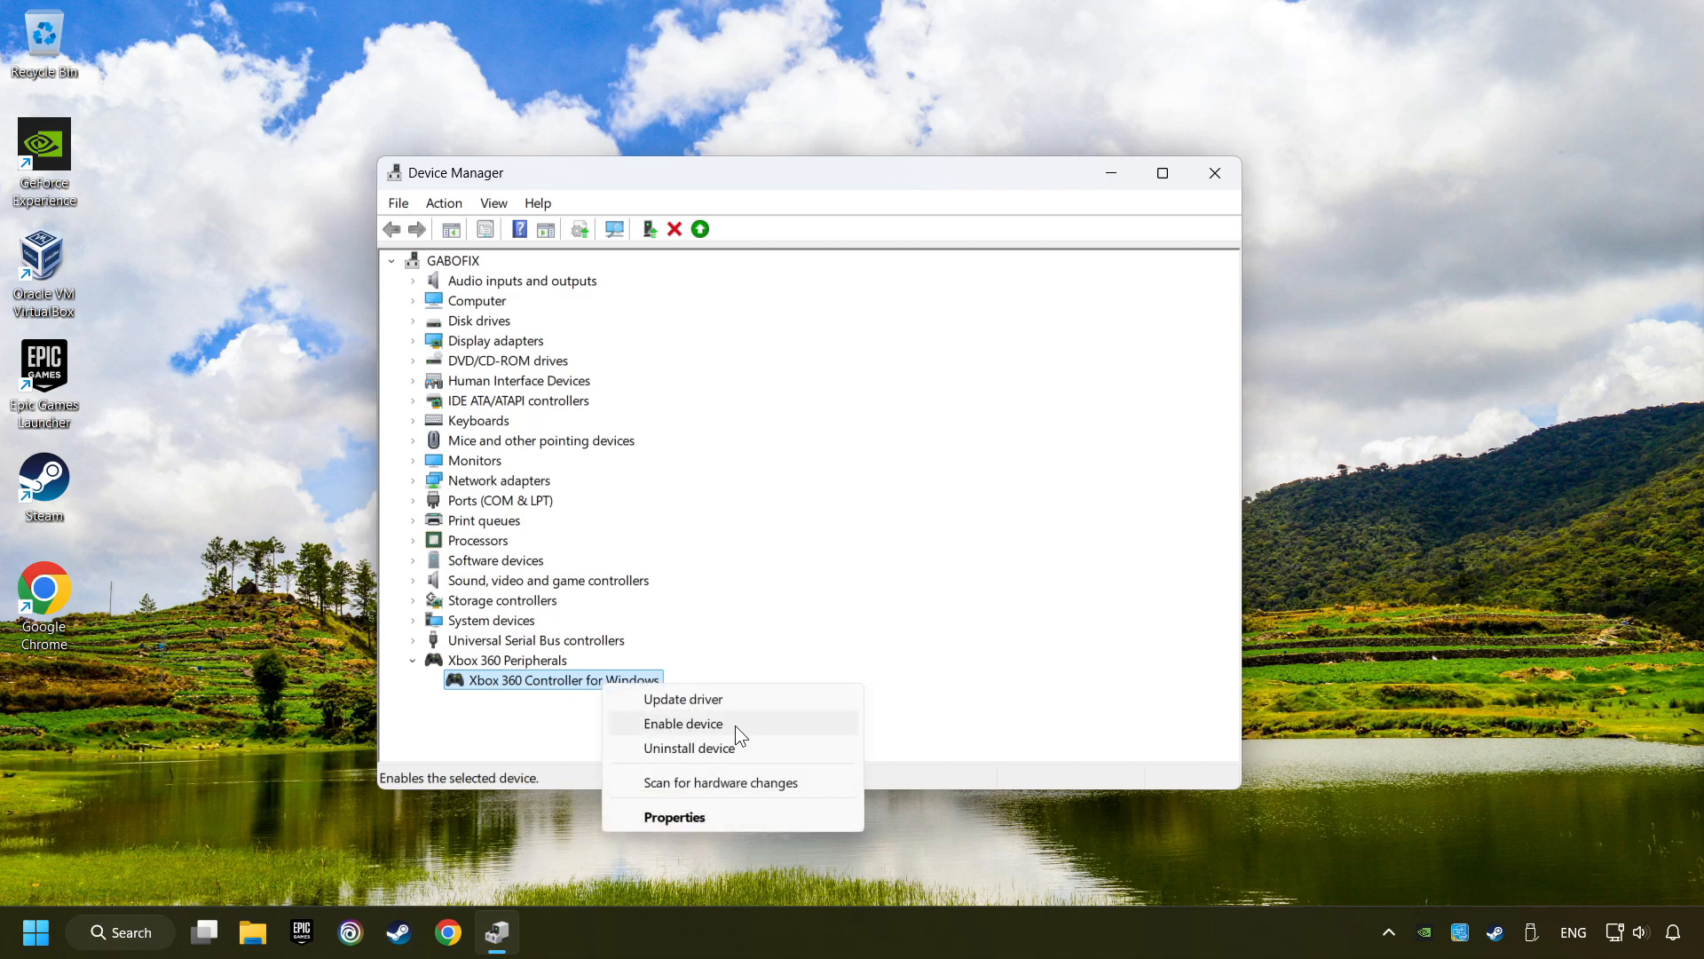
{"action": "left_click", "coordinate": [683, 722]}
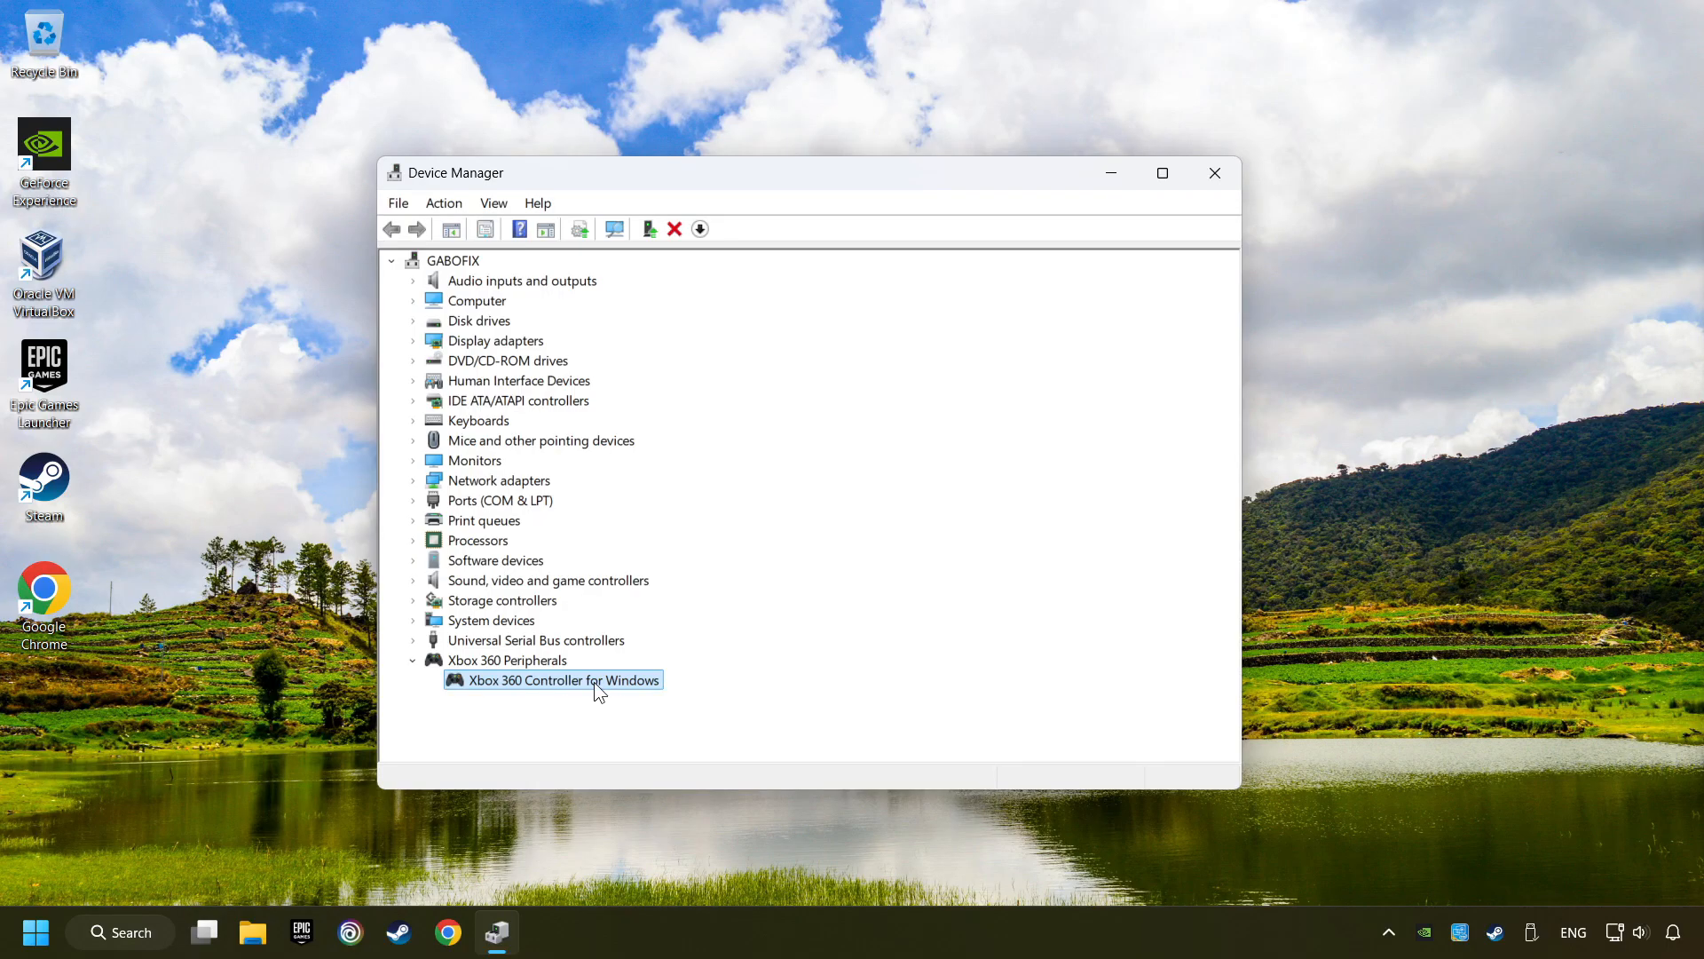
Step: Reinstall the Xbox 360 Controller for Windows driver from the computer's existing driver list
{"action": "right_click", "coordinate": [562, 679]}
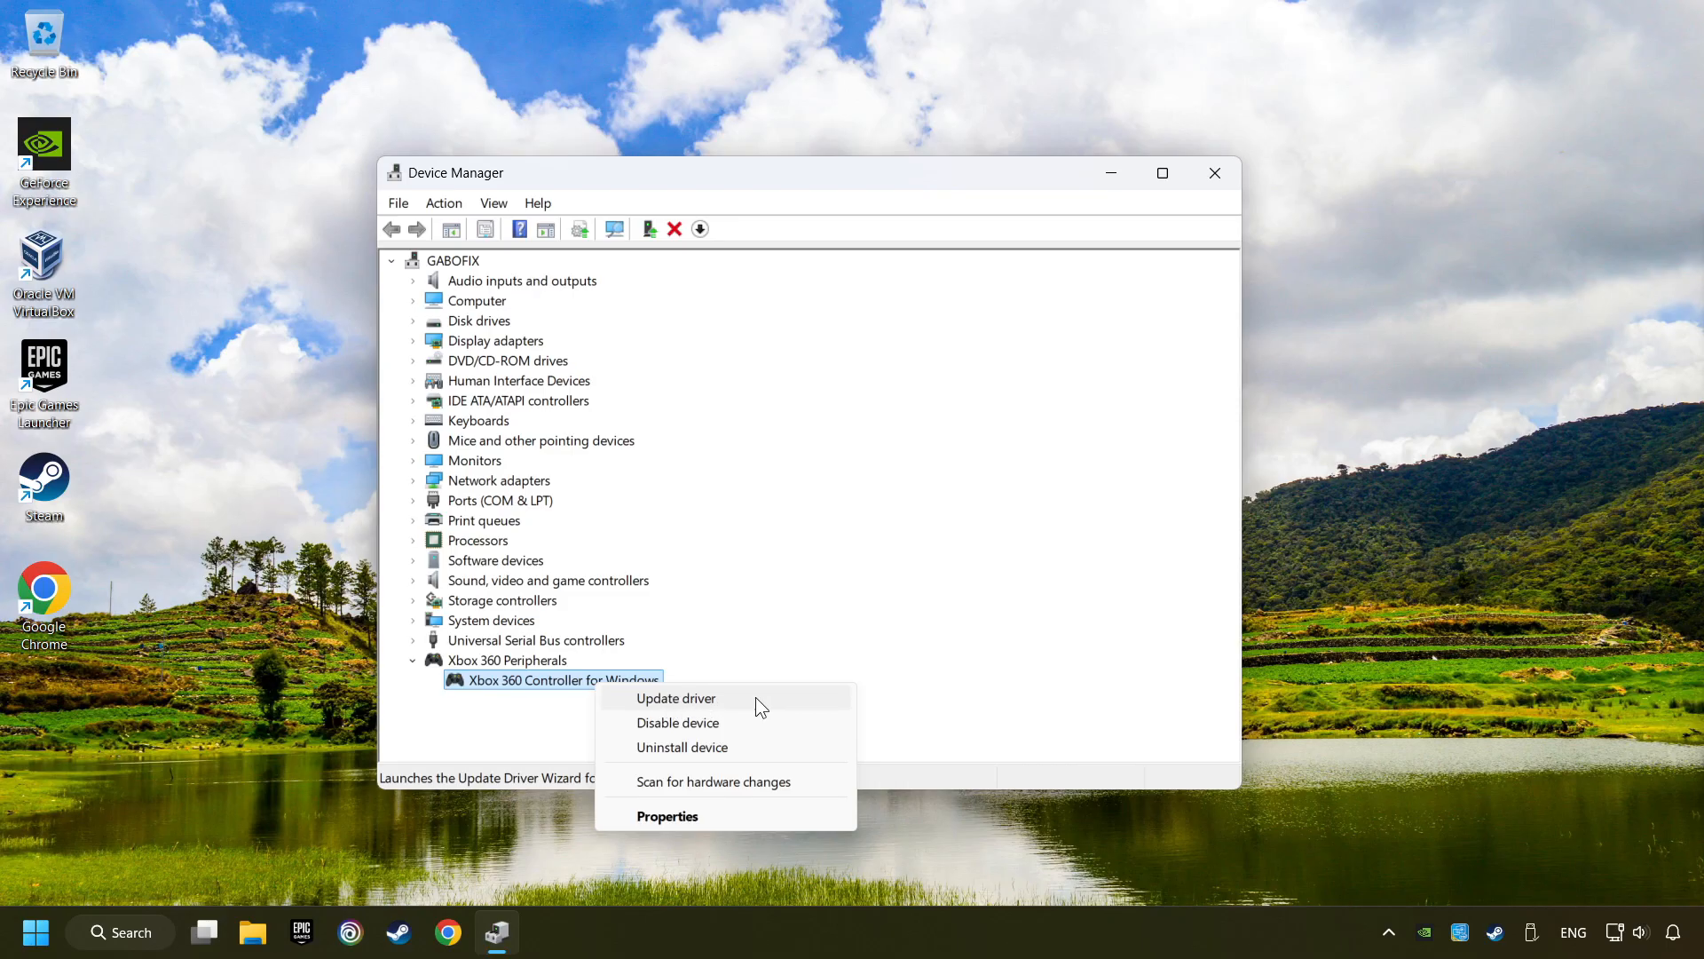
{"action": "left_click", "coordinate": [675, 698]}
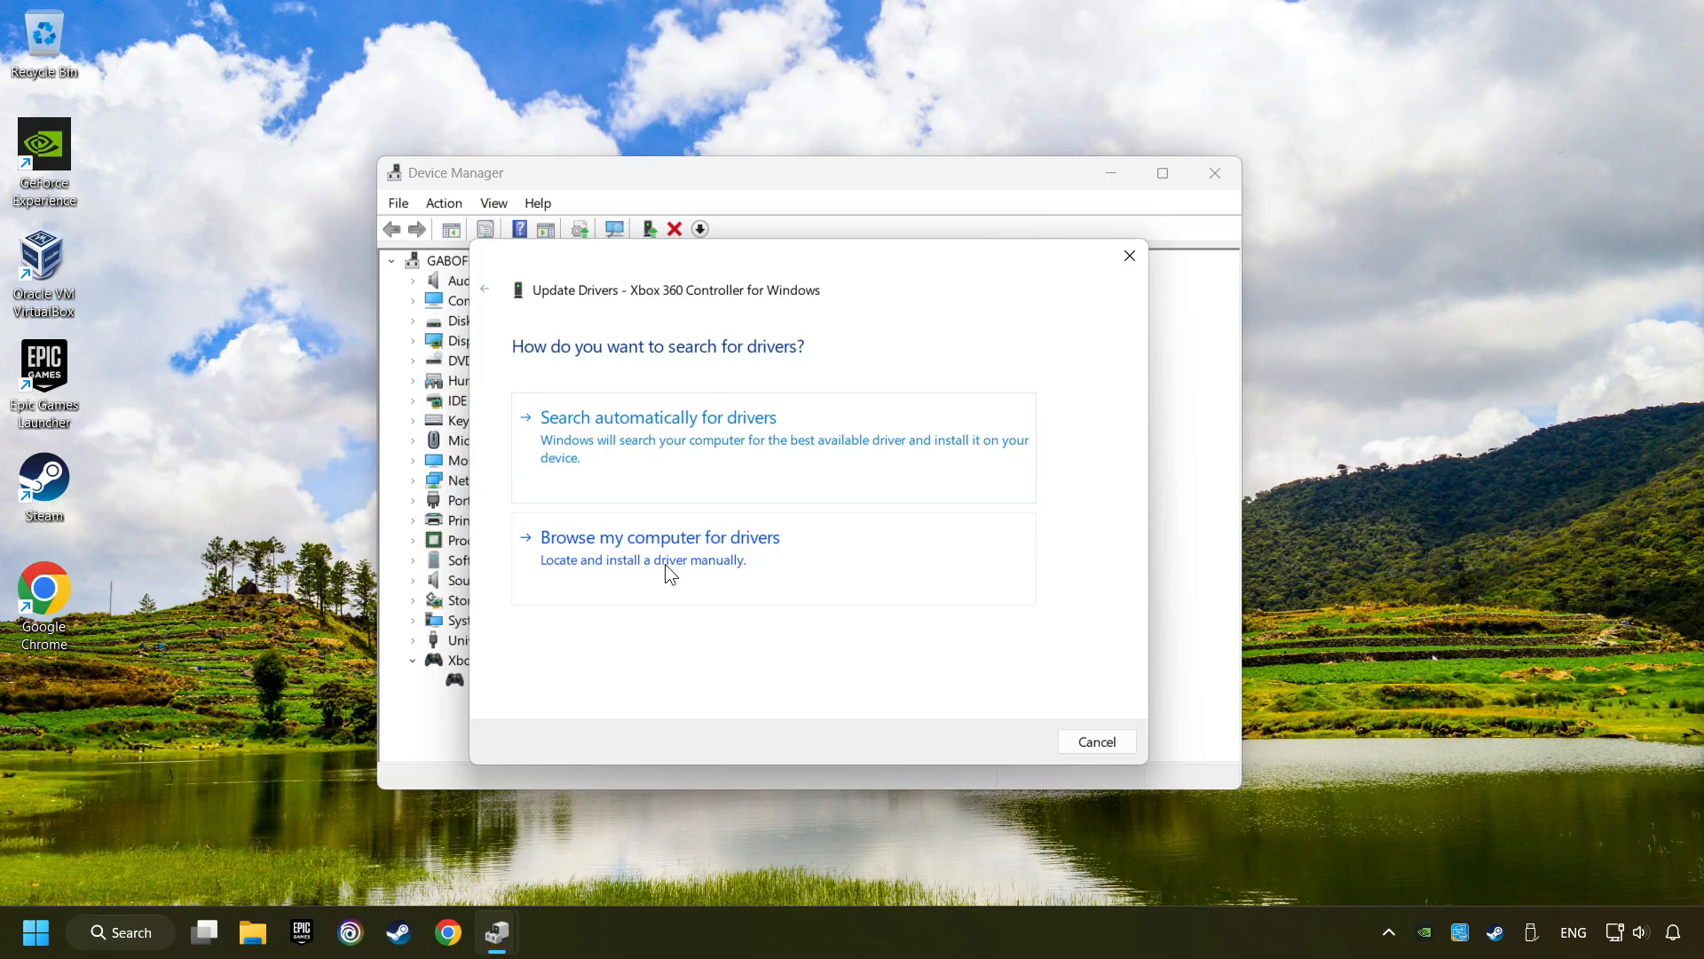
{"action": "left_click", "coordinate": [659, 537]}
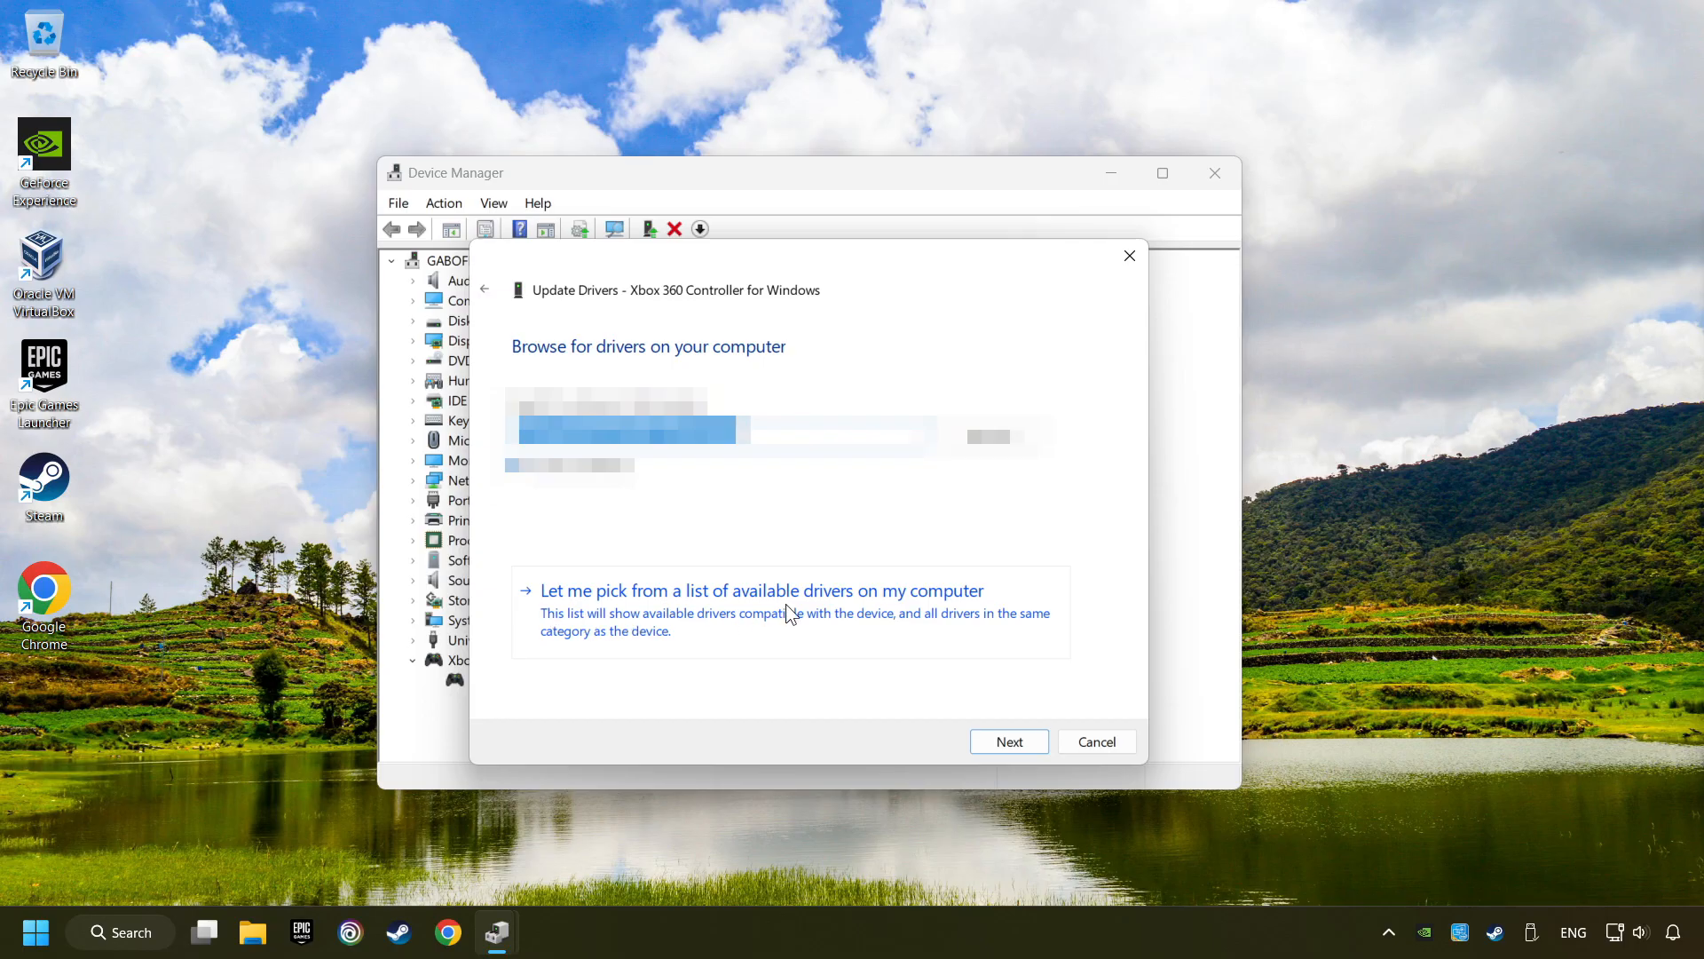
{"action": "left_click", "coordinate": [759, 590]}
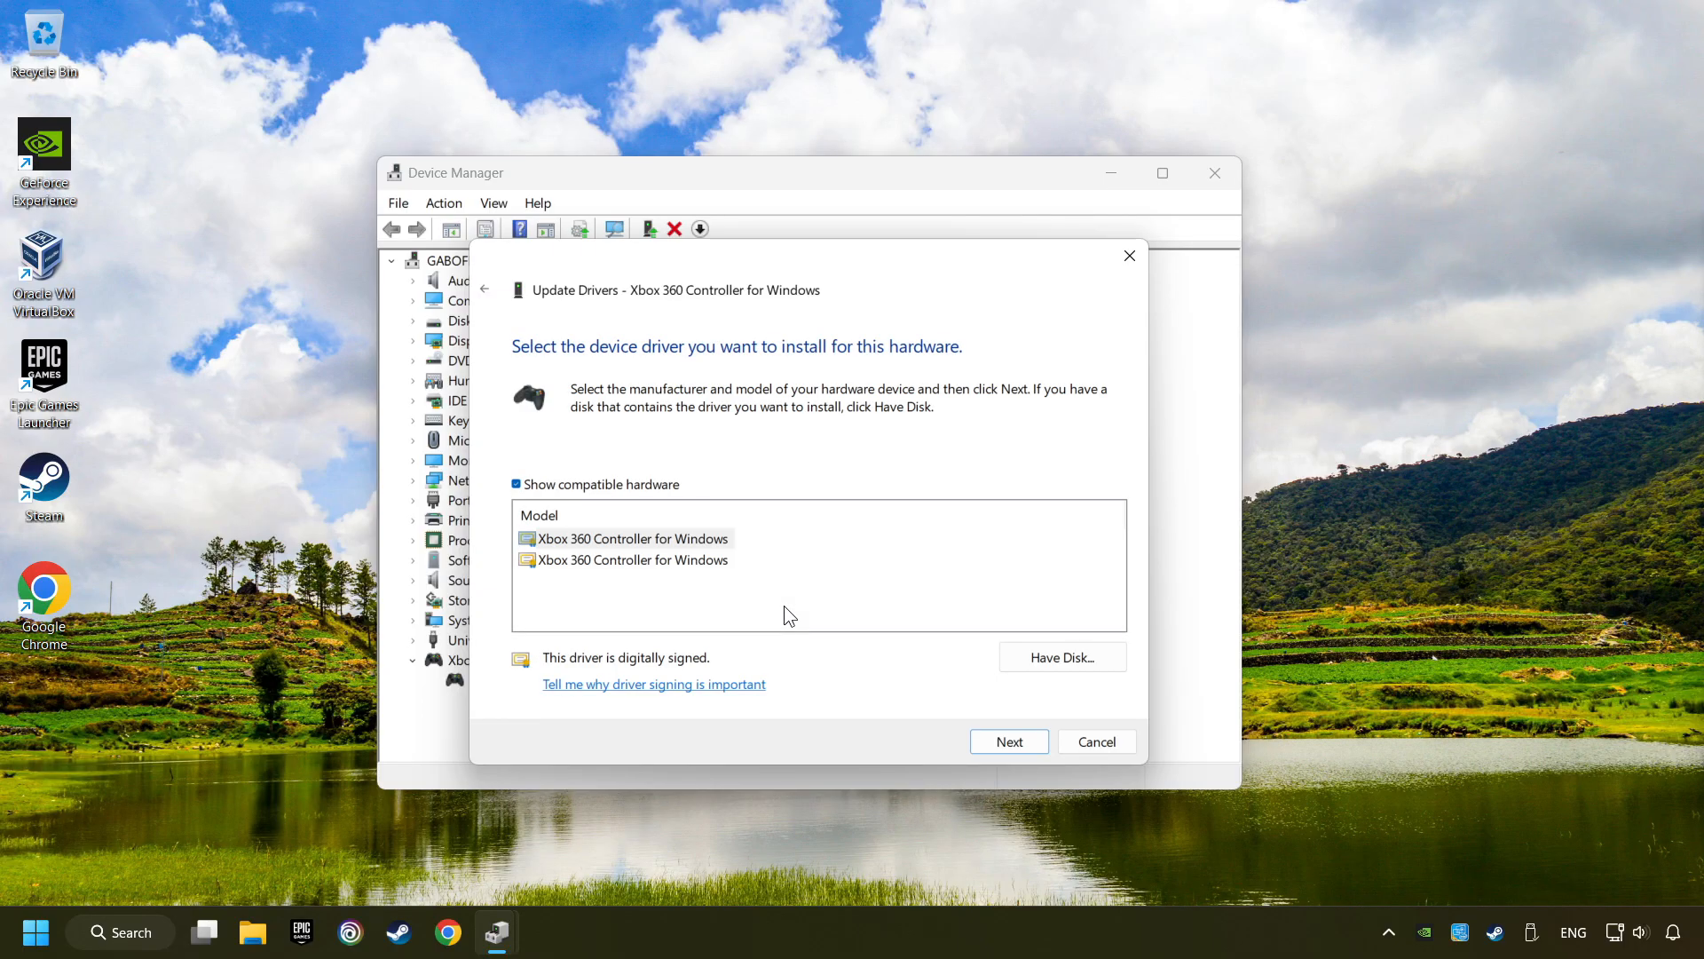
{"action": "left_click", "coordinate": [633, 538]}
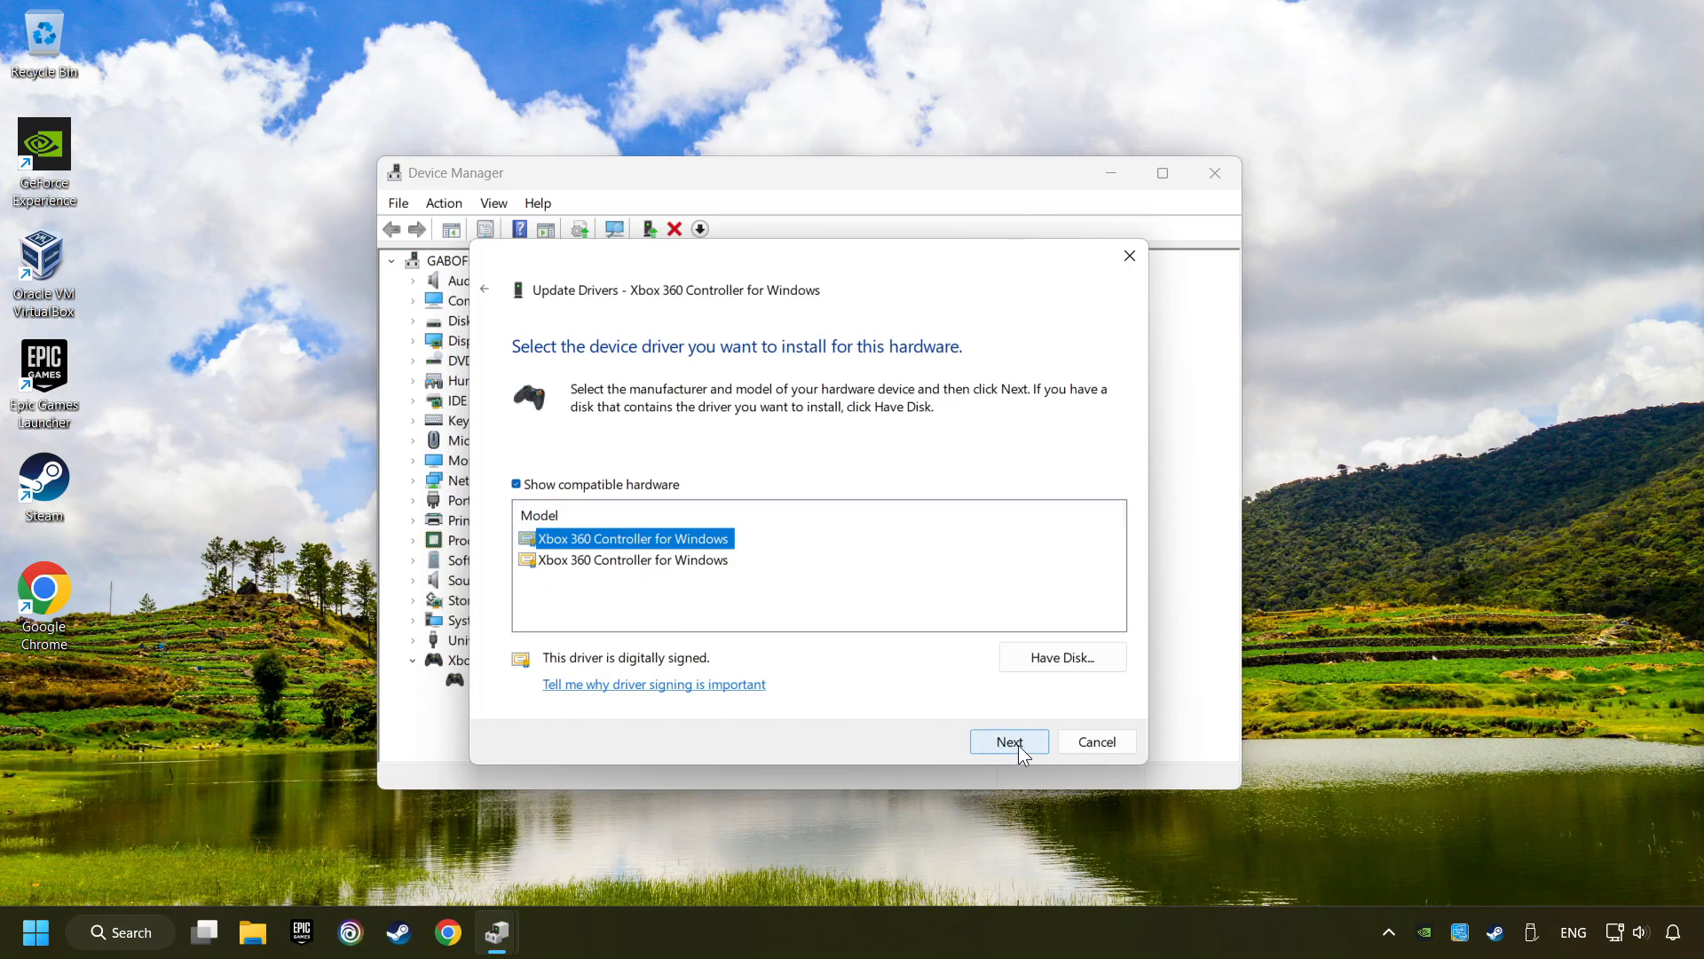
{"action": "left_click", "coordinate": [1008, 741]}
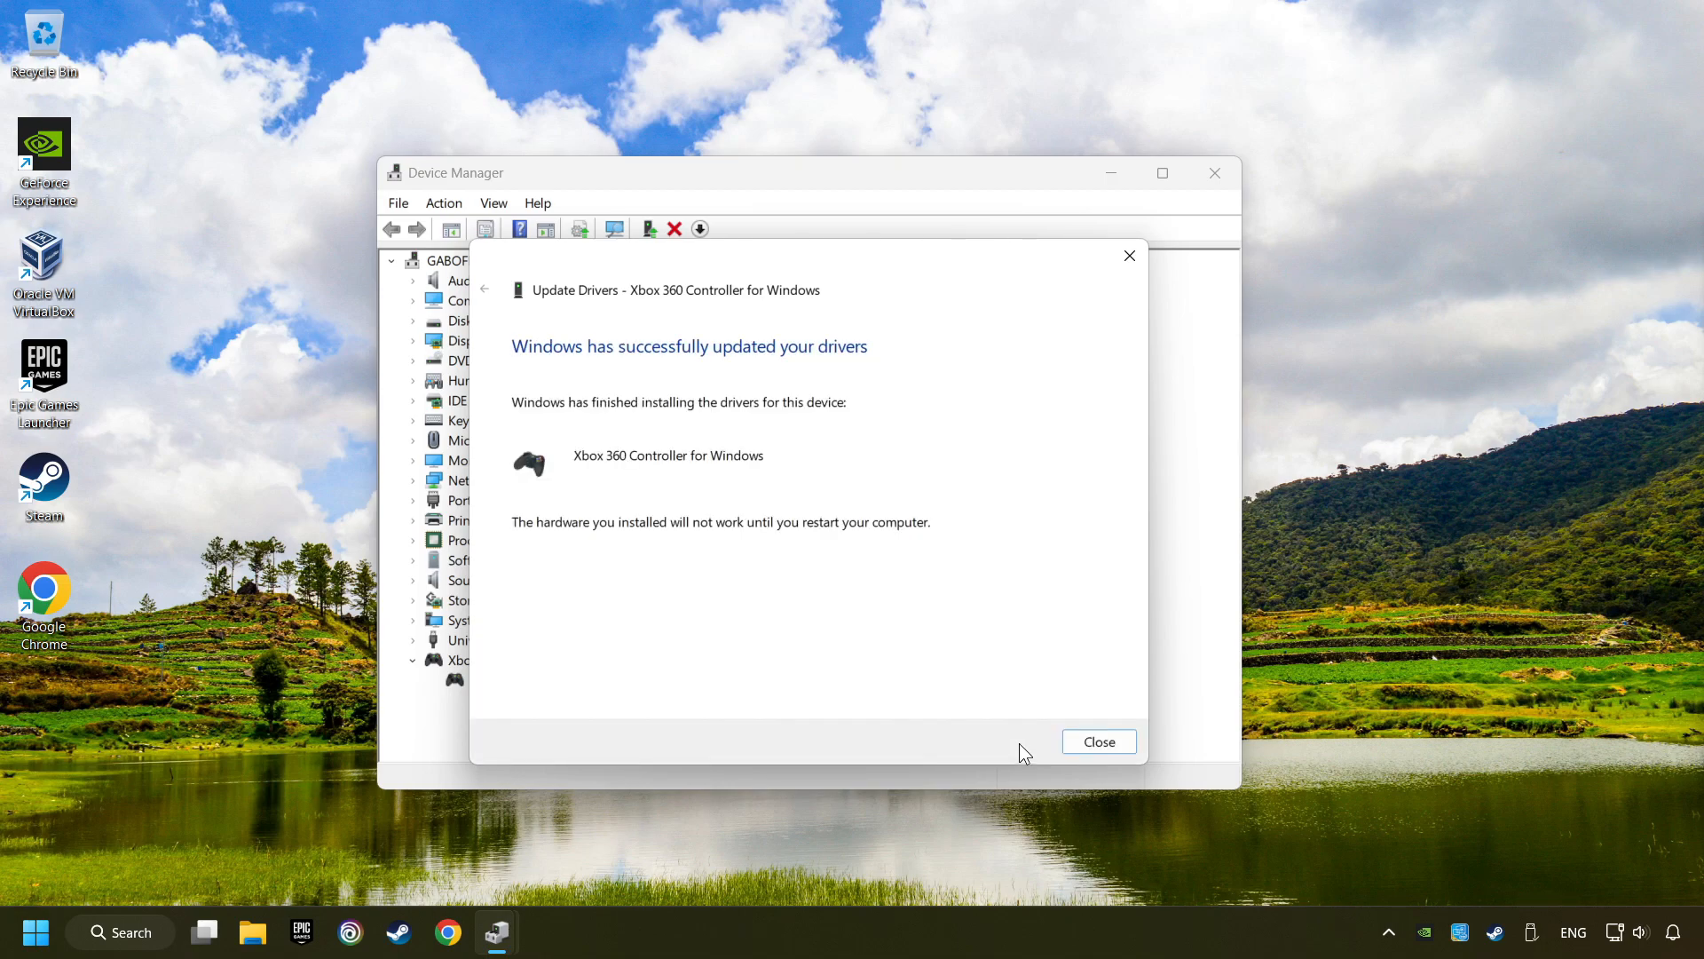
{"action": "left_click", "coordinate": [1098, 741]}
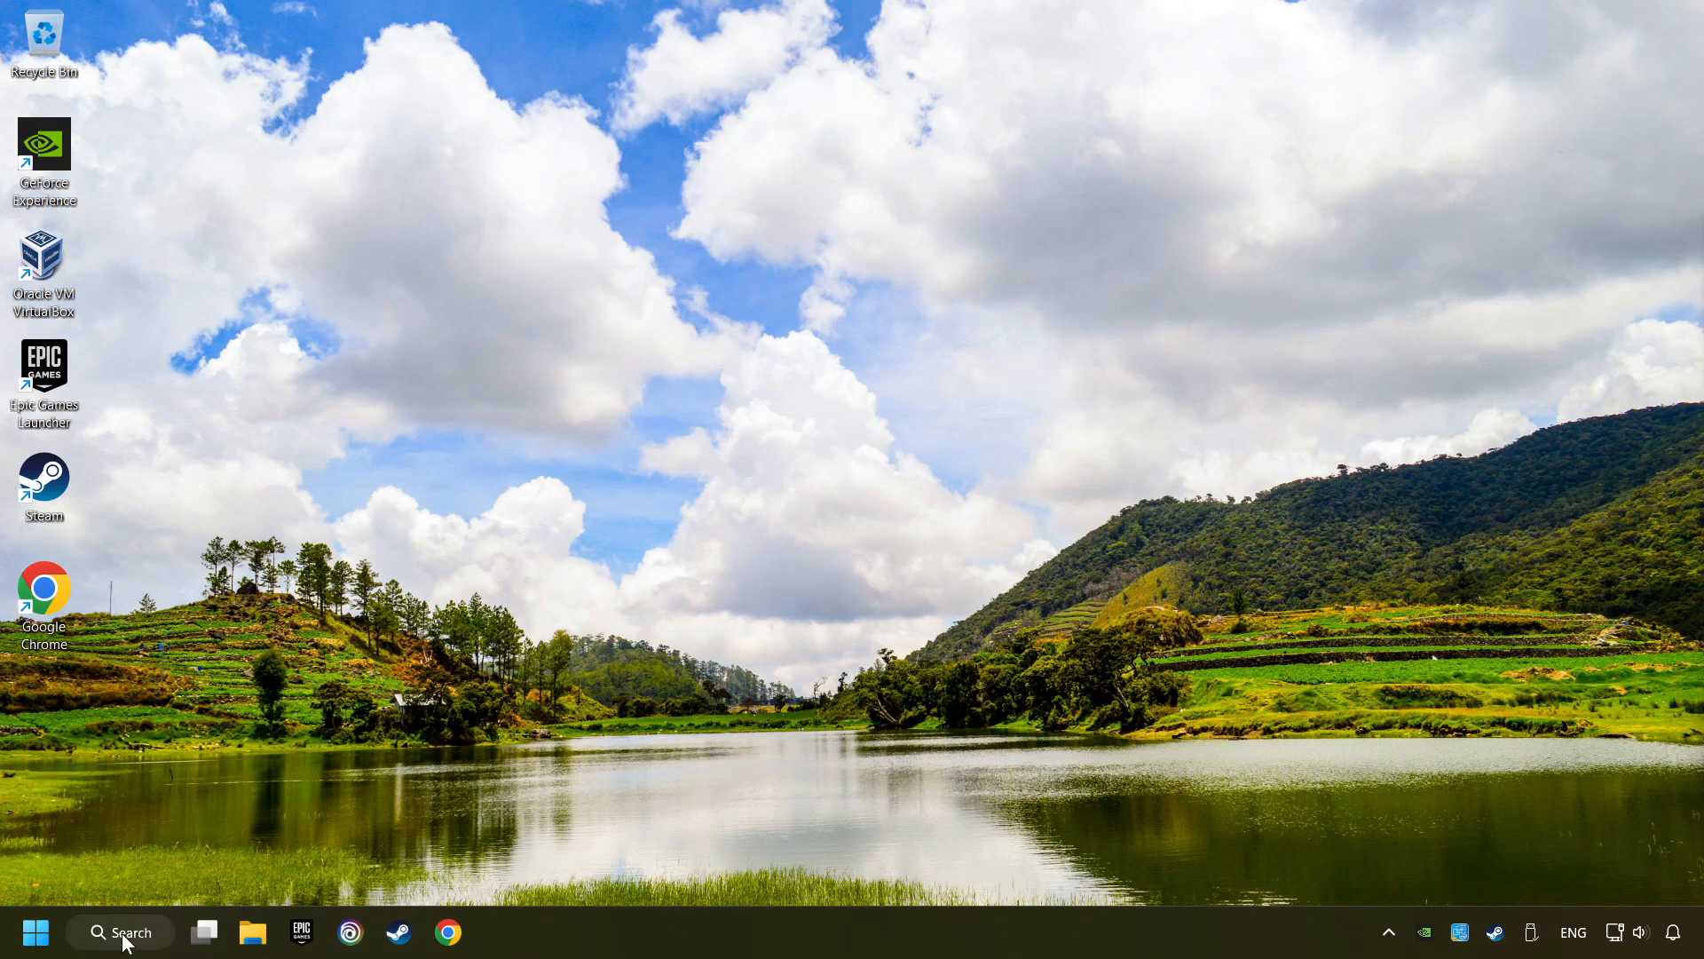
Step: Search 'de' and reopen Device Manager from the results
{"action": "type", "text": "de"}
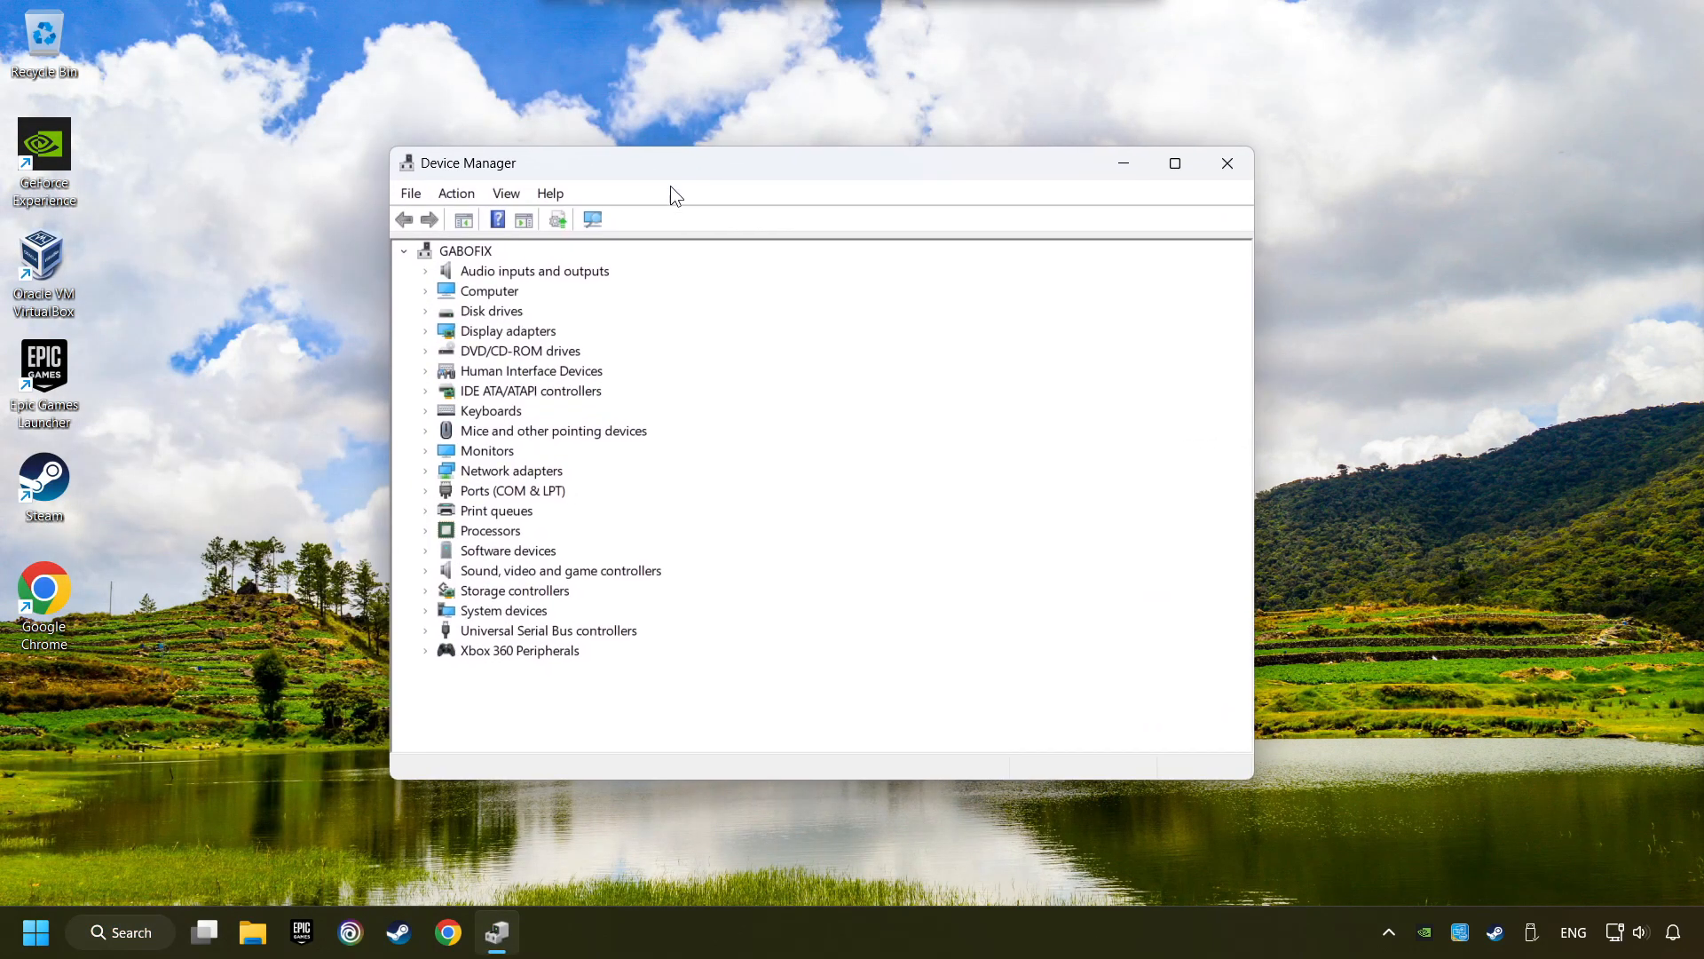
Step: Review the first Generic USB Hub's Power Management settings under Universal Serial Bus controllers
{"action": "left_click", "coordinate": [548, 630]}
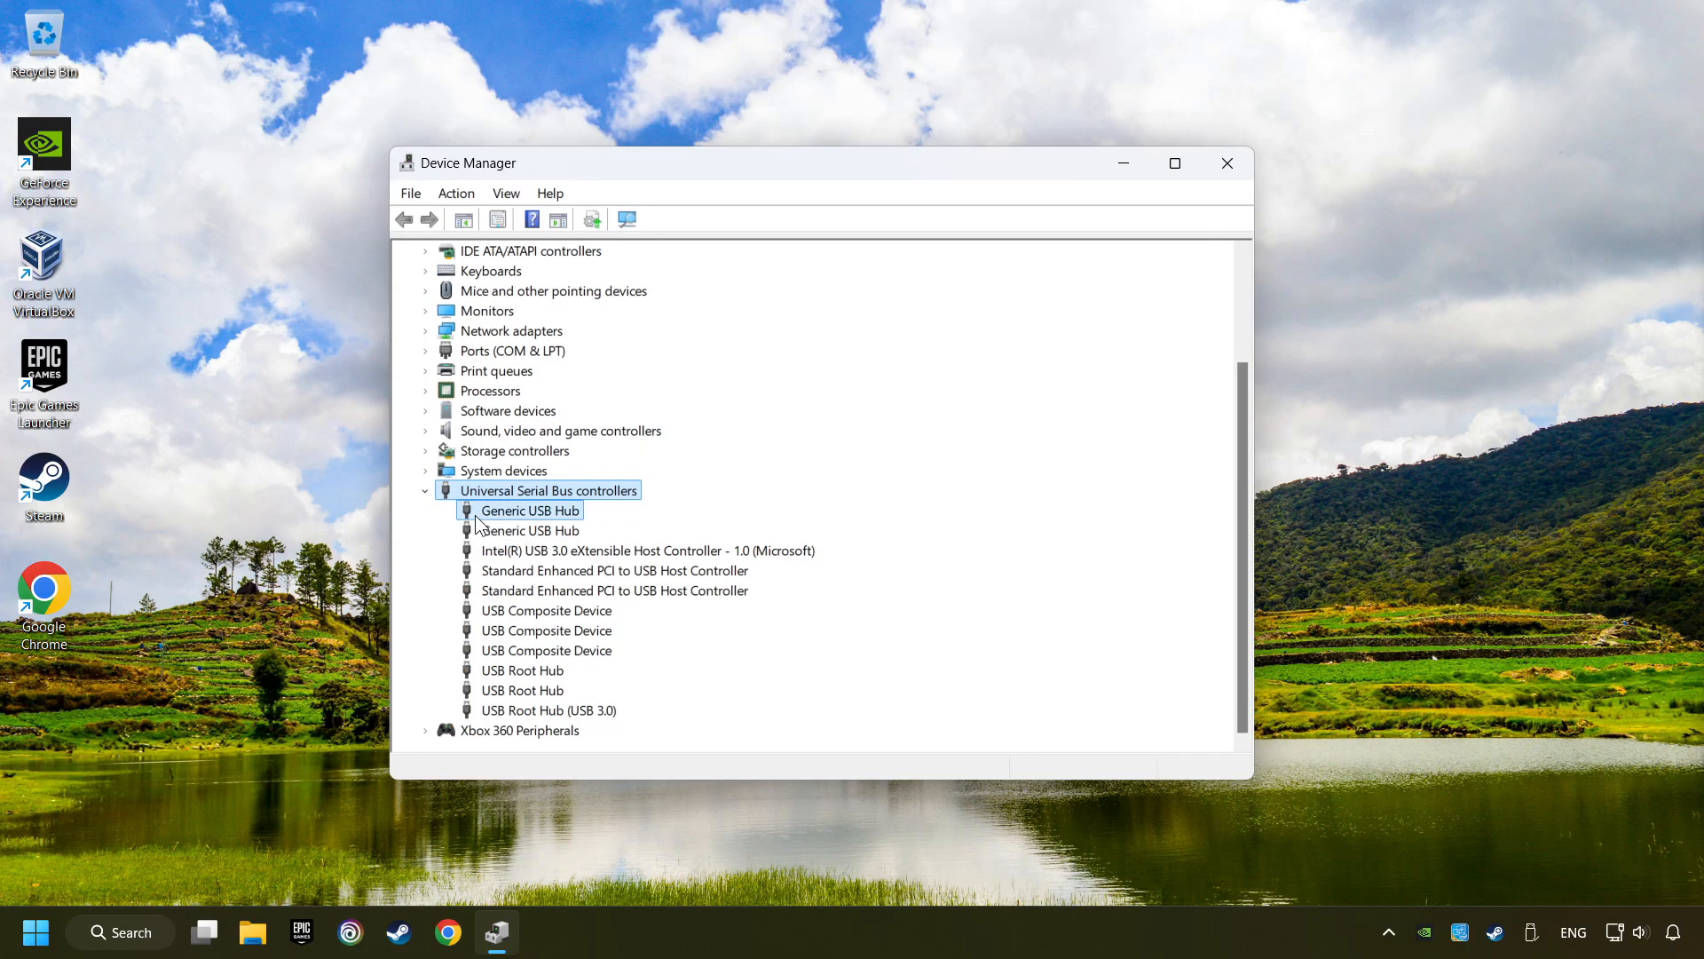
{"action": "left_click", "coordinate": [529, 511]}
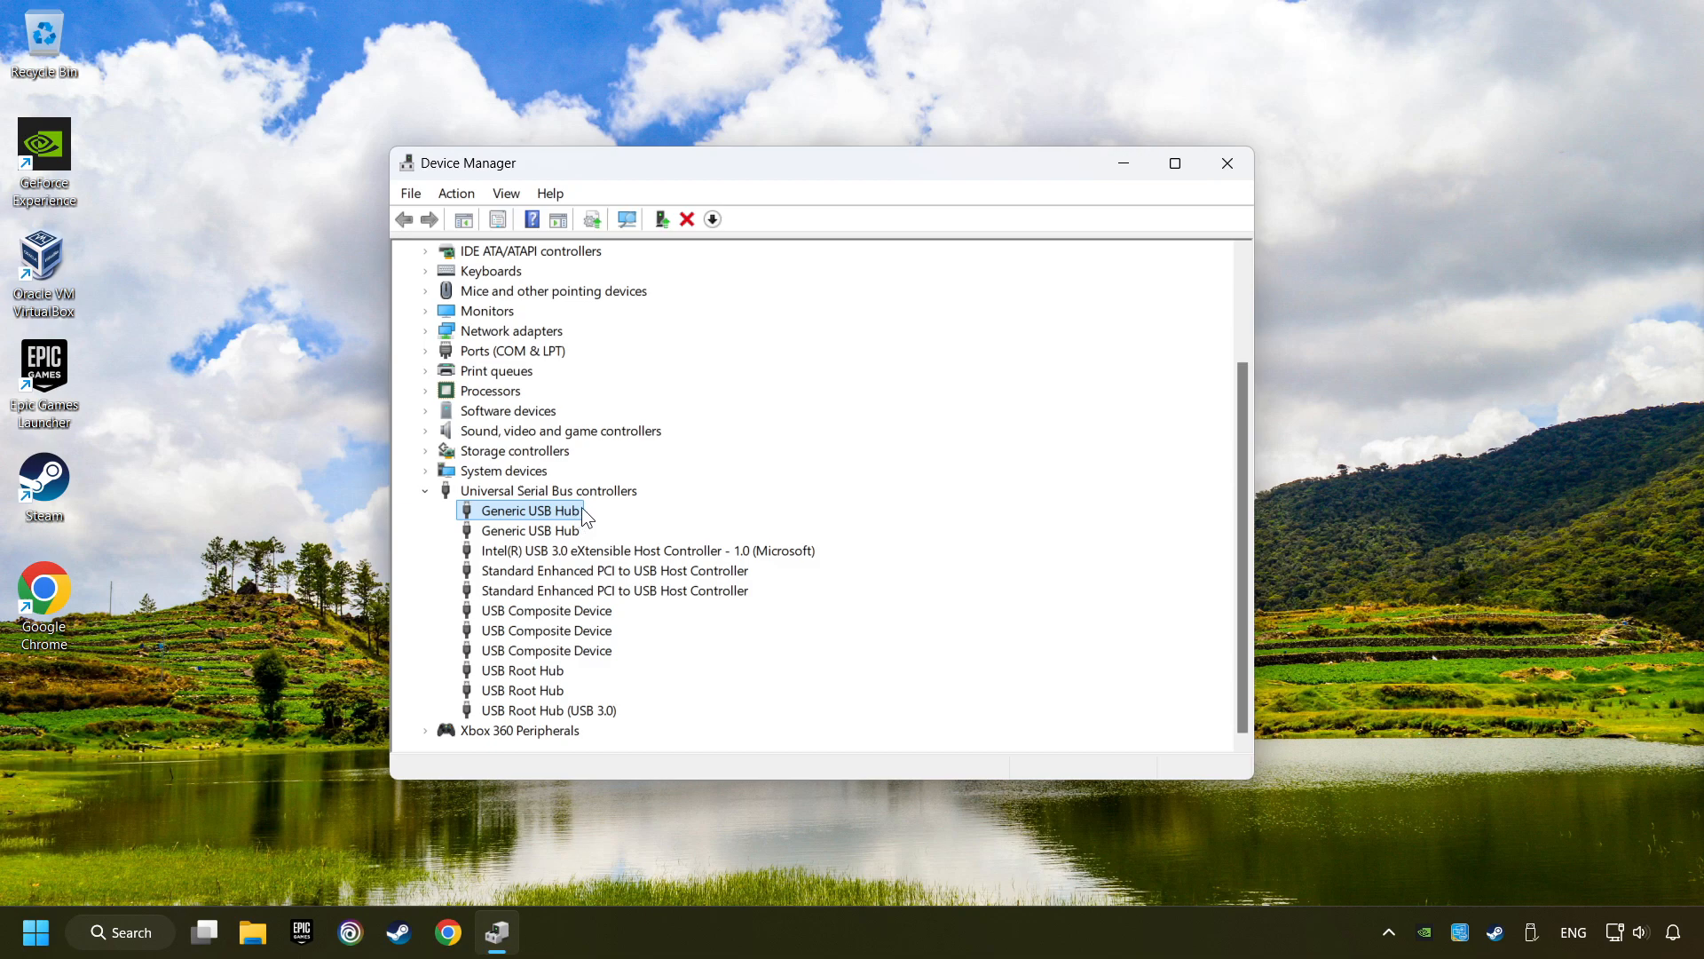
{"action": "right_click", "coordinate": [527, 510]}
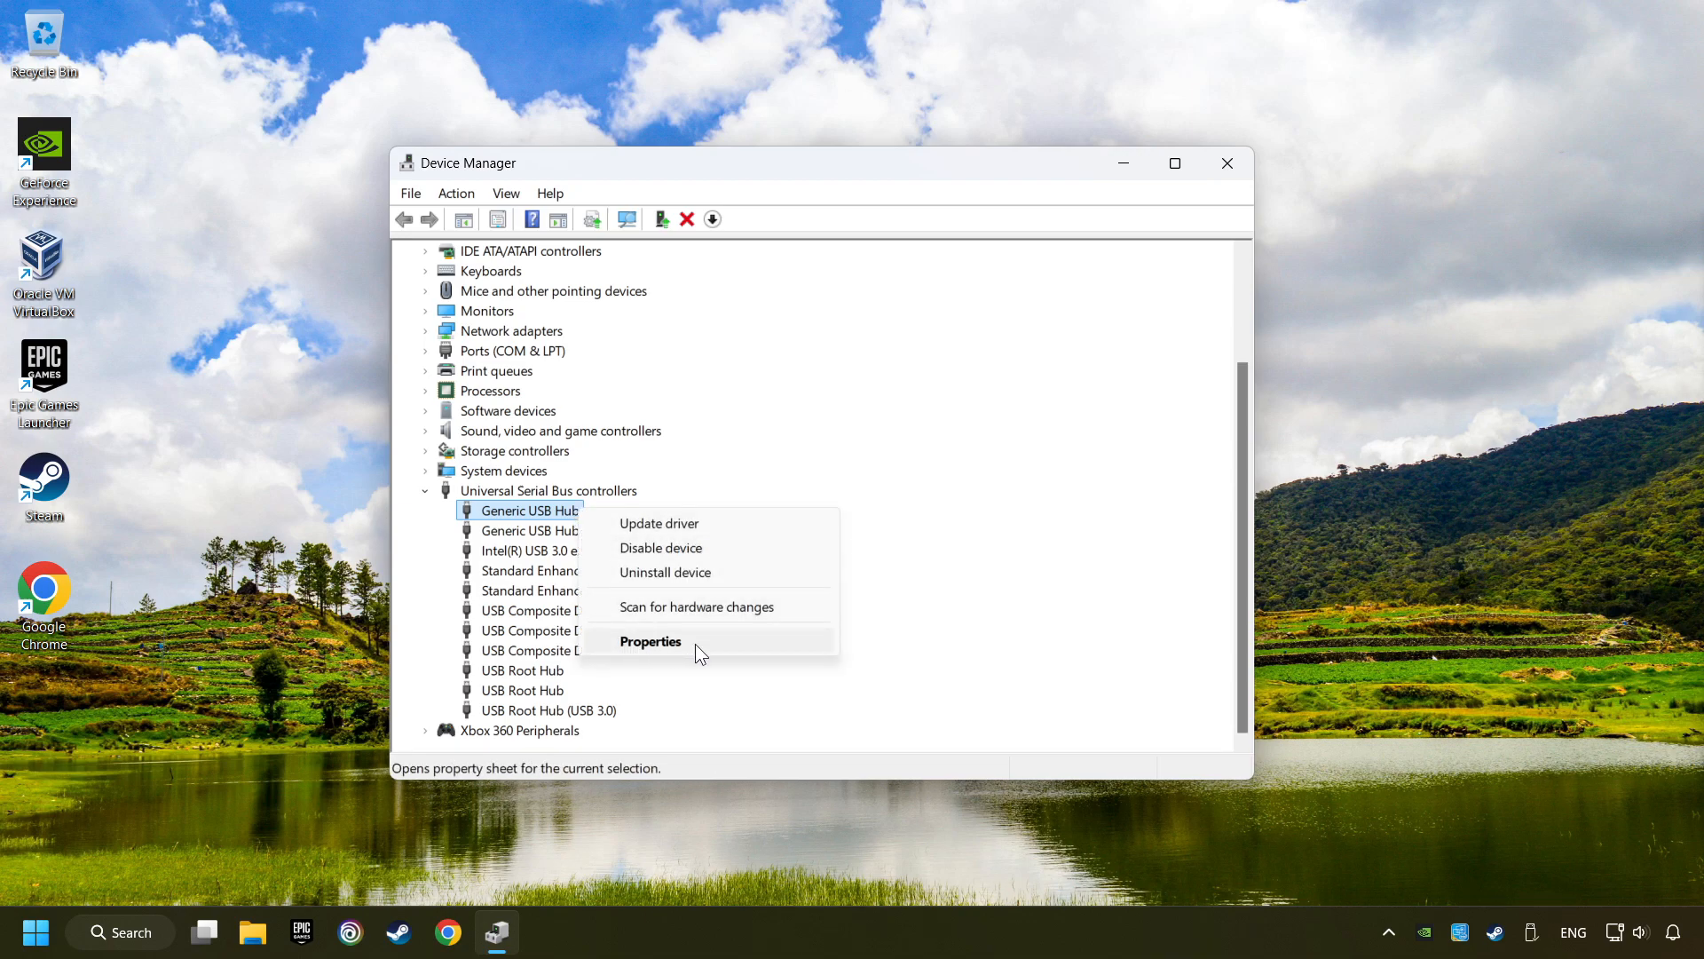
{"action": "left_click", "coordinate": [650, 641]}
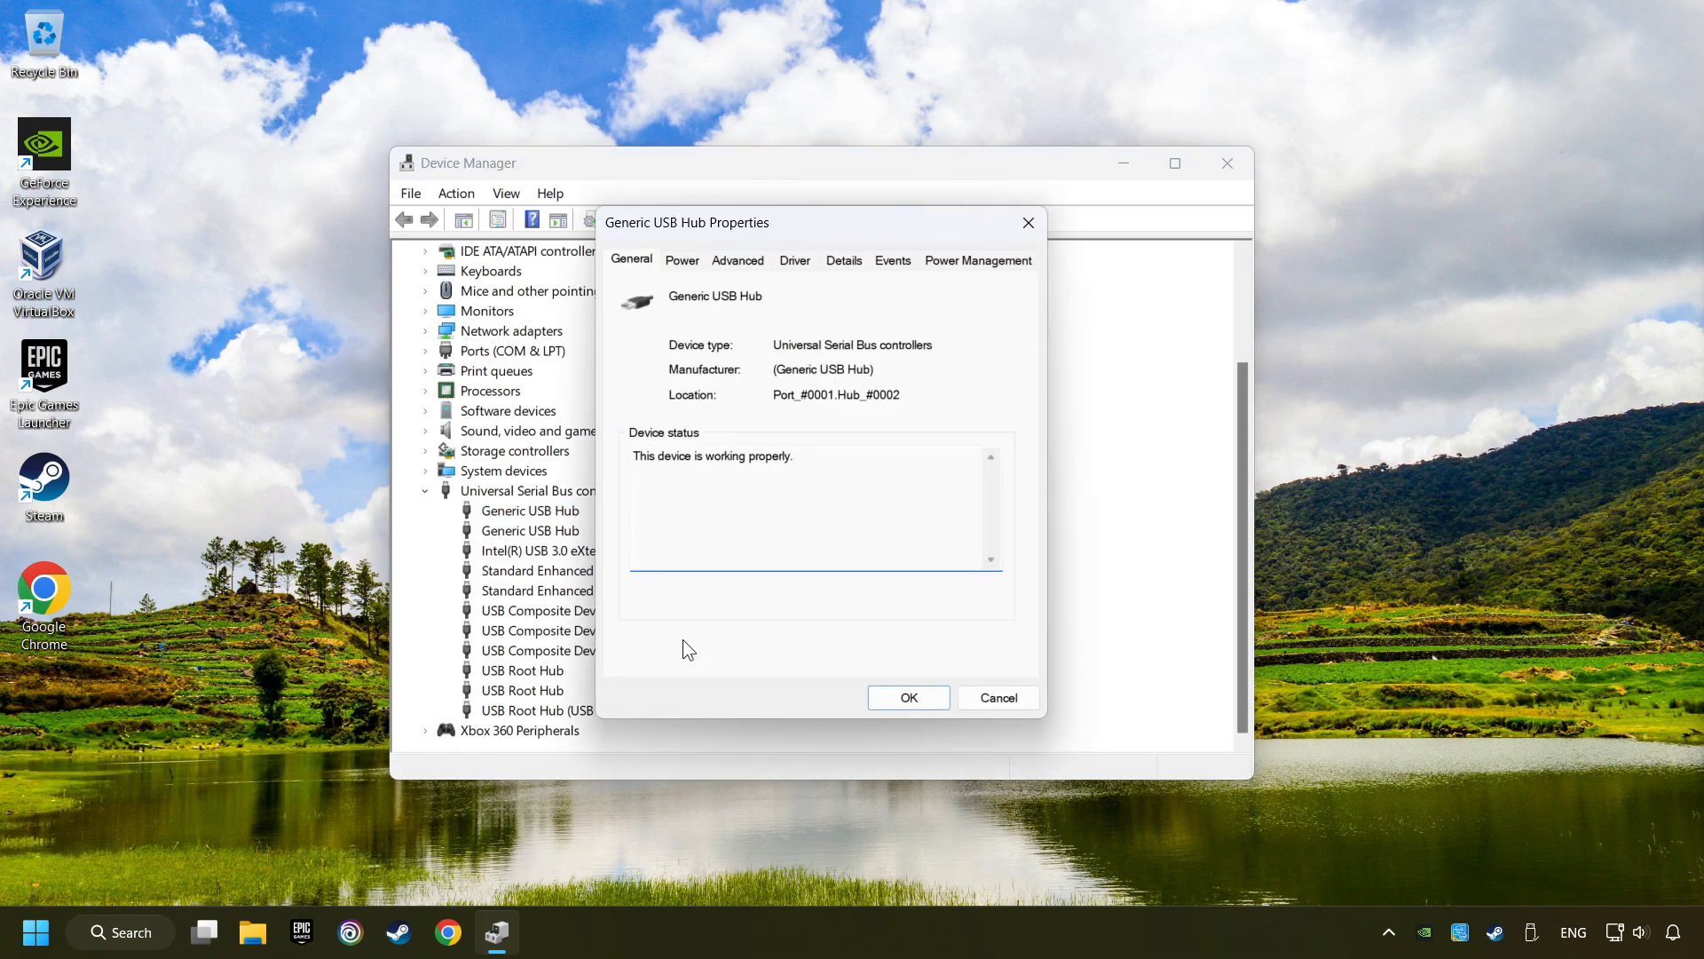
{"action": "mouse_move", "coordinate": [967, 278]}
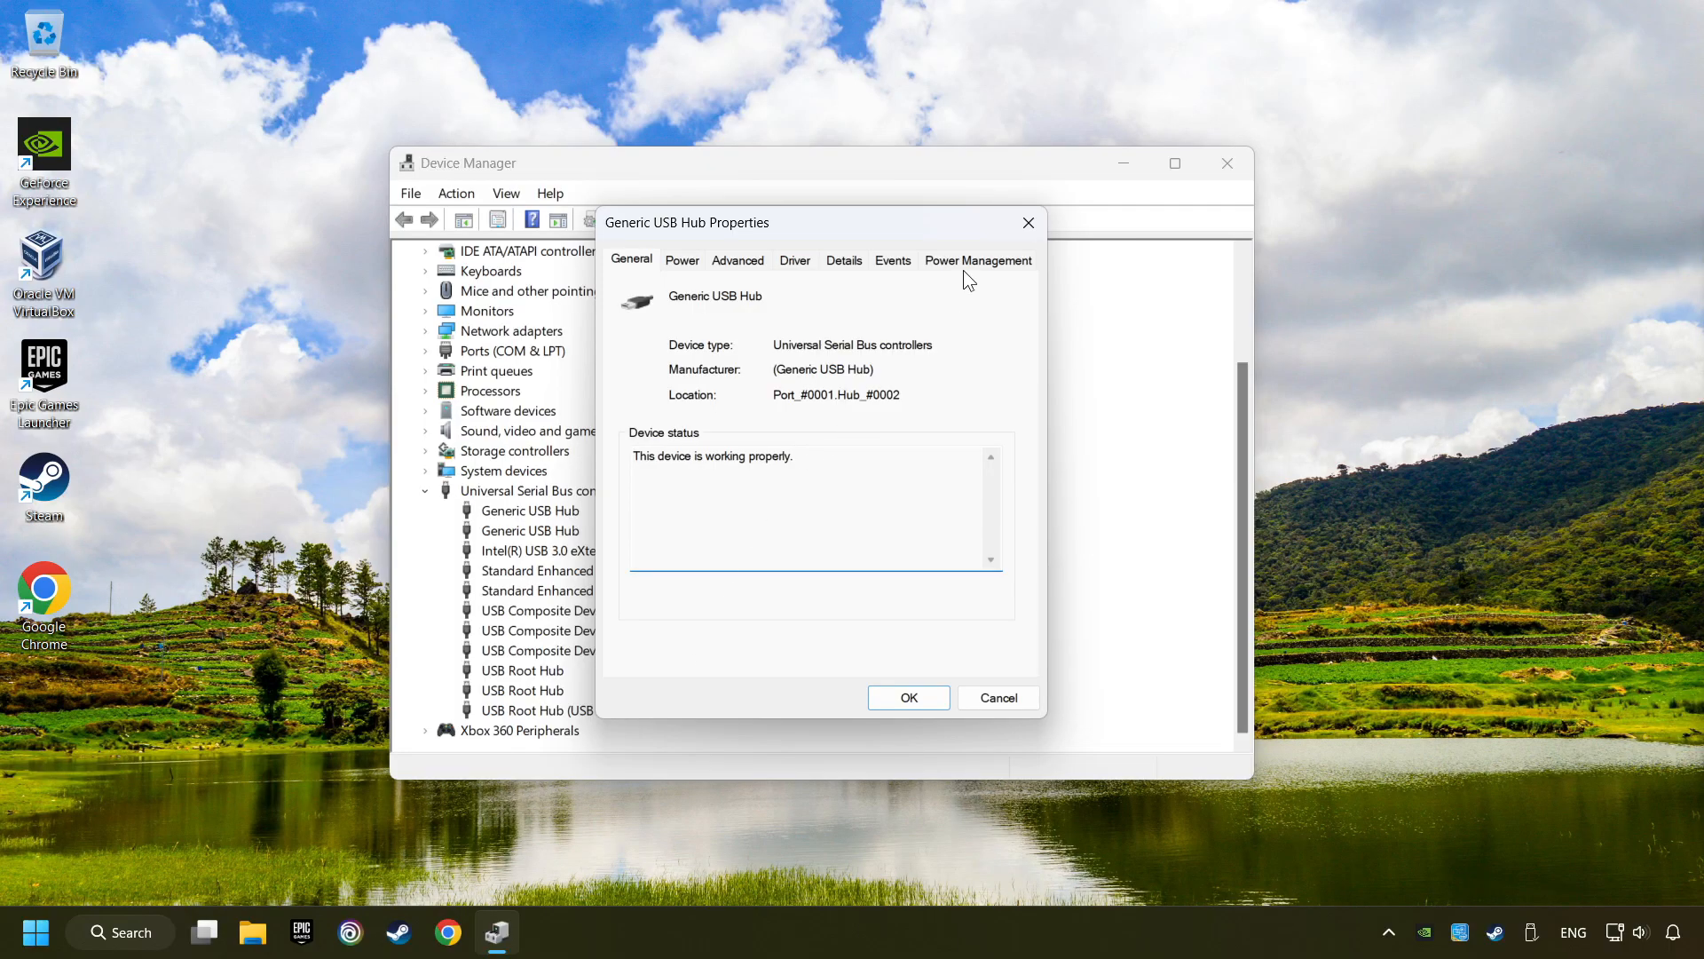
{"action": "left_click", "coordinate": [976, 261]}
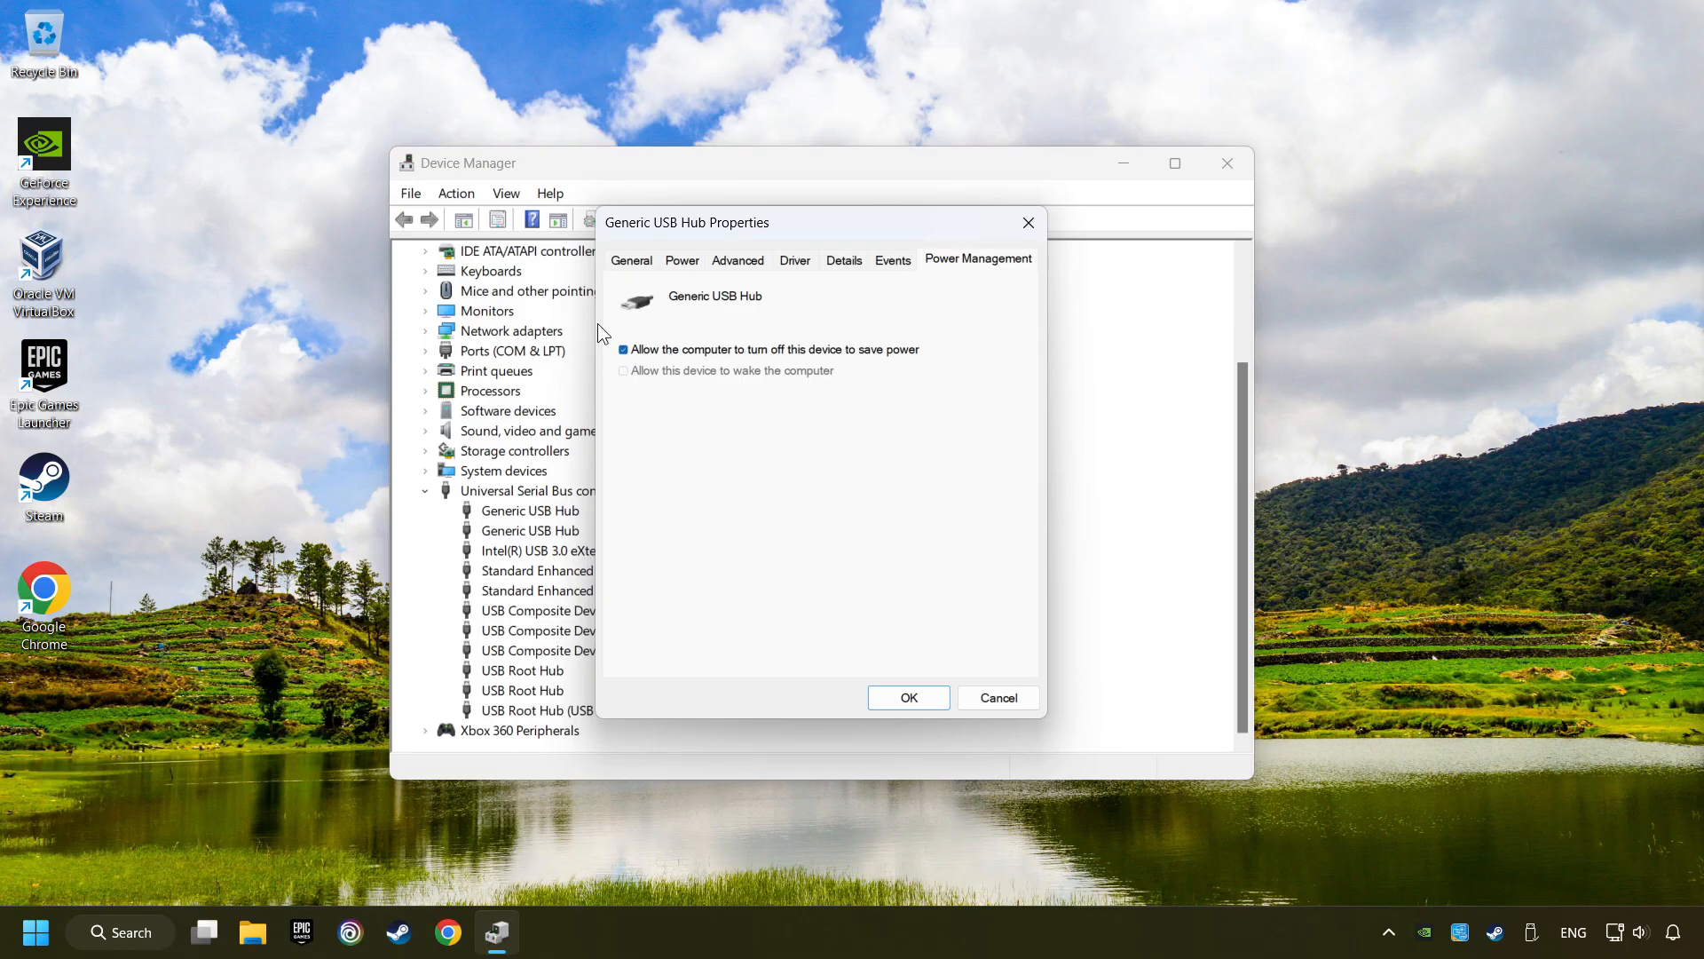
{"action": "mouse_move", "coordinate": [878, 378]}
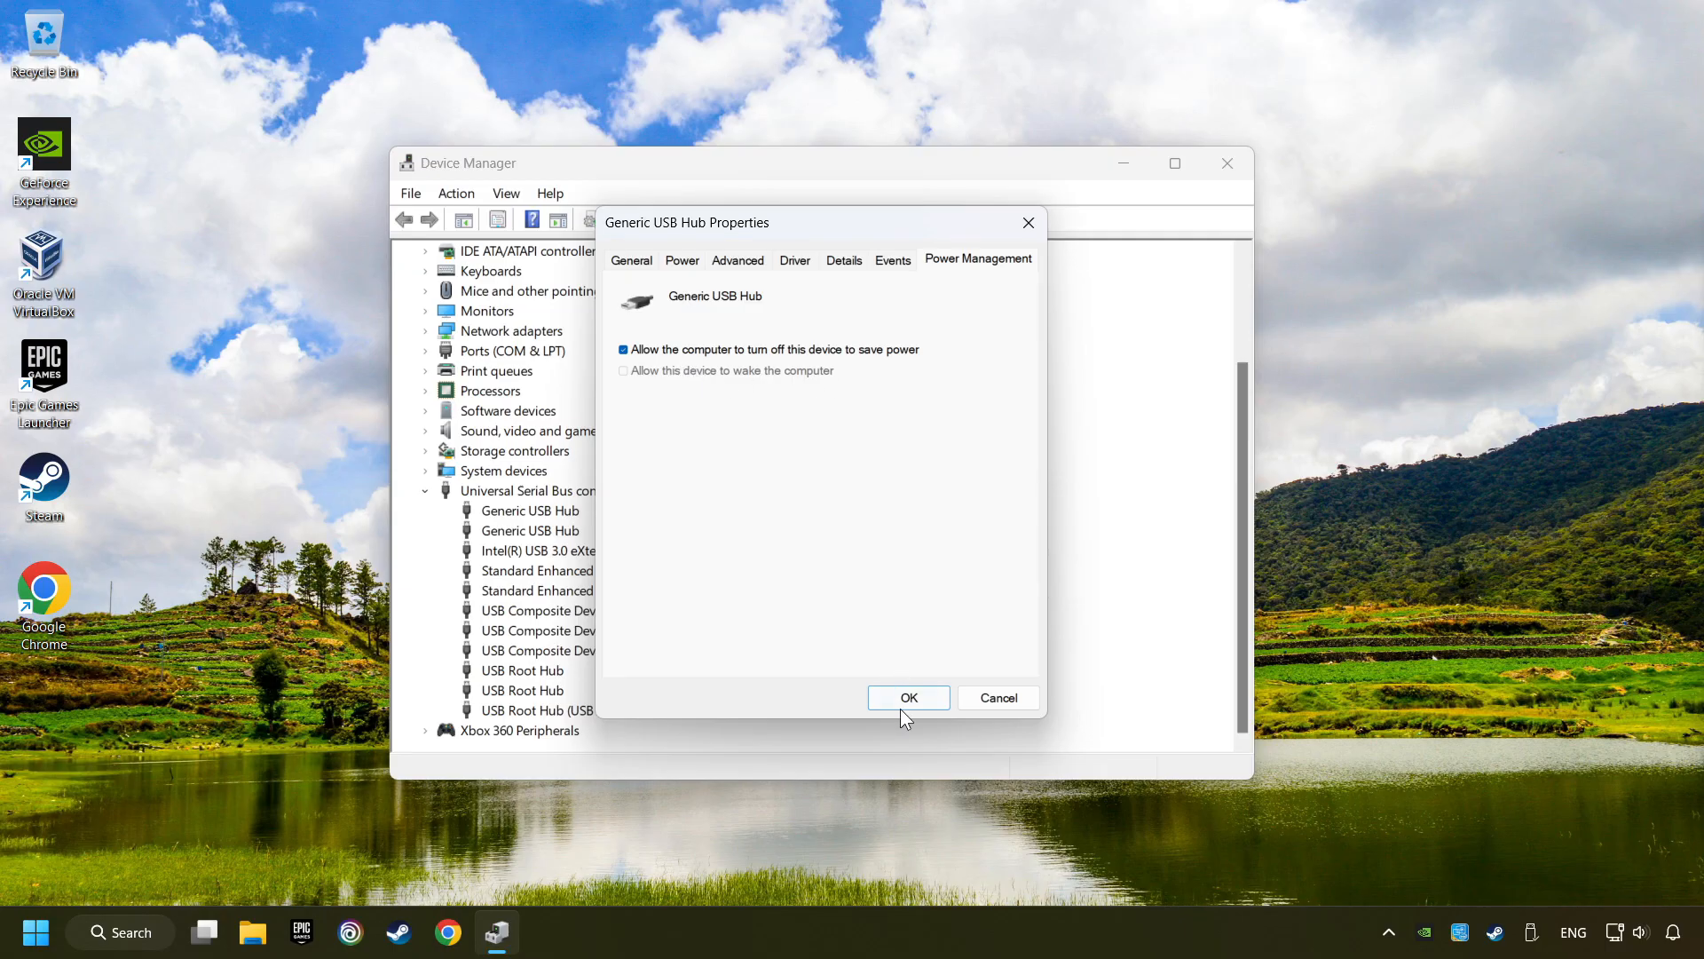
{"action": "left_click", "coordinate": [907, 697]}
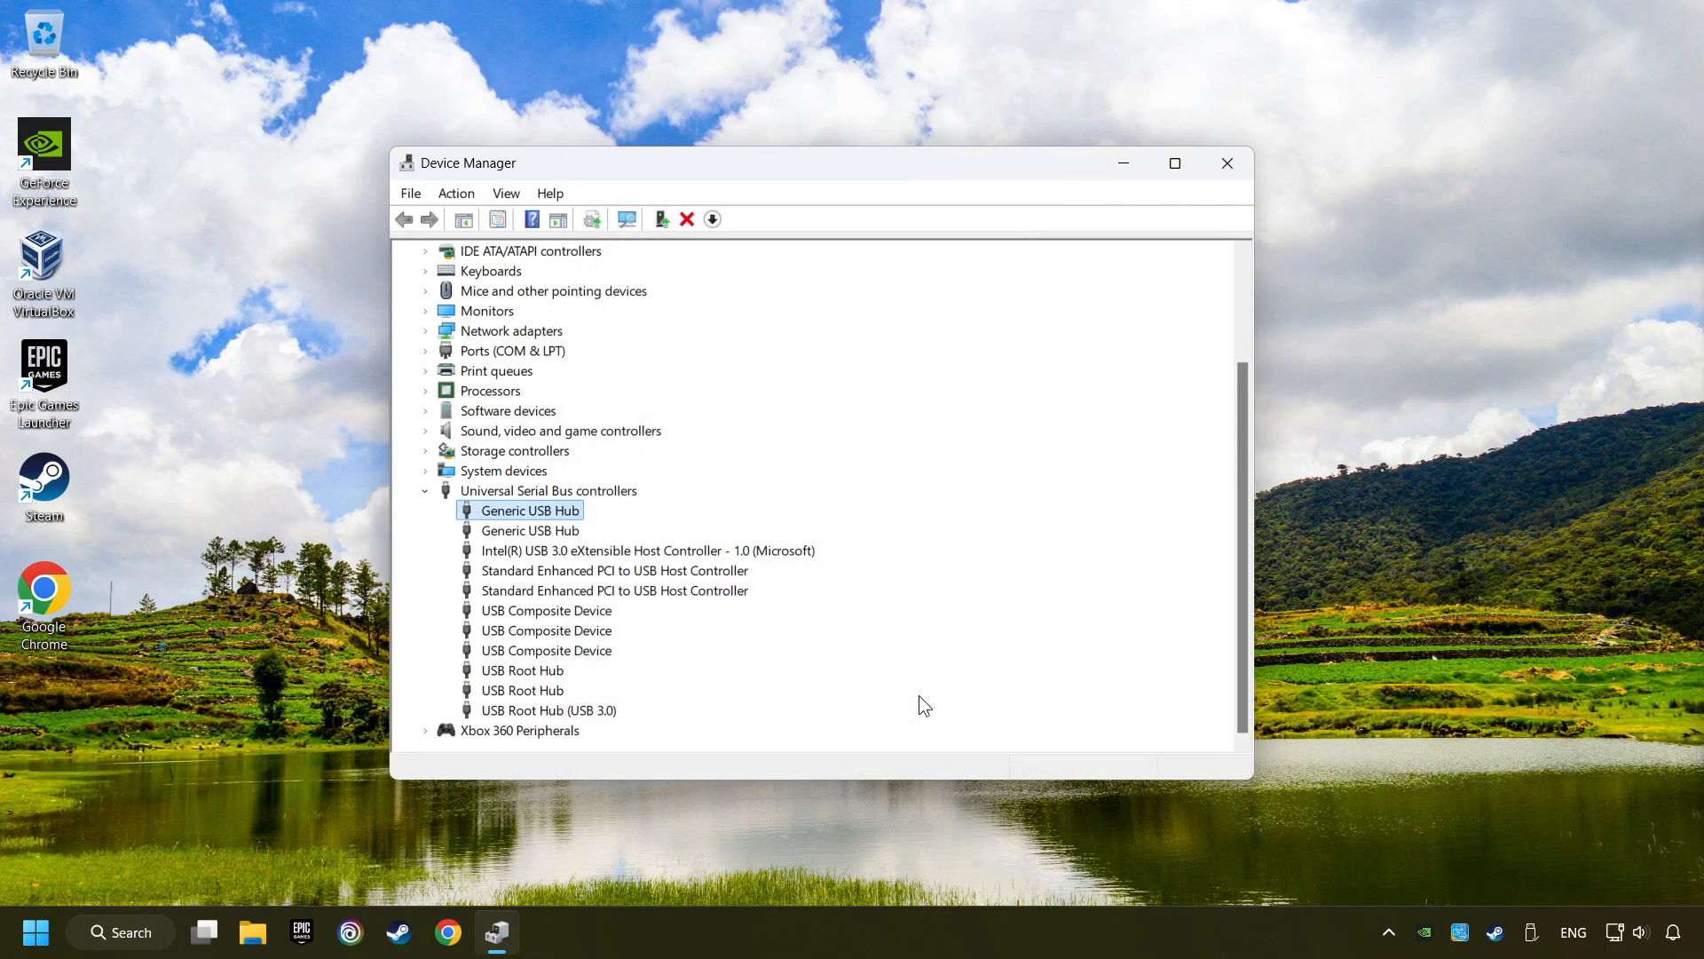
{"action": "mouse_move", "coordinate": [1227, 164]}
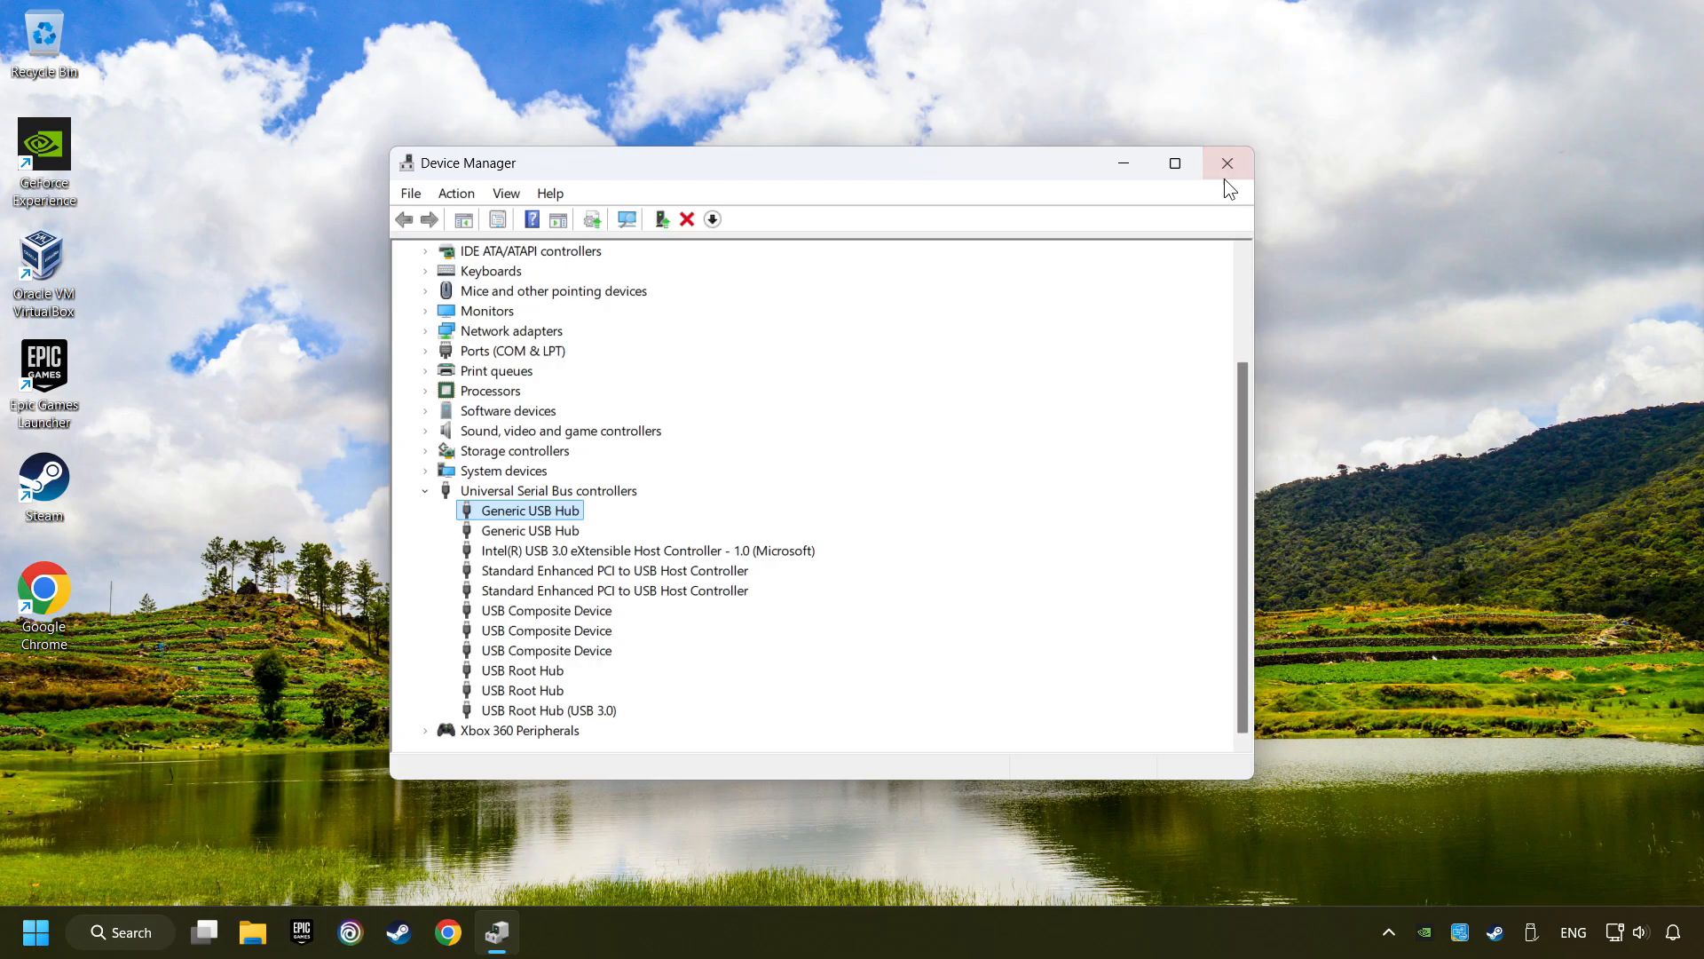
Step: Close Device Manager and search Windows for 'controlle' to find Set up USB game controllers
{"action": "left_click", "coordinate": [1227, 164]}
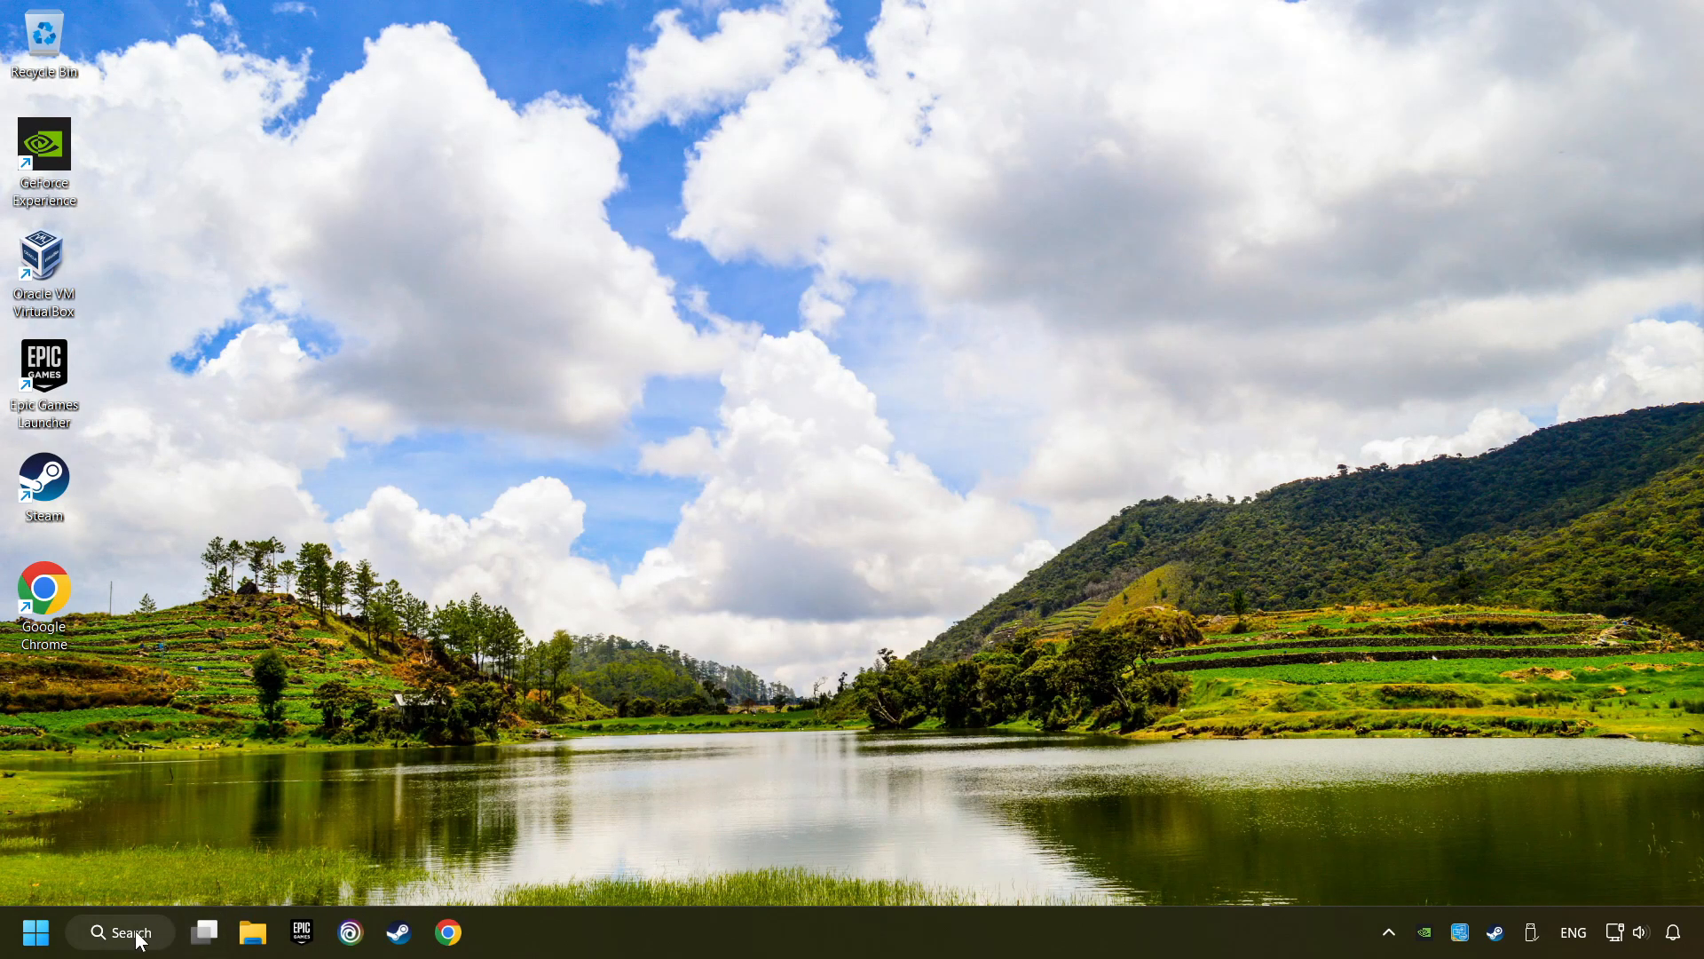
{"action": "left_click", "coordinate": [120, 931]}
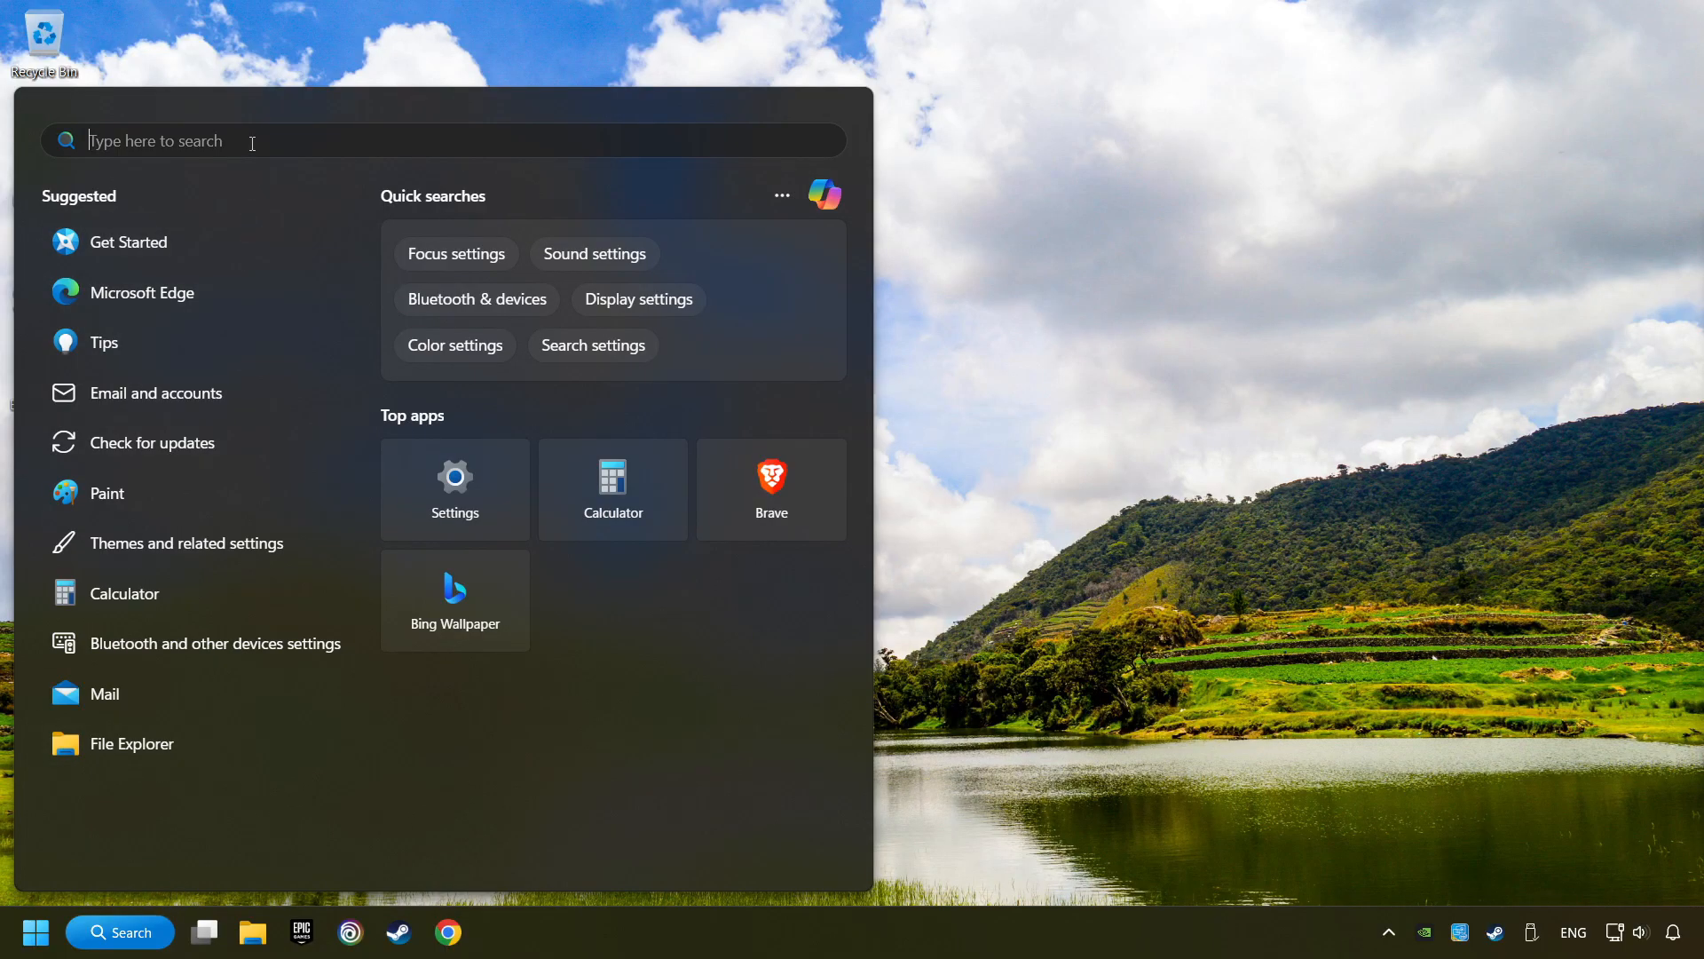
{"action": "type", "text": "controllers"}
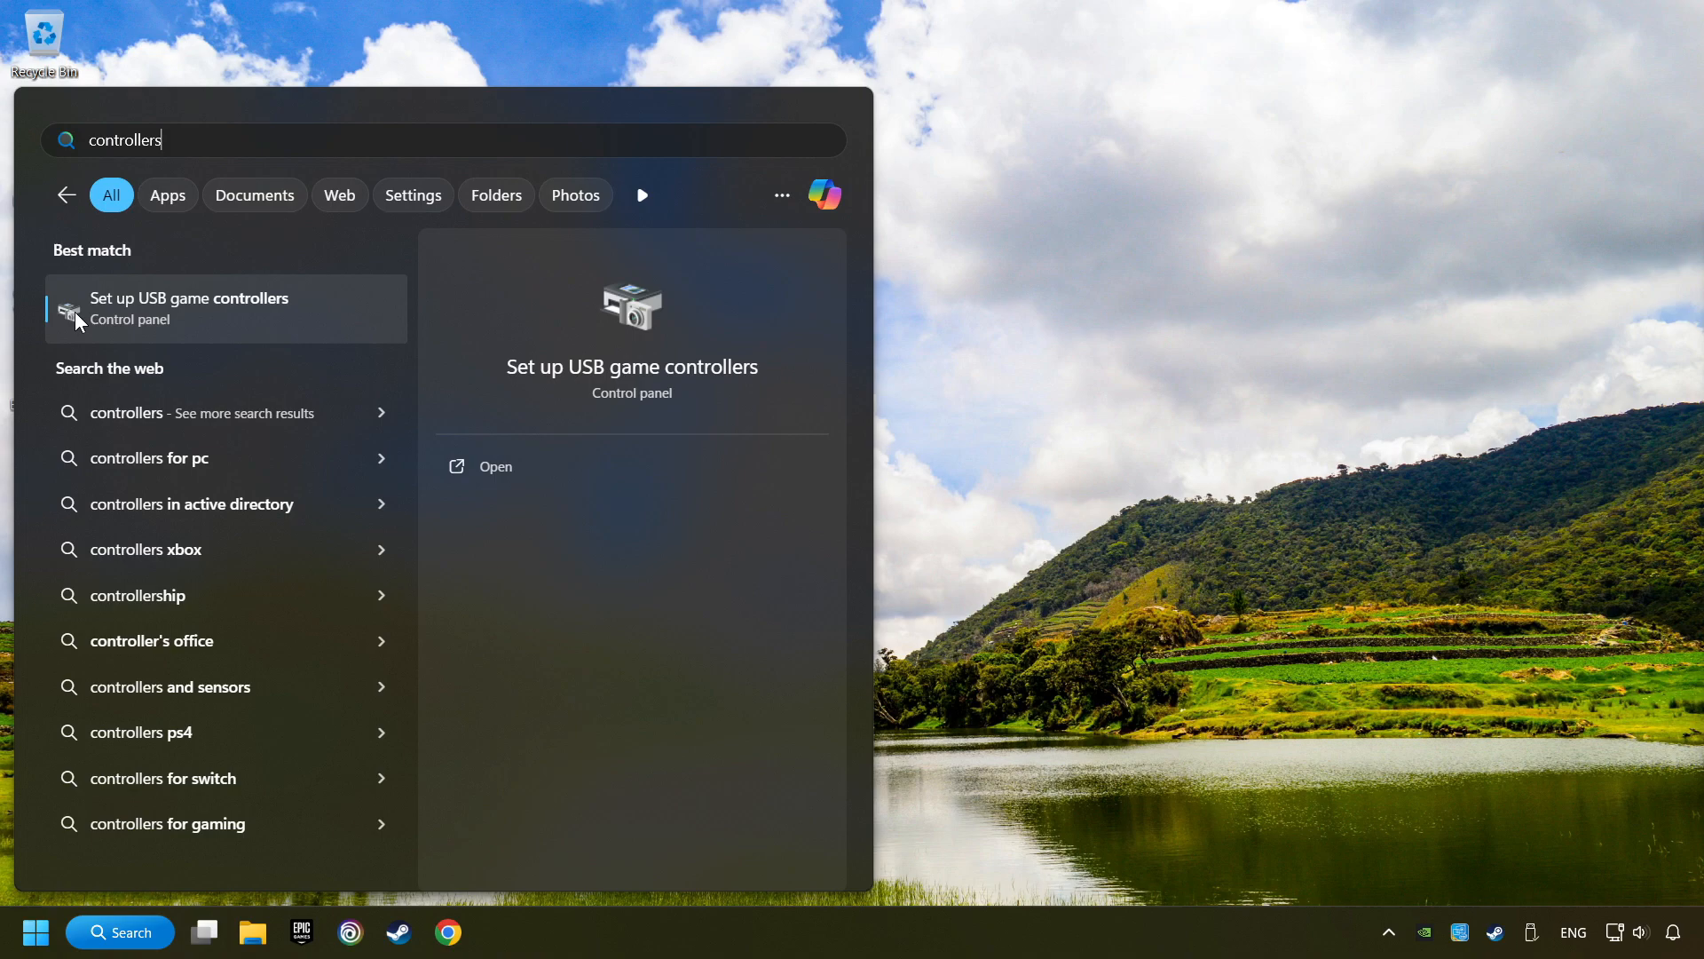
{"action": "mouse_move", "coordinate": [360, 319]}
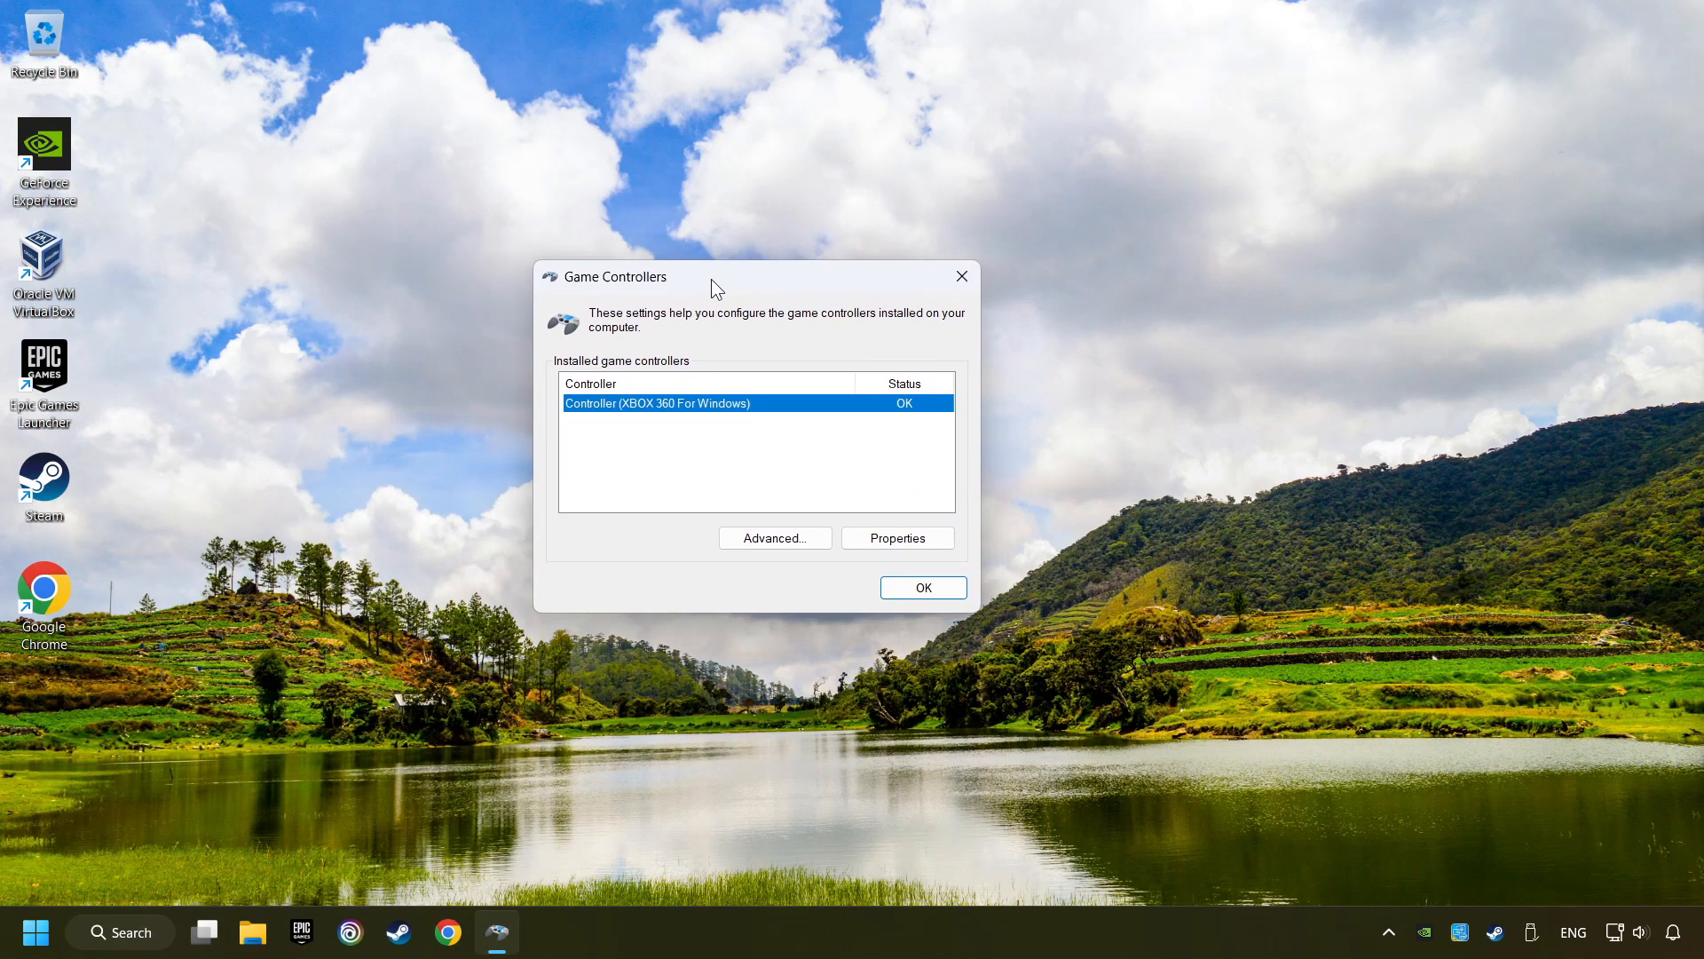
Step: Open the Xbox 360 controller's Properties and switch to its Settings tab
{"action": "left_click_drag", "start_coordinate": [715, 275], "coordinate": [783, 291]}
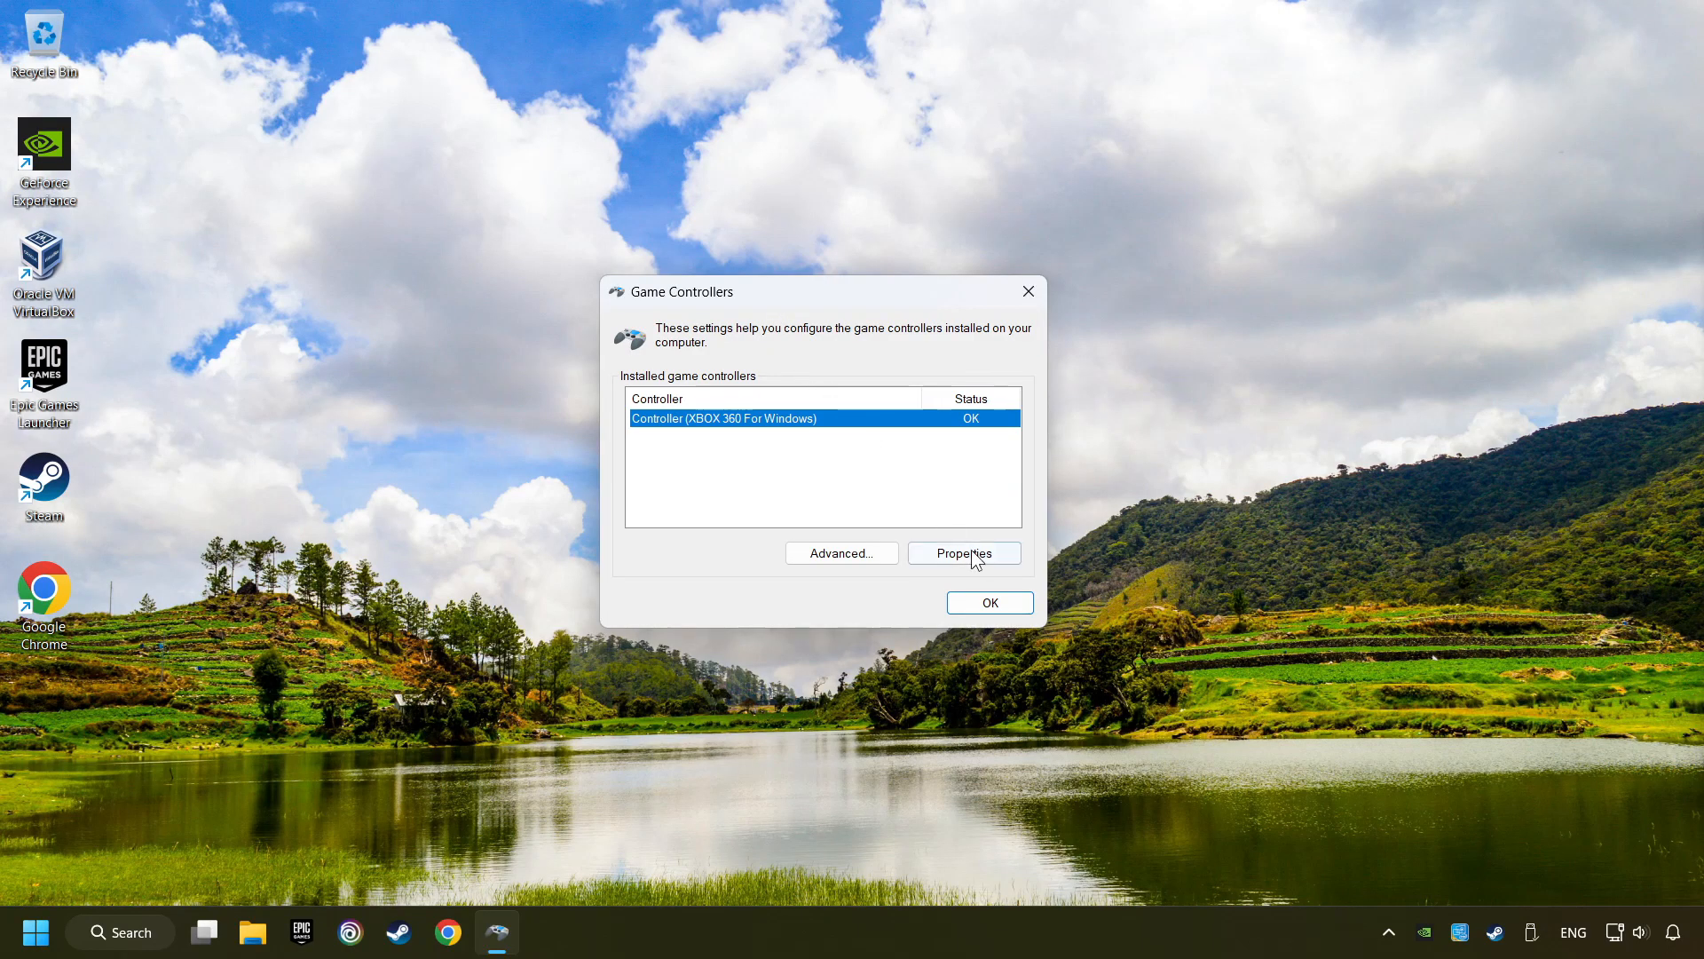
{"action": "left_click", "coordinate": [962, 552]}
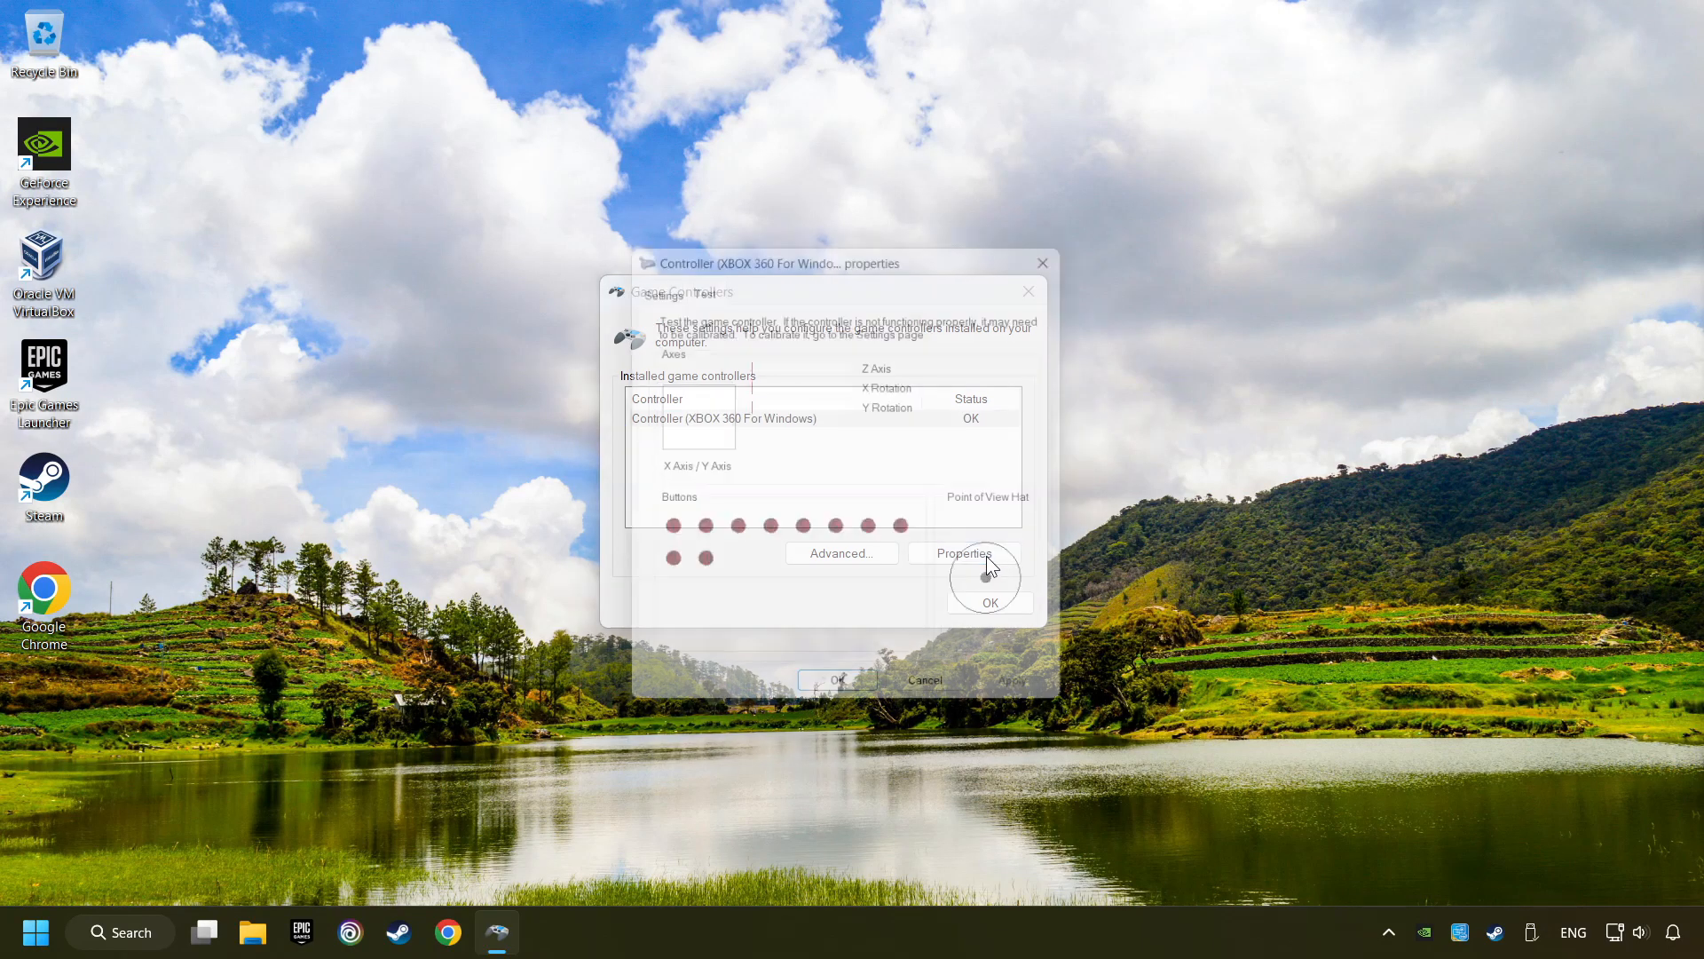
{"action": "left_click", "coordinate": [960, 553]}
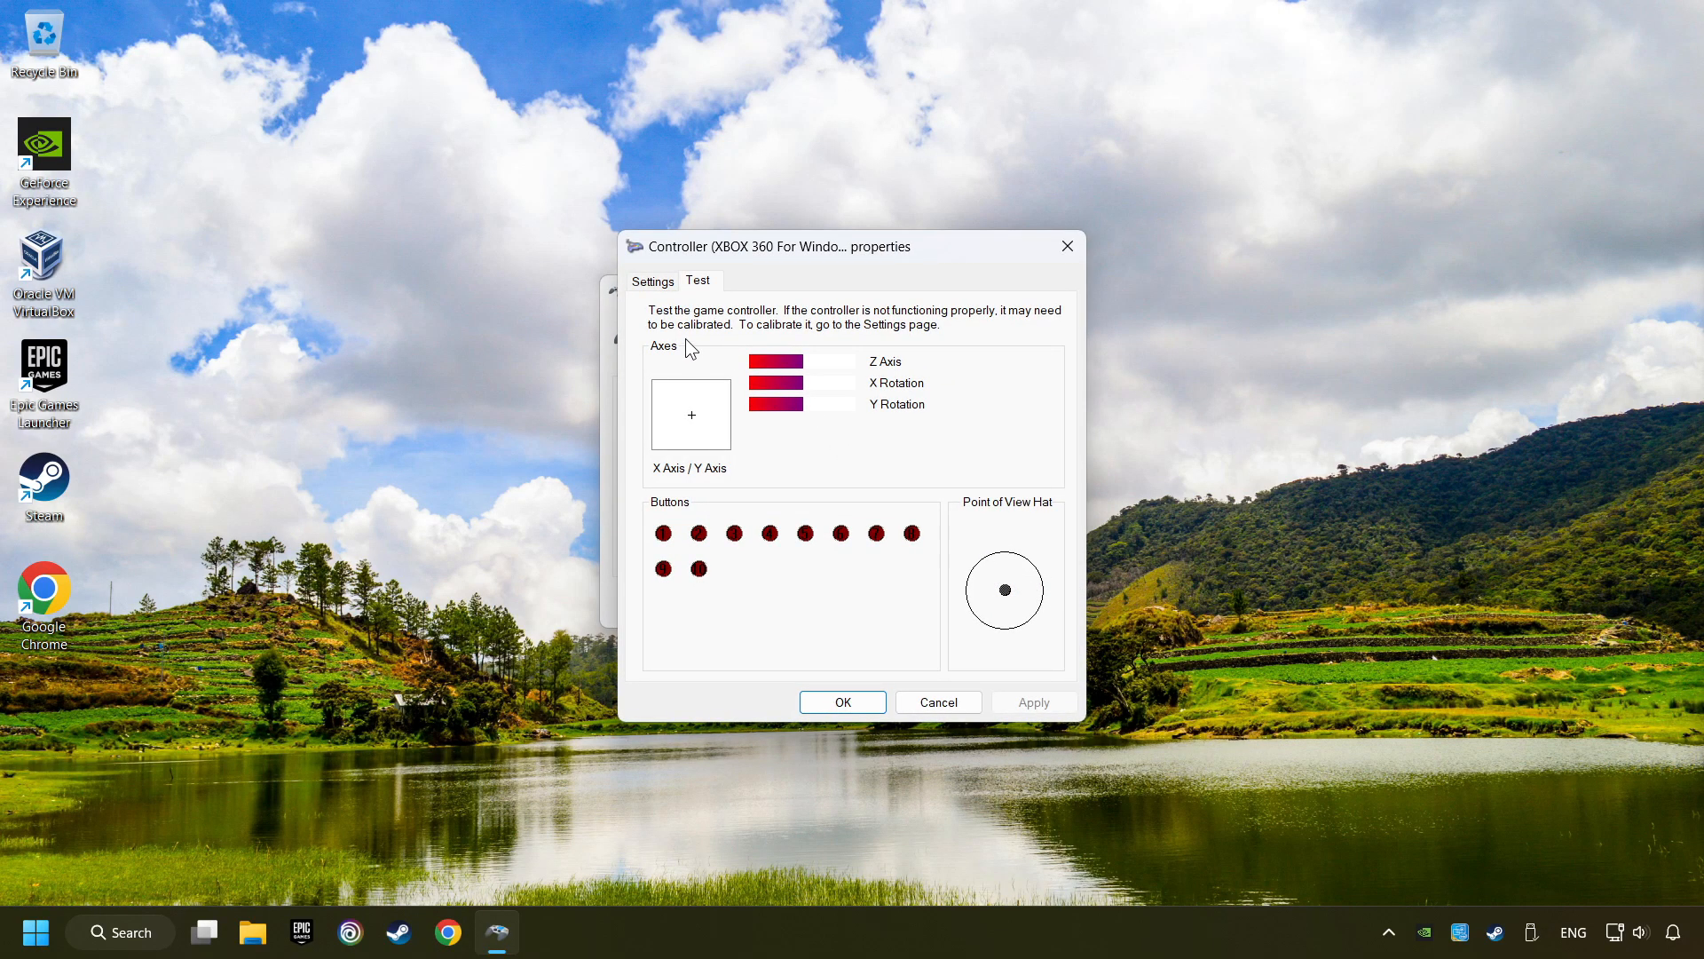
{"action": "left_click", "coordinate": [653, 281]}
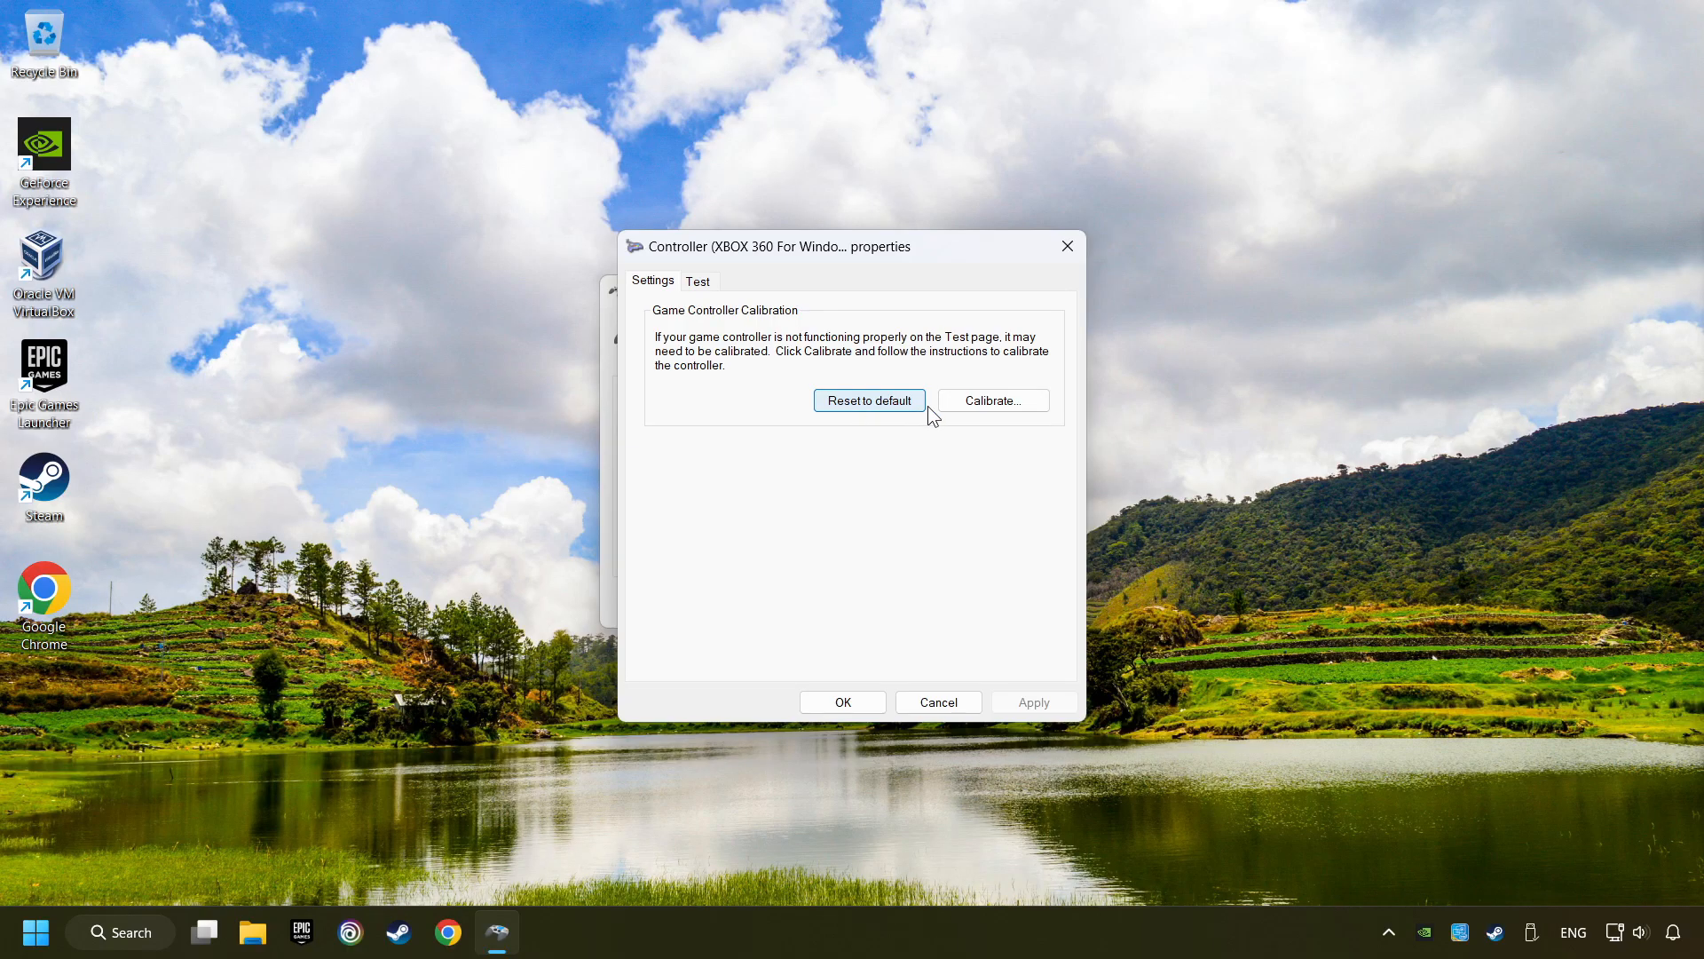
Step: Run the Device Calibration Wizard for the Xbox 360 controller through to Finish
{"action": "left_click", "coordinate": [991, 401]}
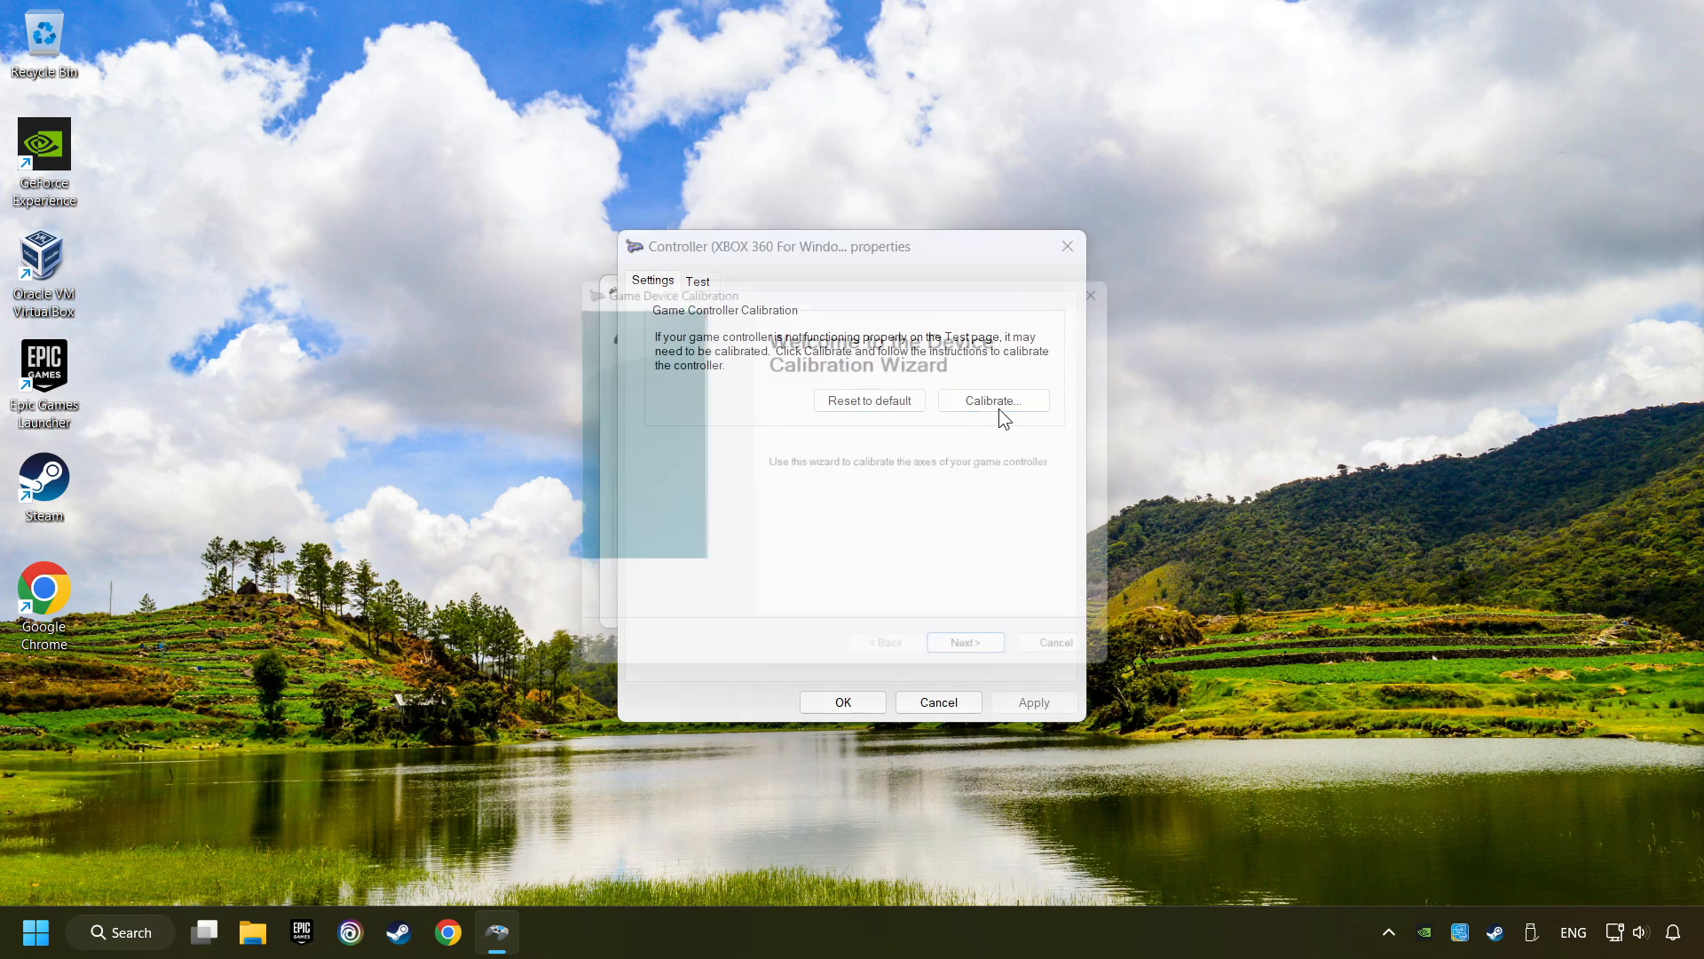
{"action": "left_click", "coordinate": [992, 400]}
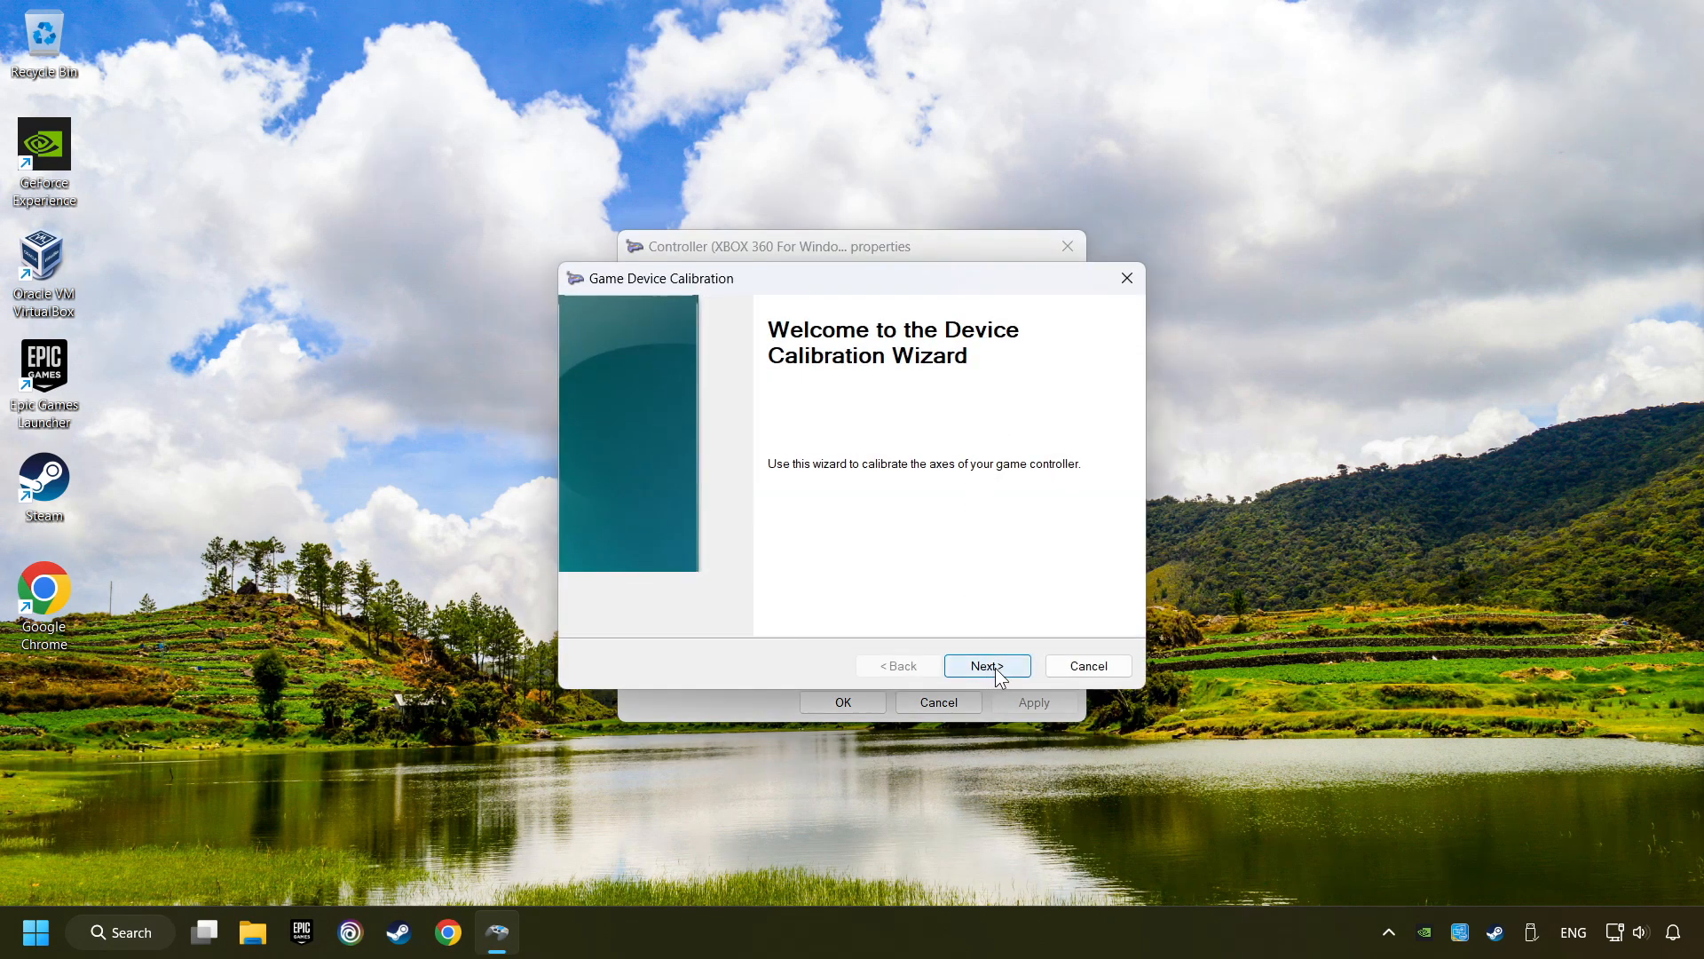
{"action": "left_click", "coordinate": [985, 665]}
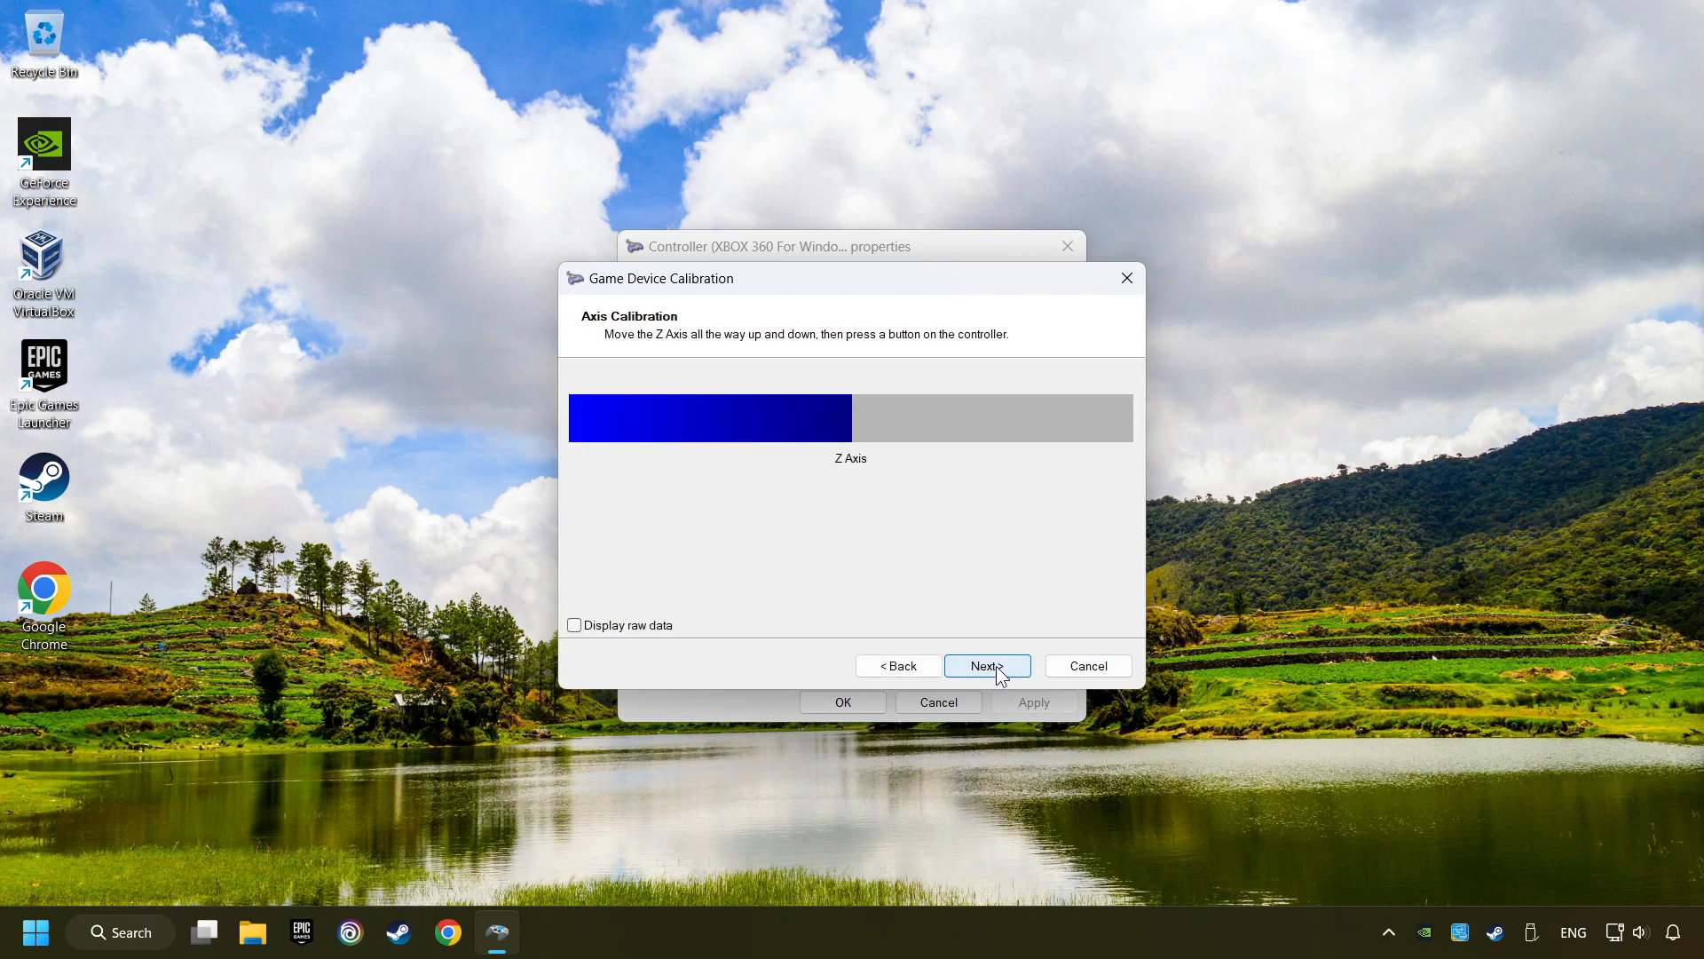
{"action": "left_click", "coordinate": [985, 664]}
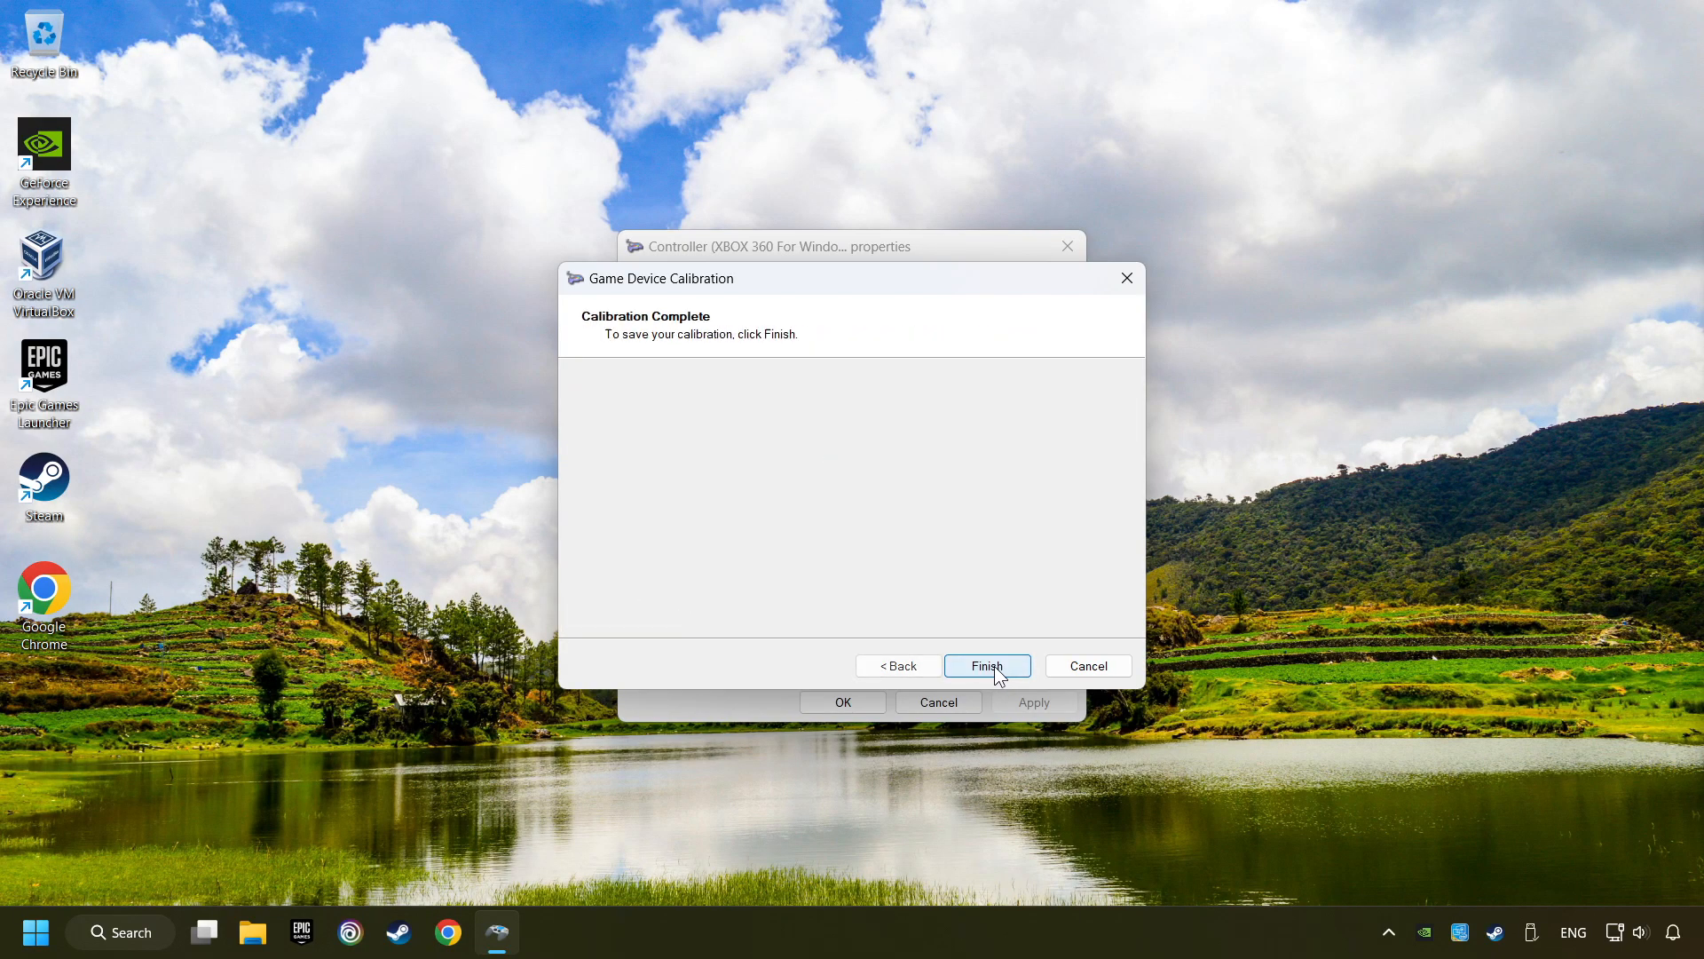
{"action": "left_click", "coordinate": [986, 665]}
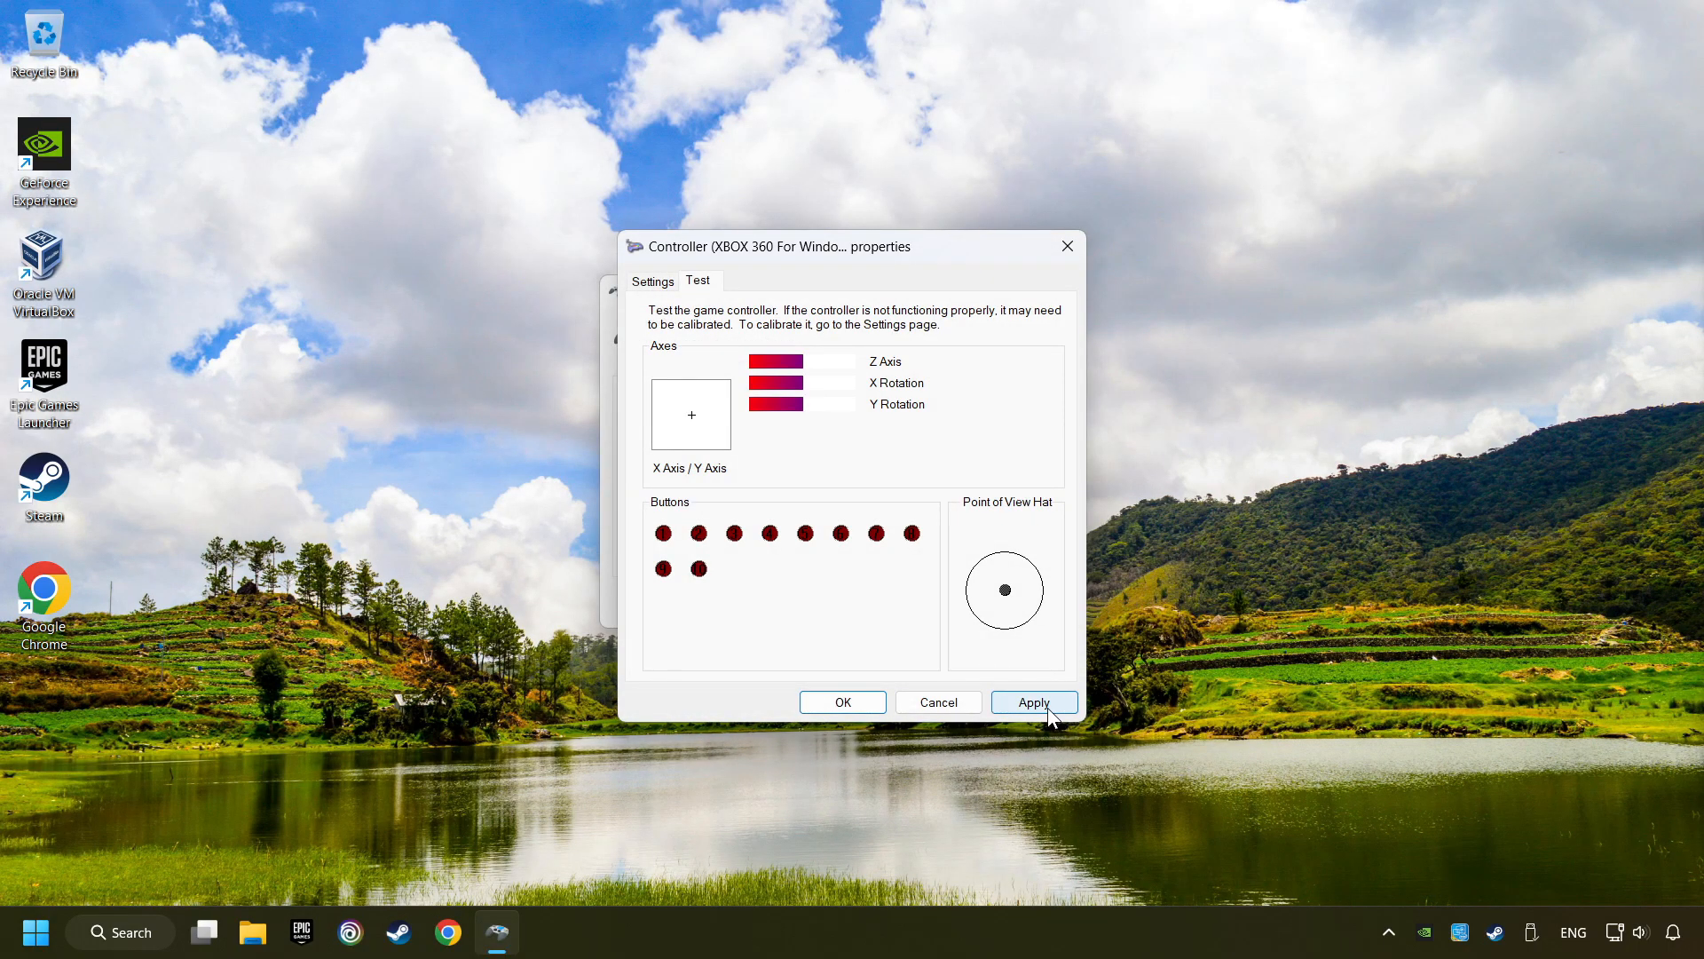
Step: Apply the calibration, then OK the controller properties and Game Controllers windows
{"action": "left_click", "coordinate": [1032, 701]}
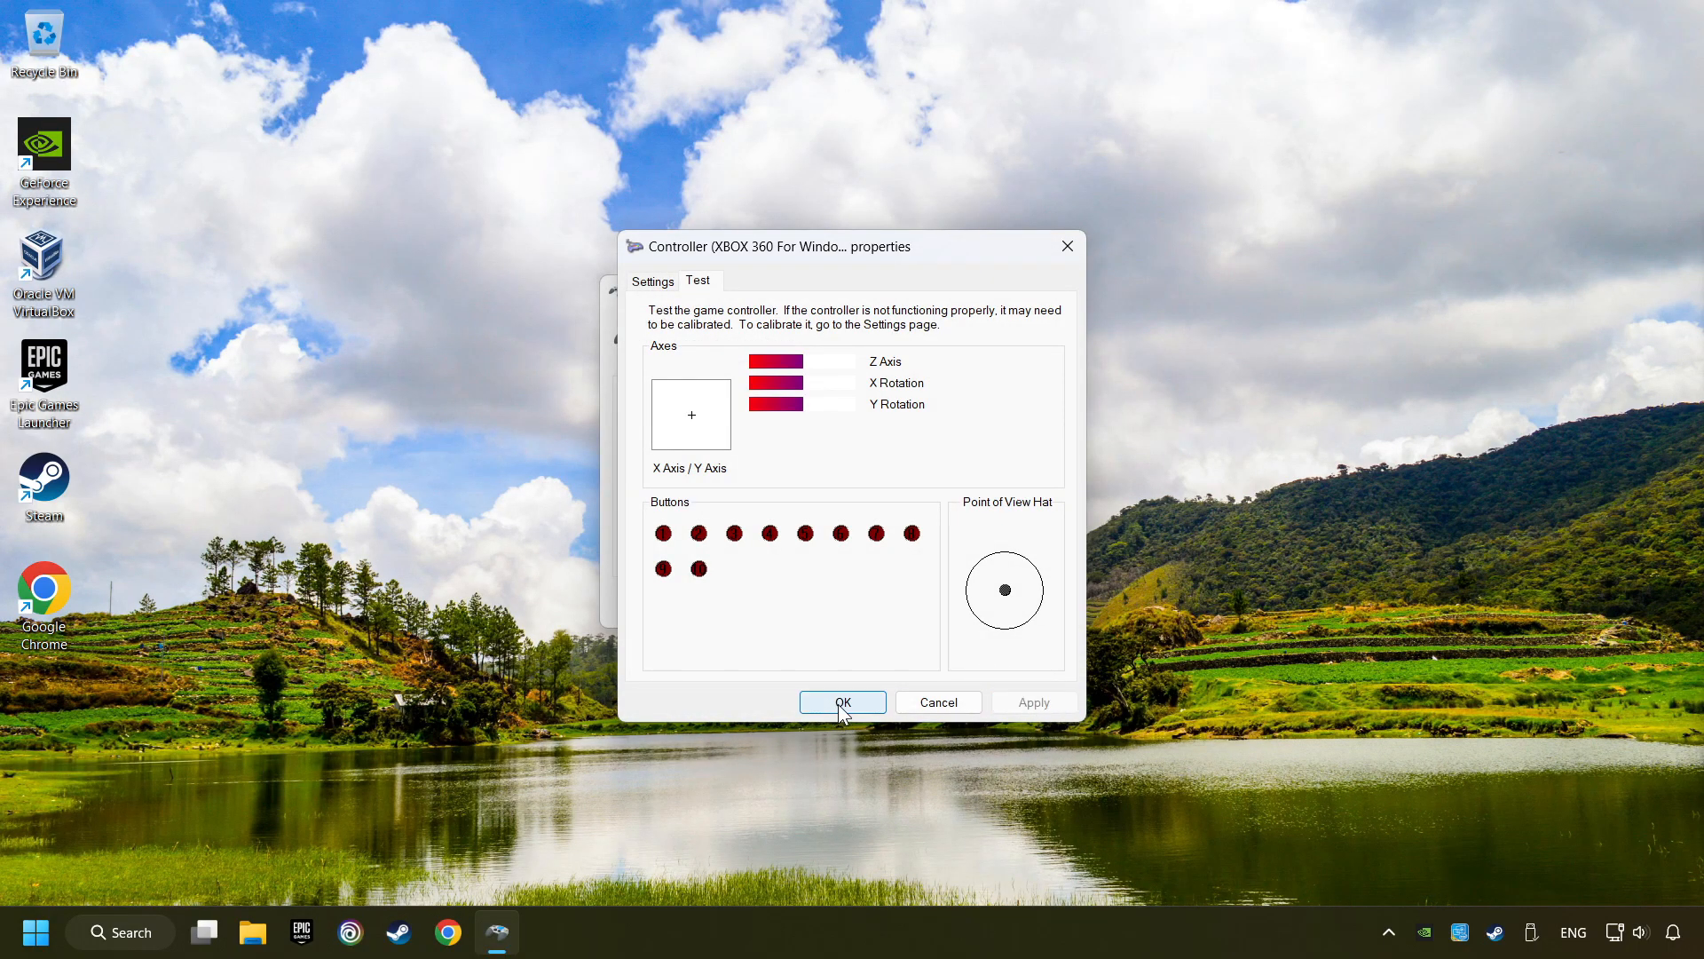
{"action": "left_click", "coordinate": [842, 702]}
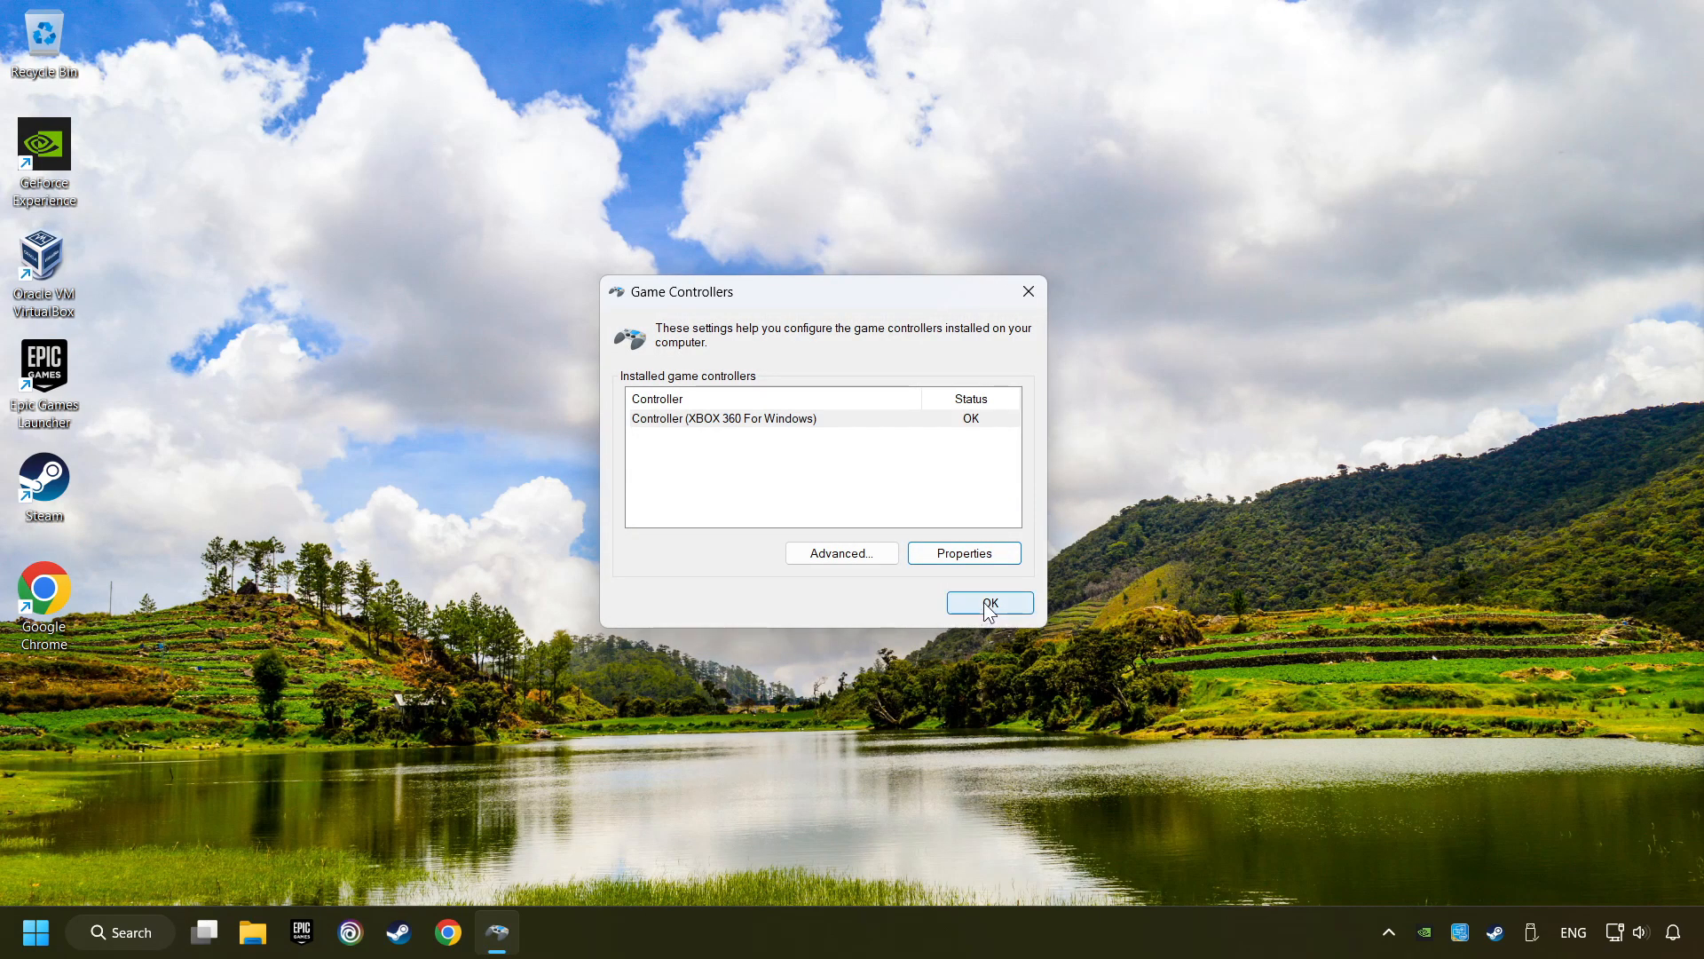
{"action": "left_click", "coordinate": [988, 604]}
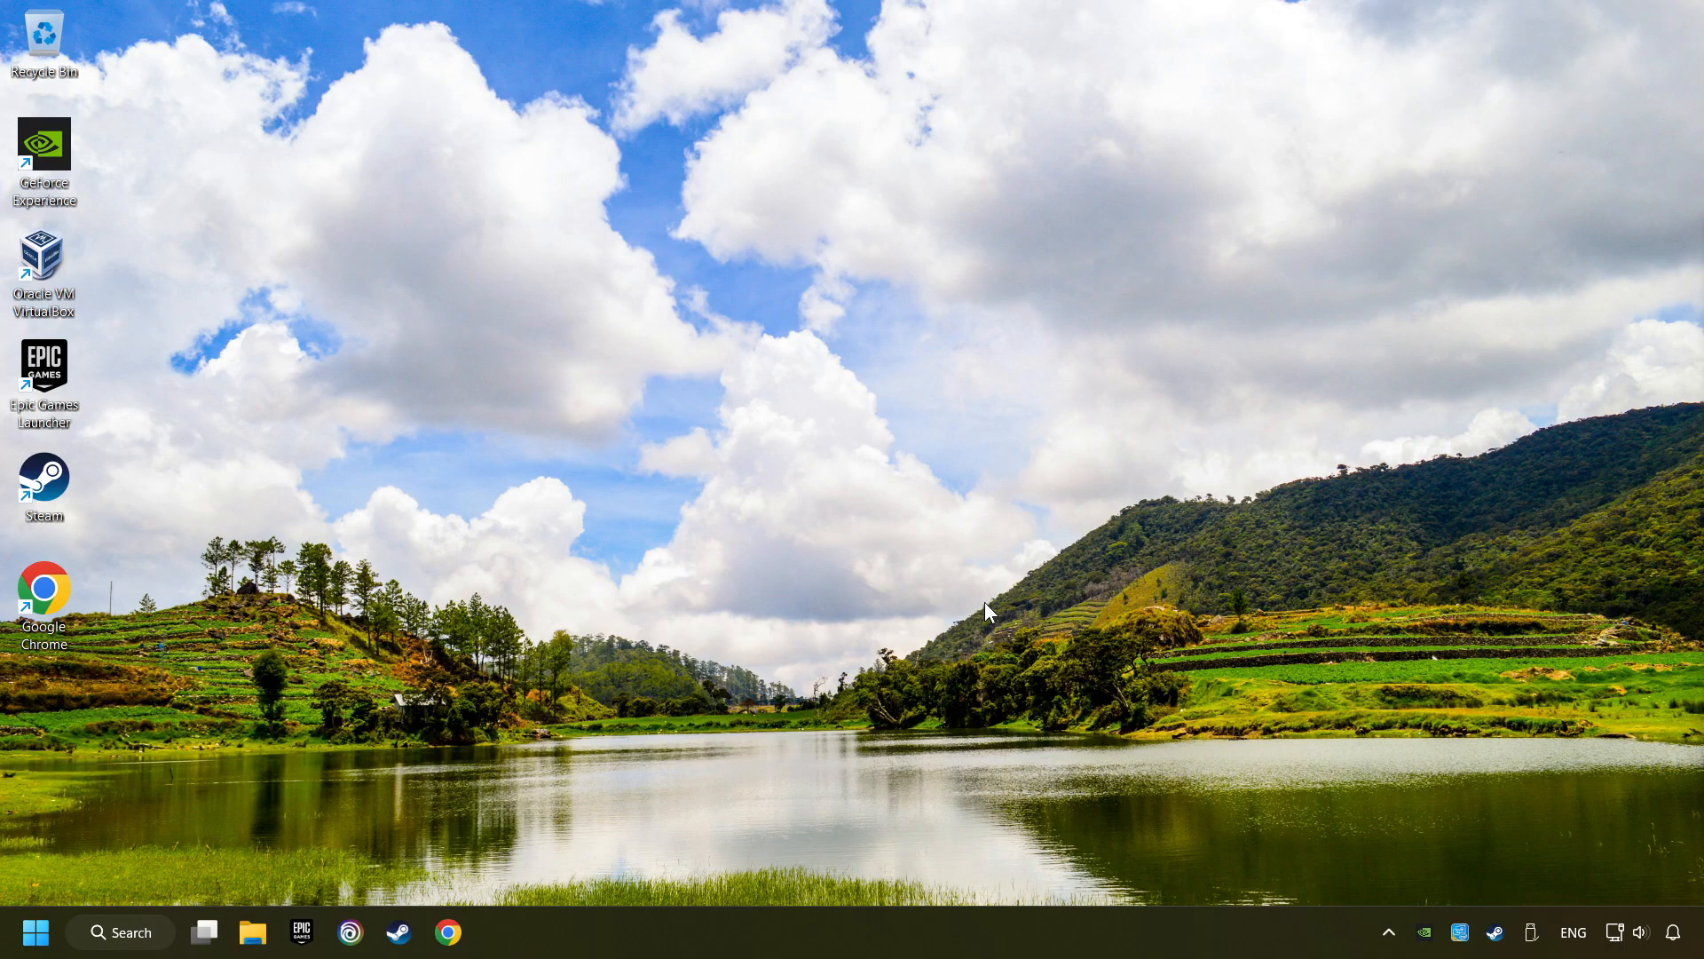
{"action": "mouse_move", "coordinate": [616, 825]}
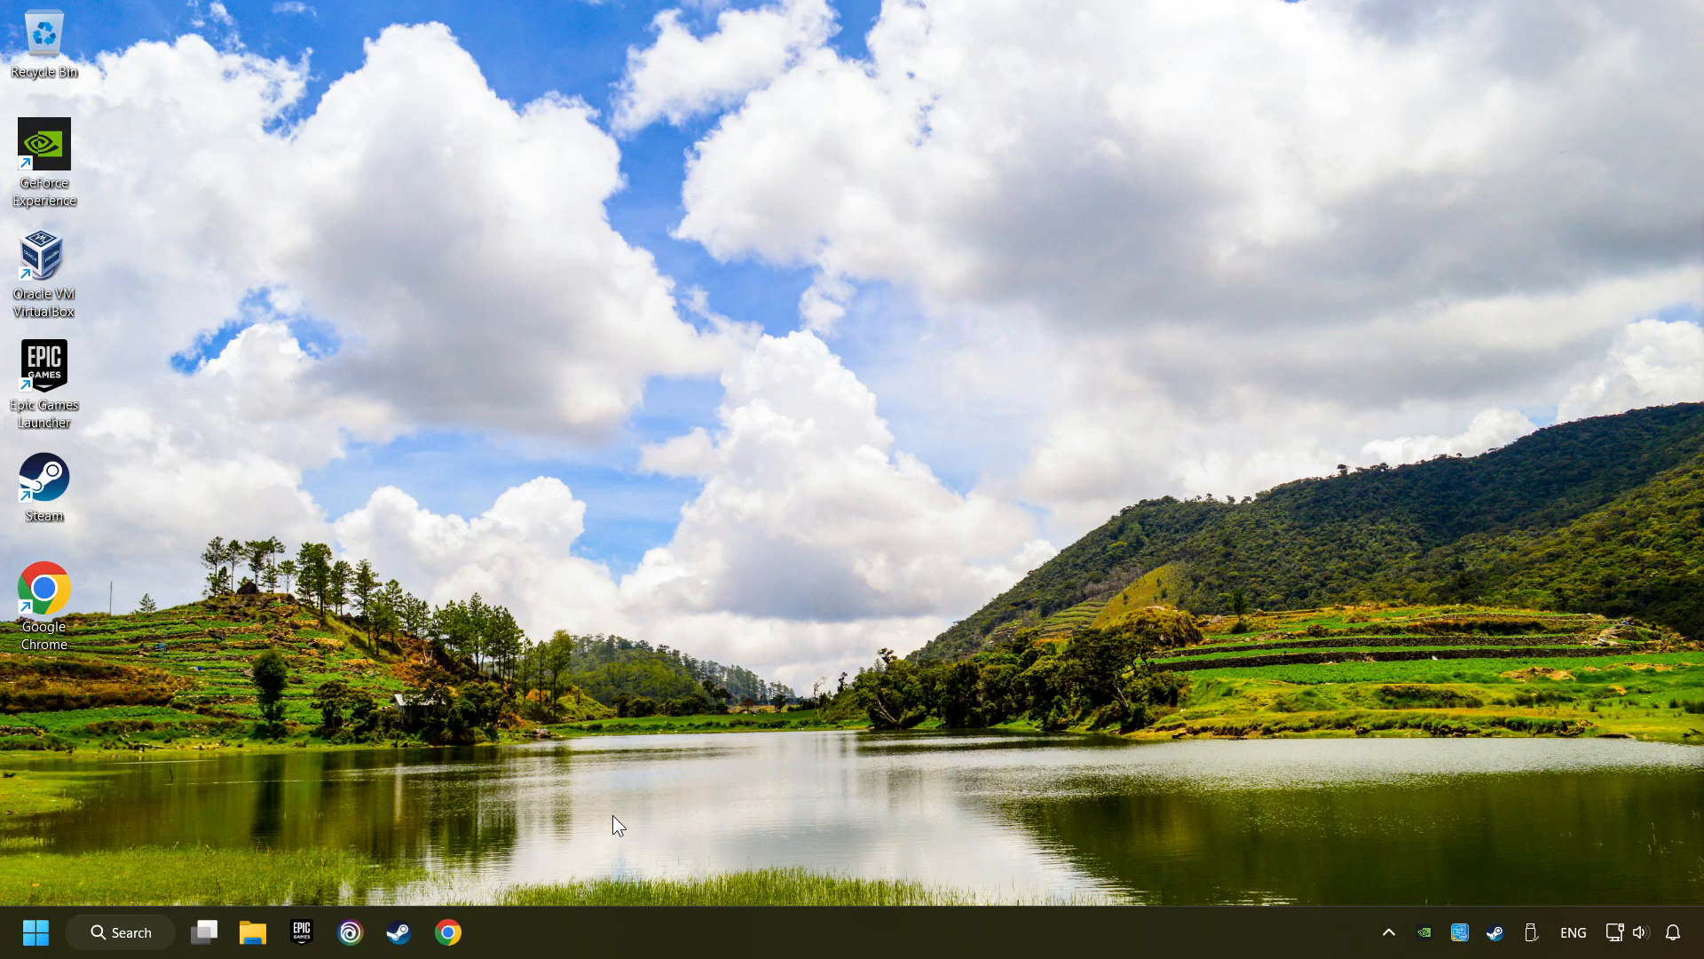
Step: Launch Steam from its shortcut
{"action": "left_click", "coordinate": [397, 933]}
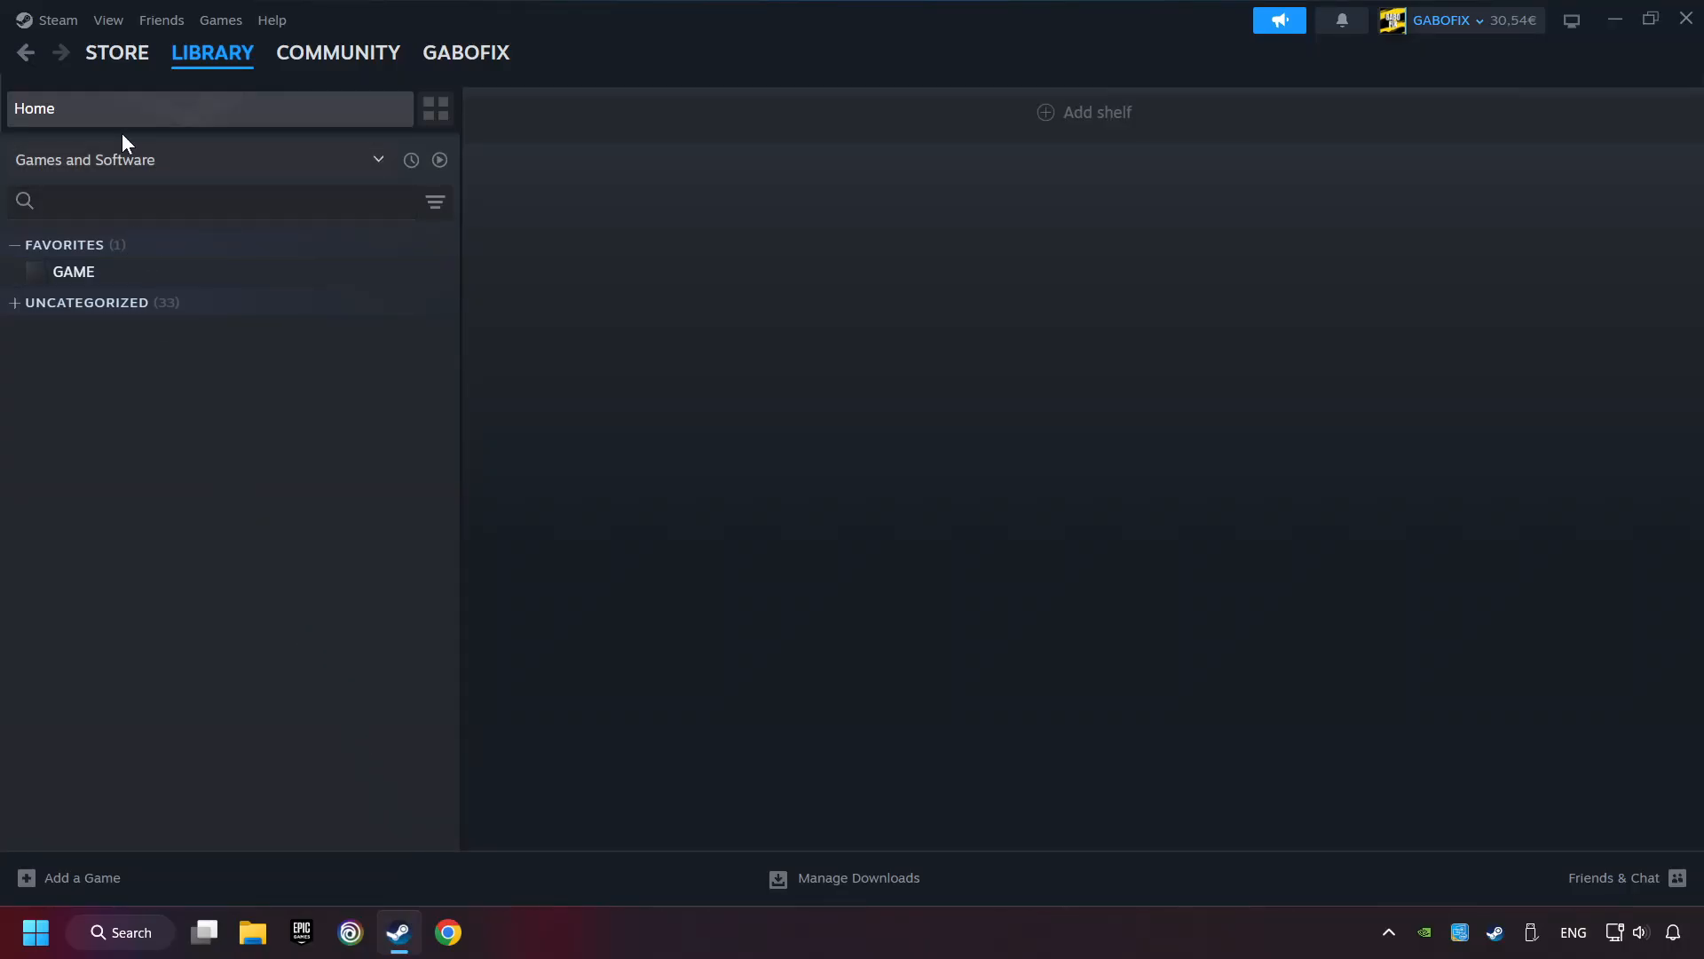
Step: Open Steam Settings from the Steam menu
{"action": "left_click", "coordinate": [57, 19]}
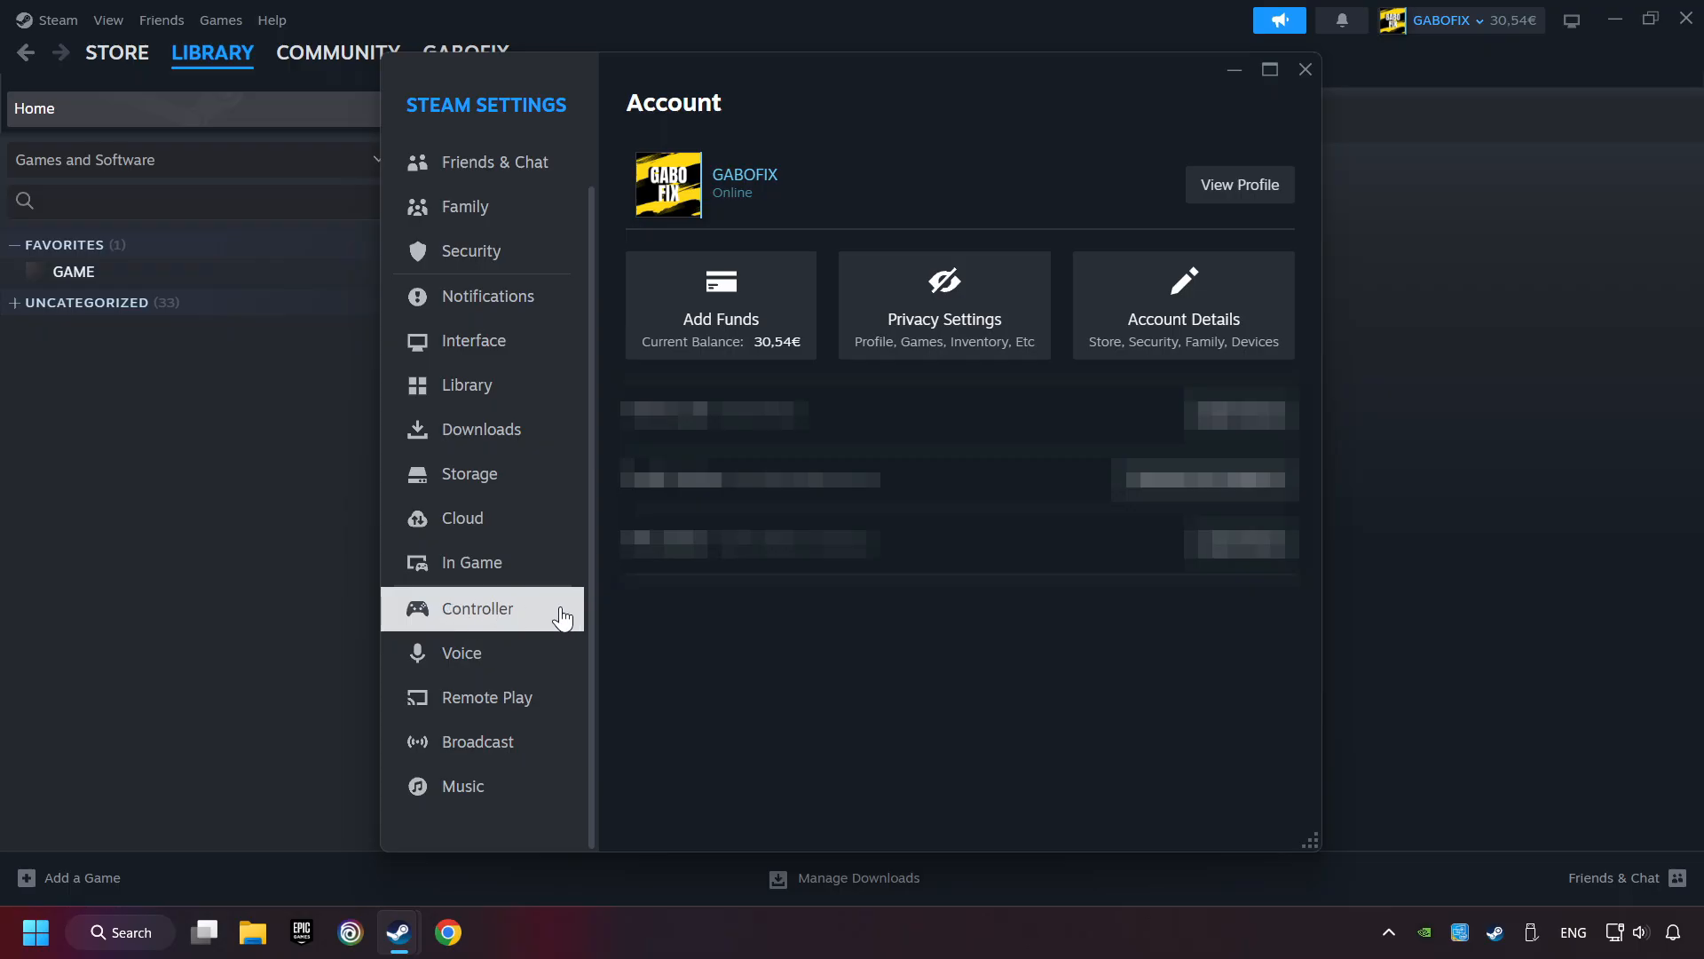
Step: Turn on Steam Input for Xbox and Switch Pro controllers, then close Settings
{"action": "left_click", "coordinate": [479, 608]}
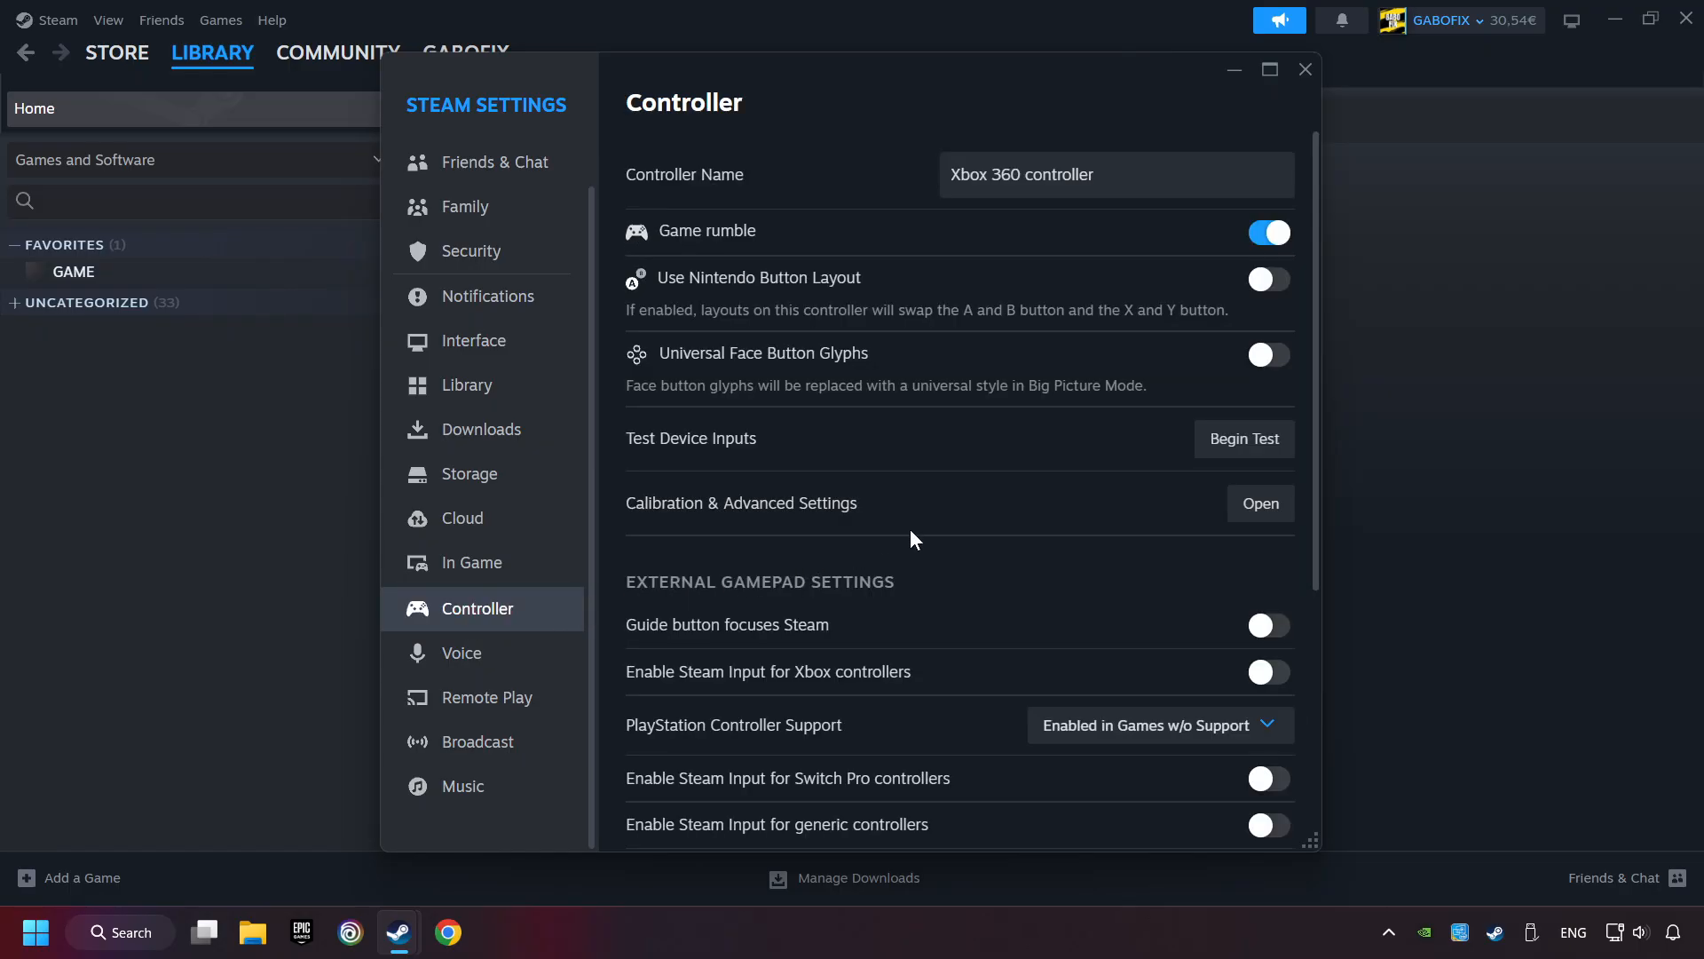
{"action": "scroll", "scroll_direction": "down", "scroll_amount": 3}
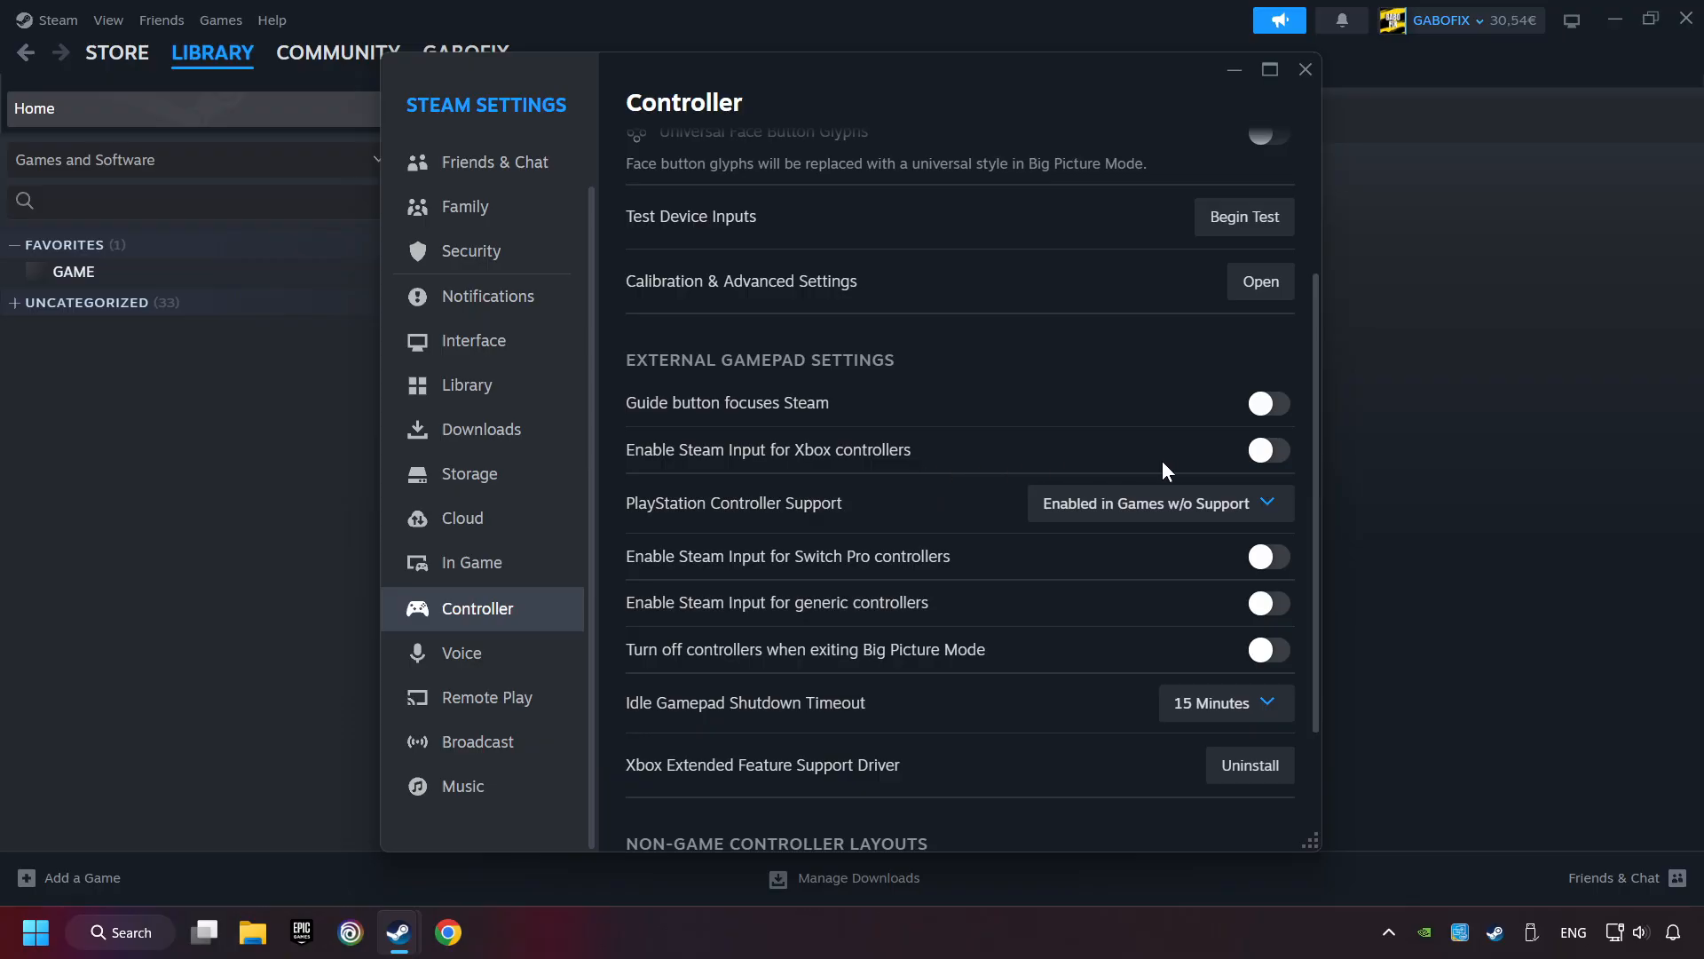
{"action": "left_click", "coordinate": [1266, 449]}
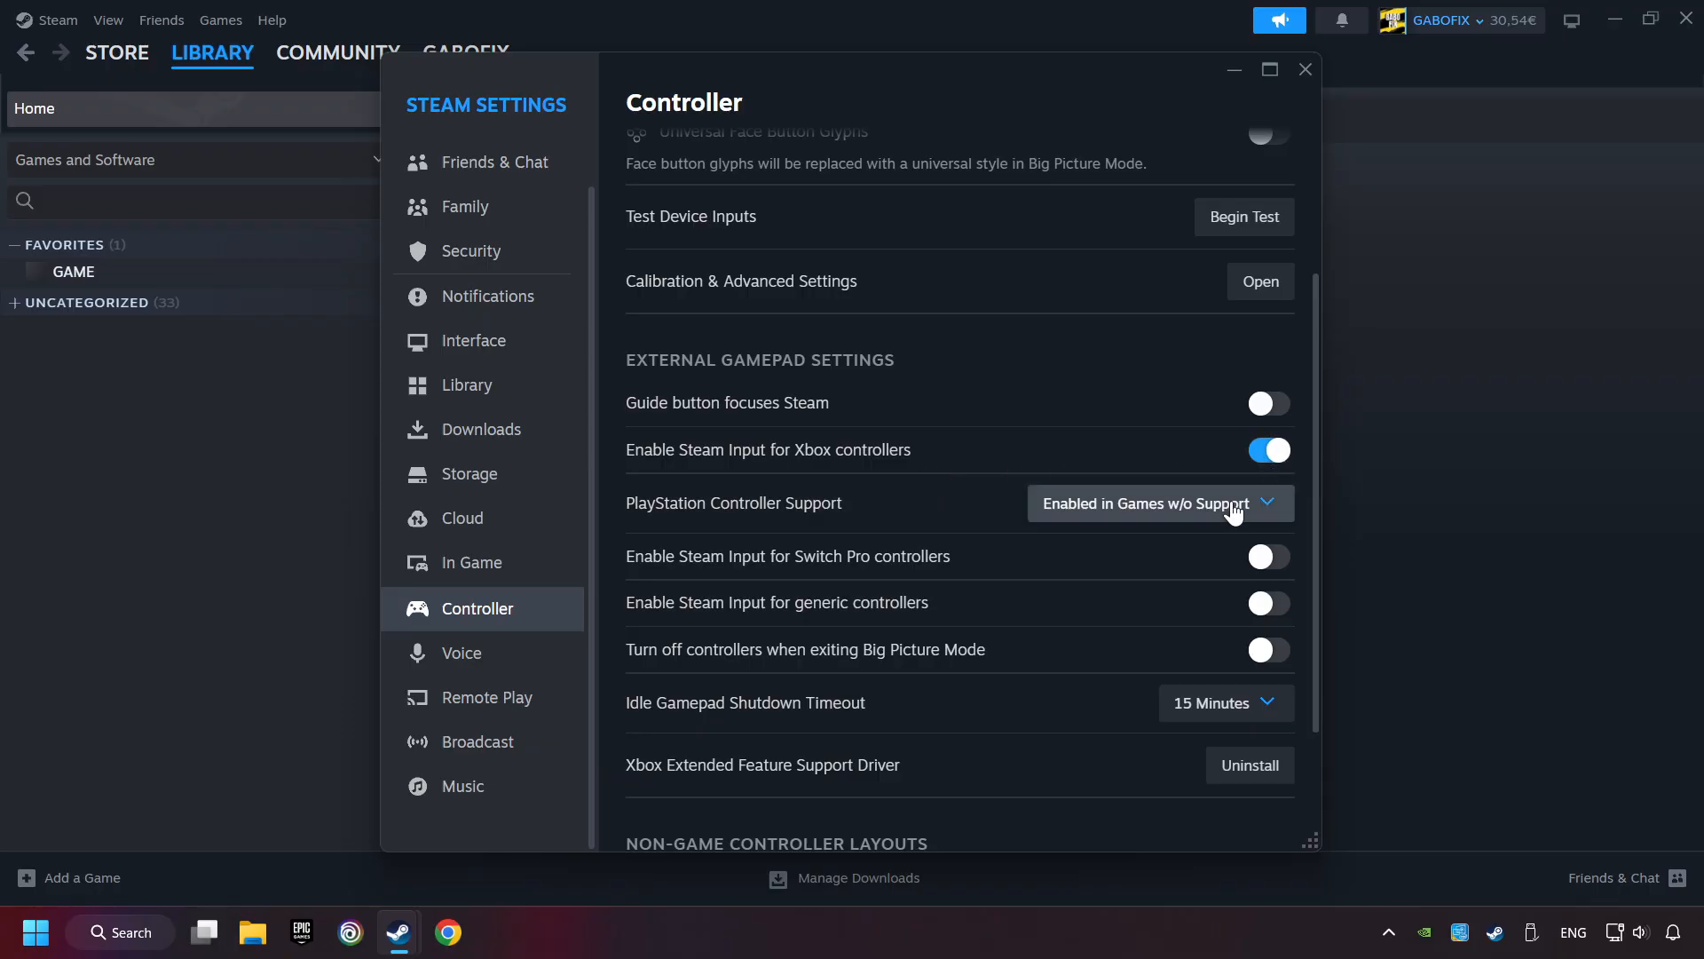
{"action": "left_click", "coordinate": [1265, 556]}
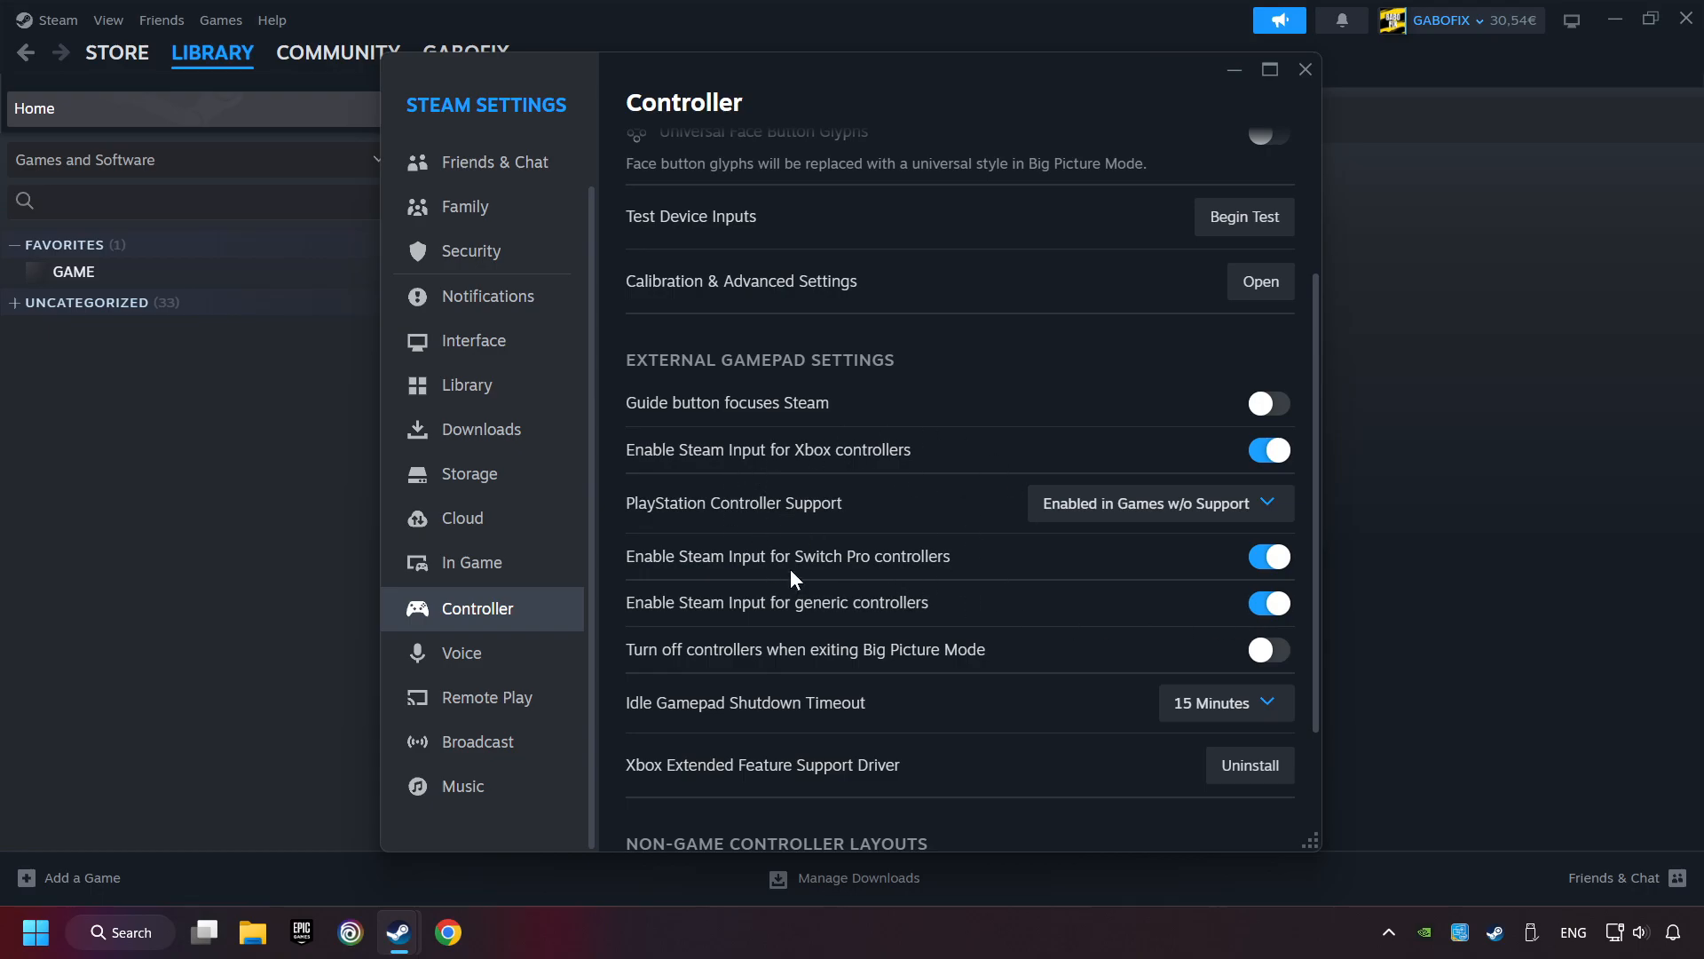
{"action": "mouse_move", "coordinate": [864, 478]}
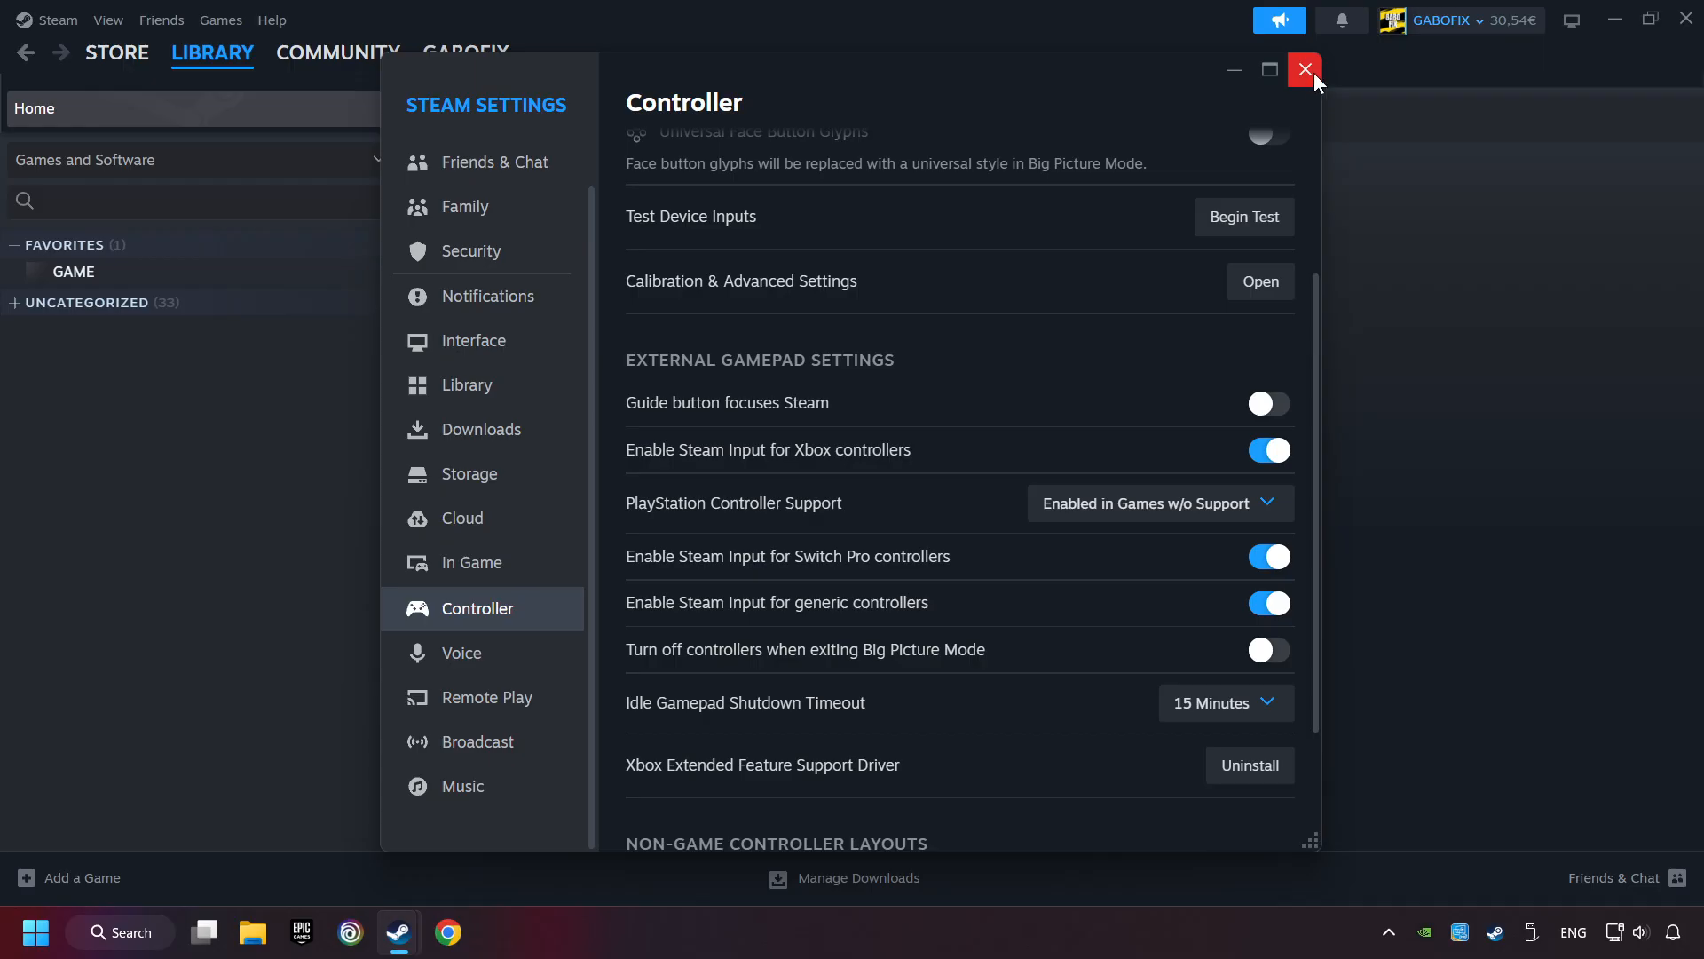
{"action": "mouse_move", "coordinate": [1313, 85]}
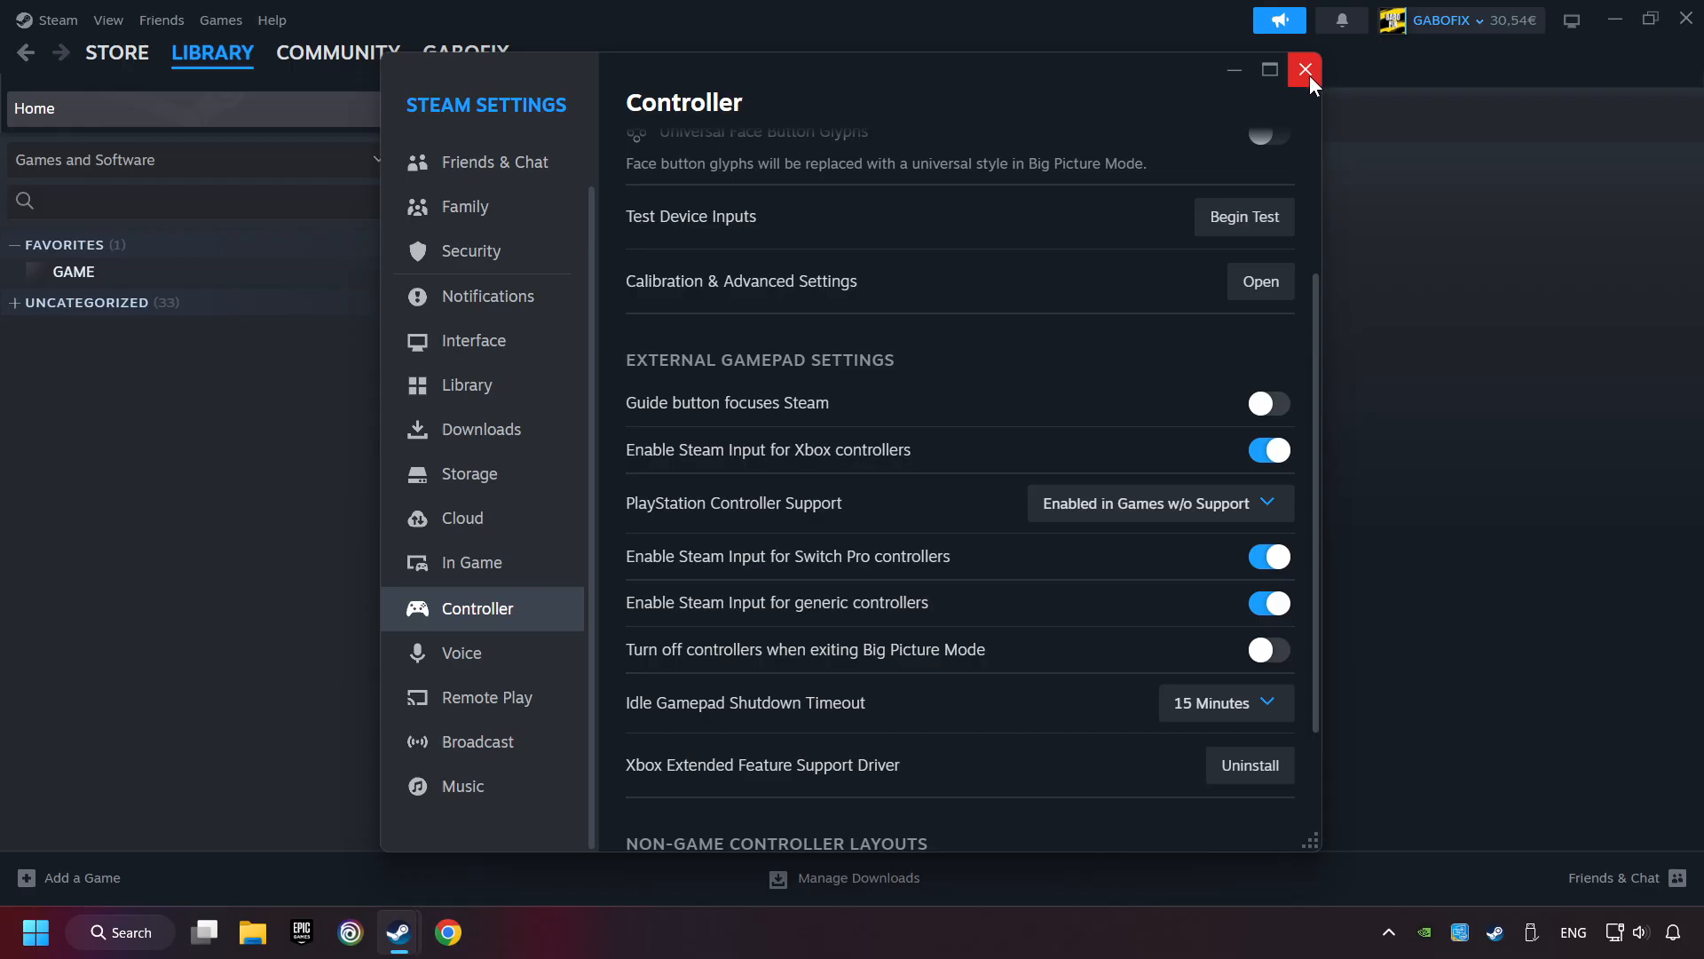
{"action": "left_click", "coordinate": [1304, 69]}
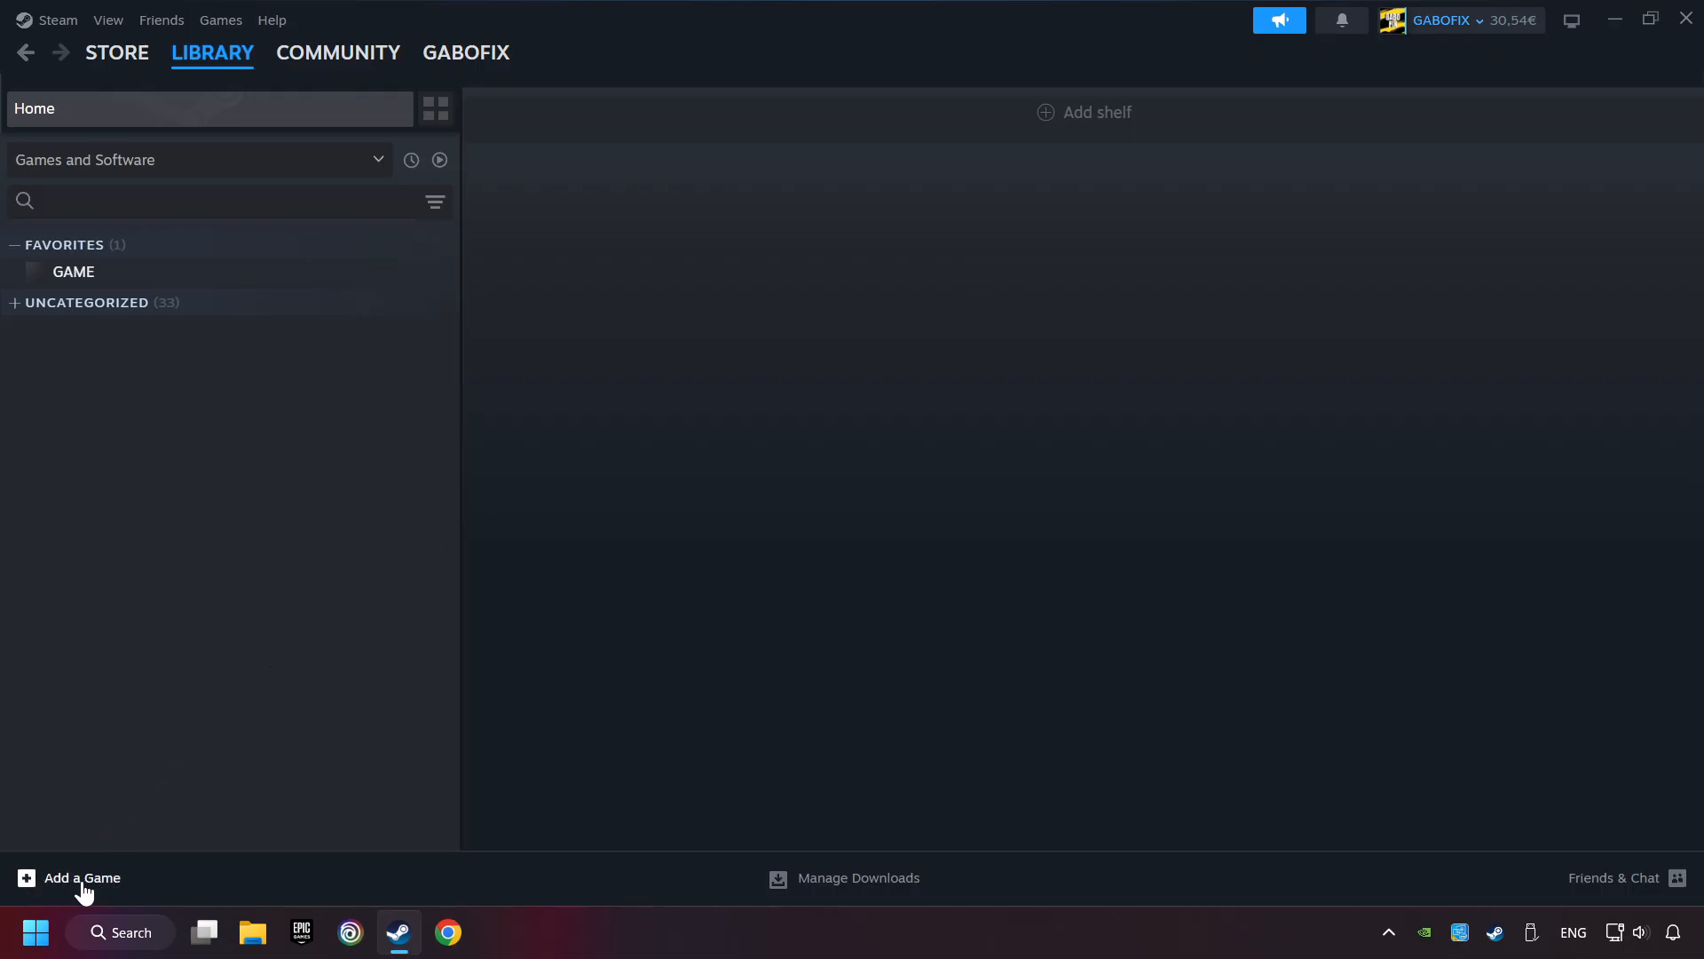
{"action": "left_click", "coordinate": [69, 877]}
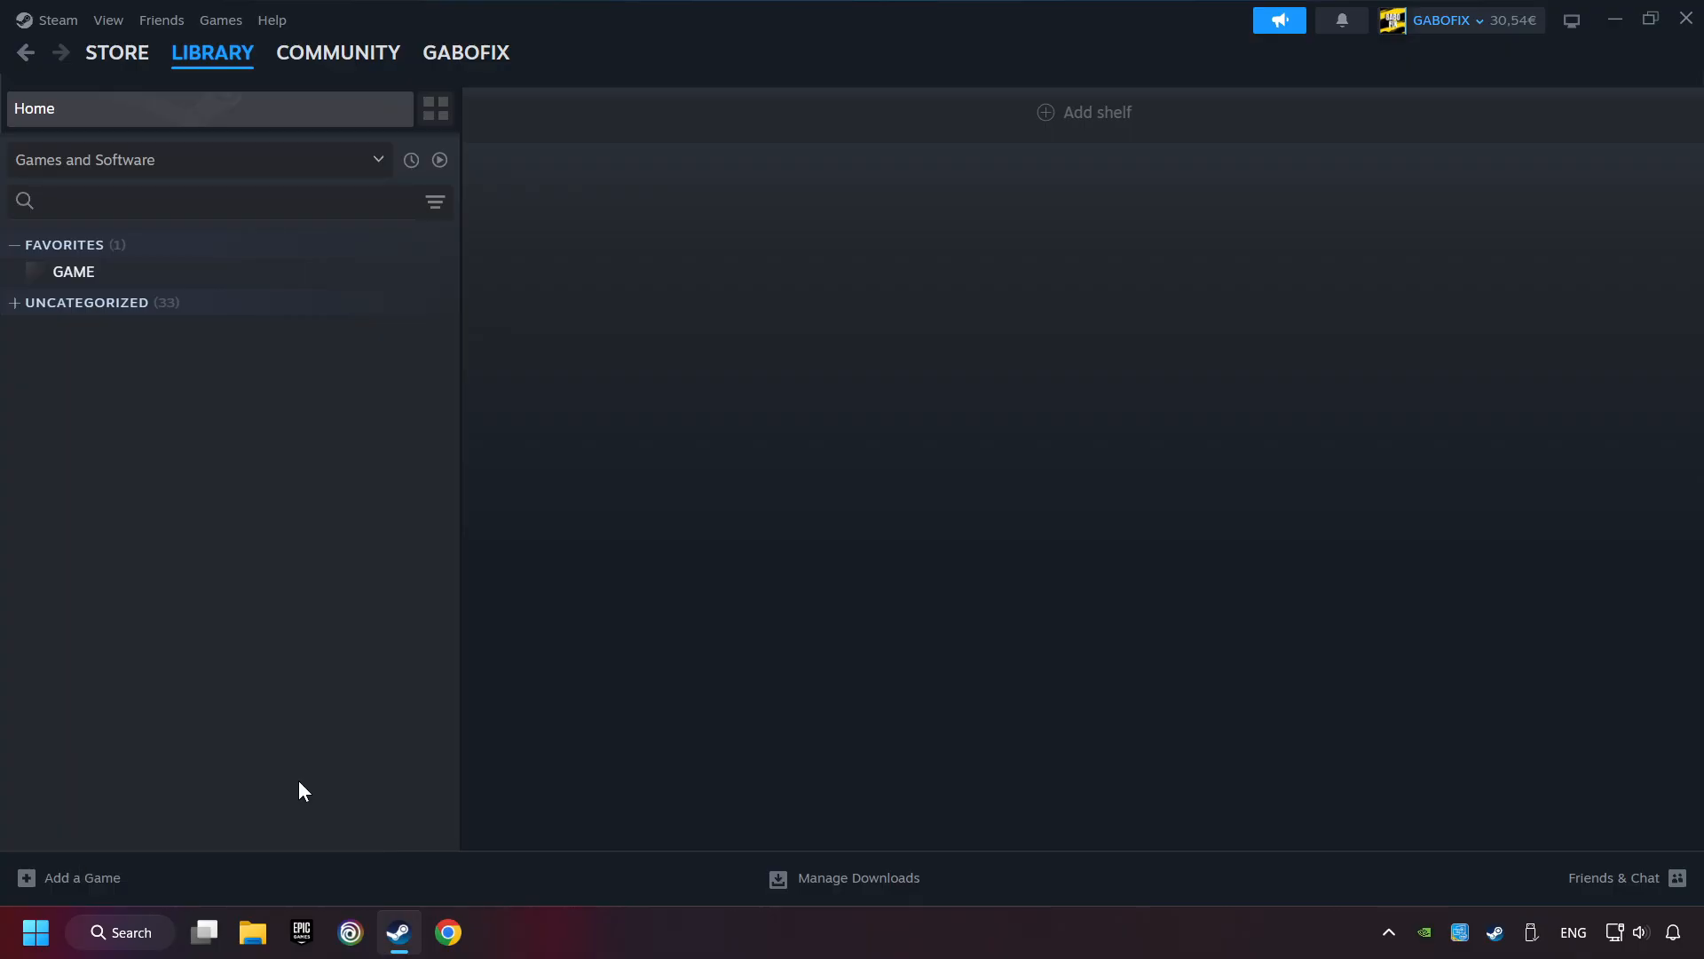
{"action": "left_click", "coordinate": [77, 877]}
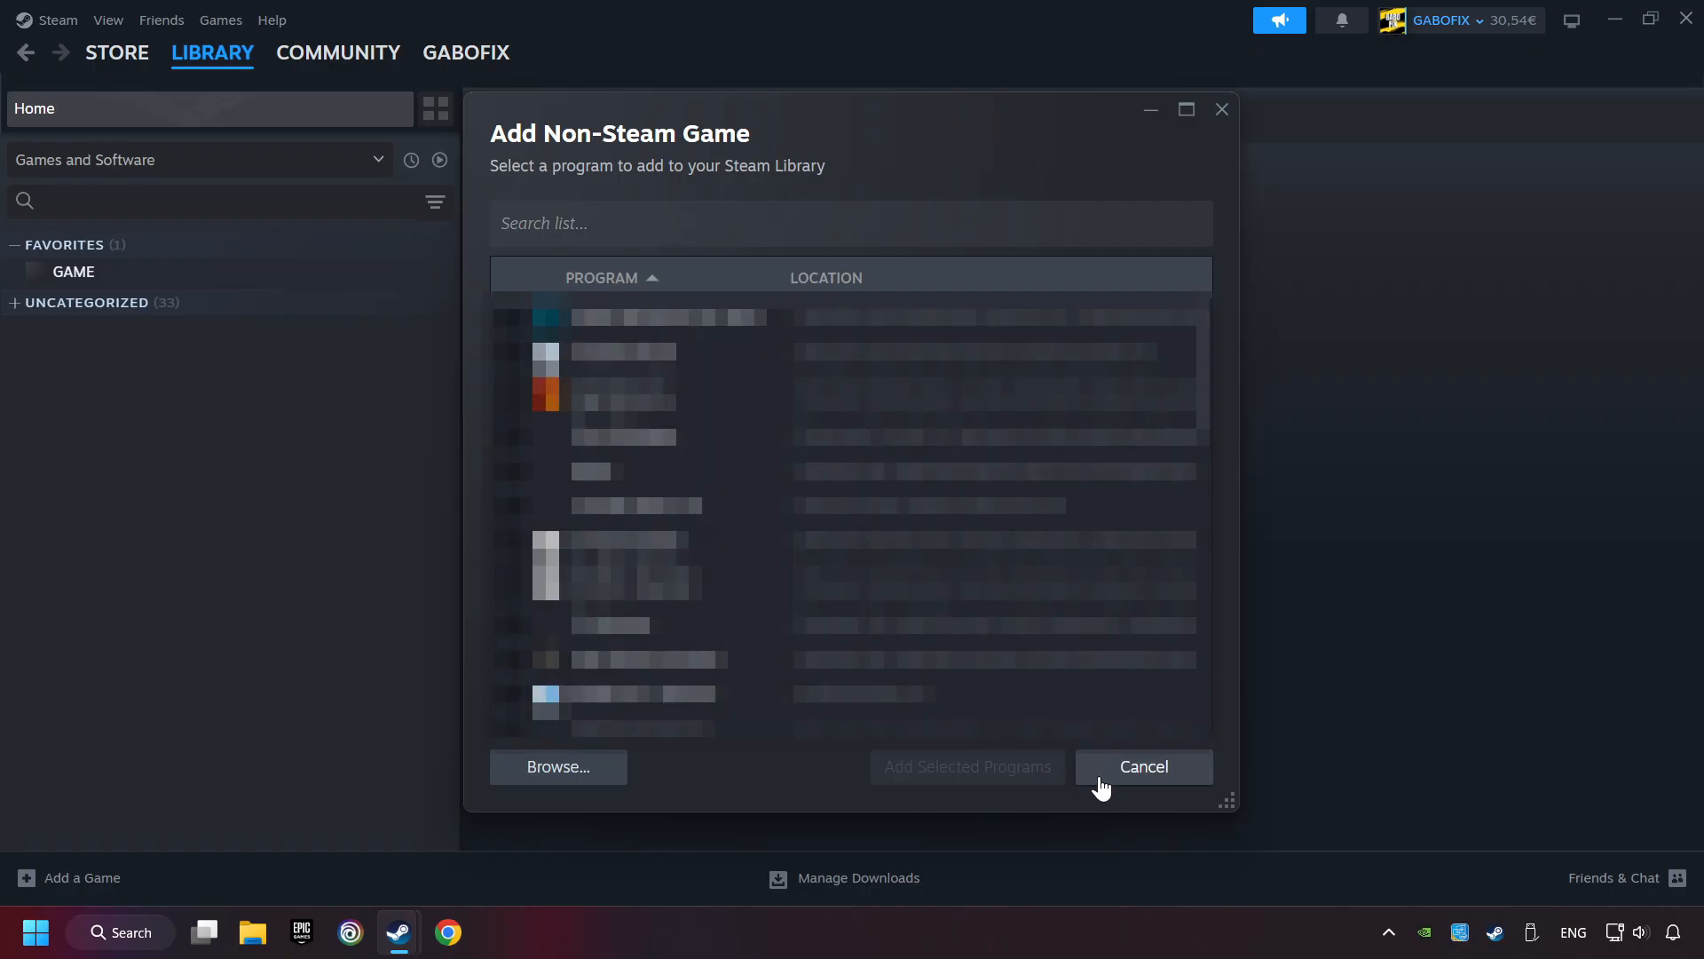
{"action": "left_click", "coordinate": [1142, 766]}
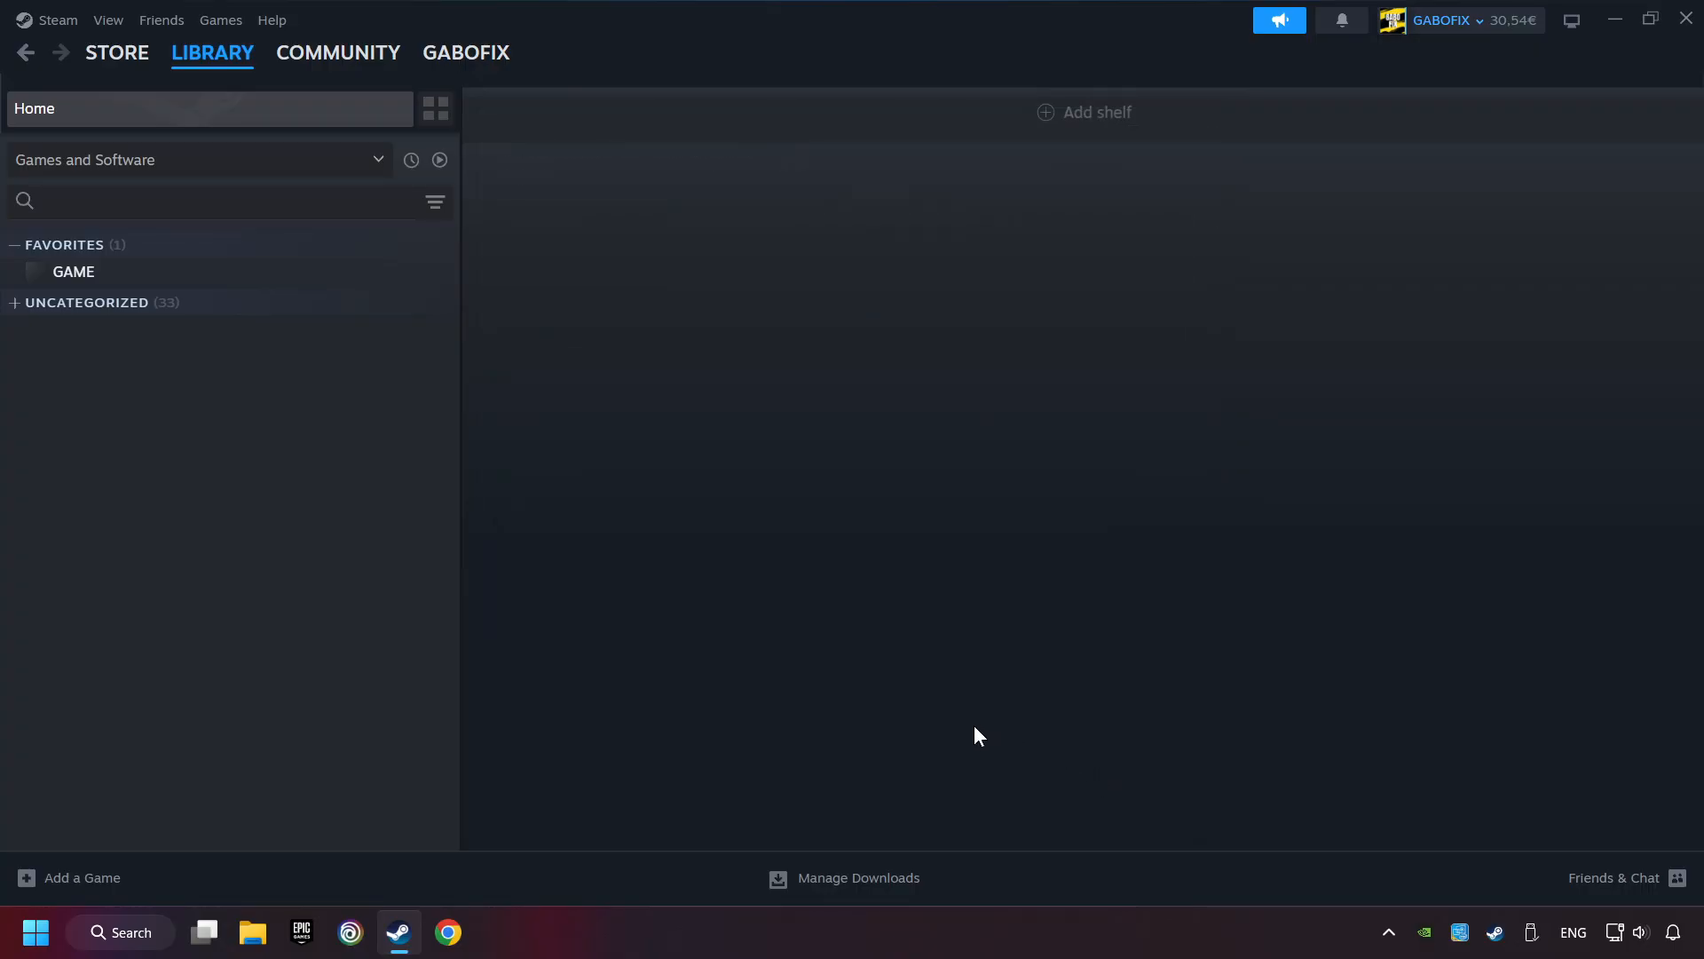
{"action": "left_click", "coordinate": [212, 53]}
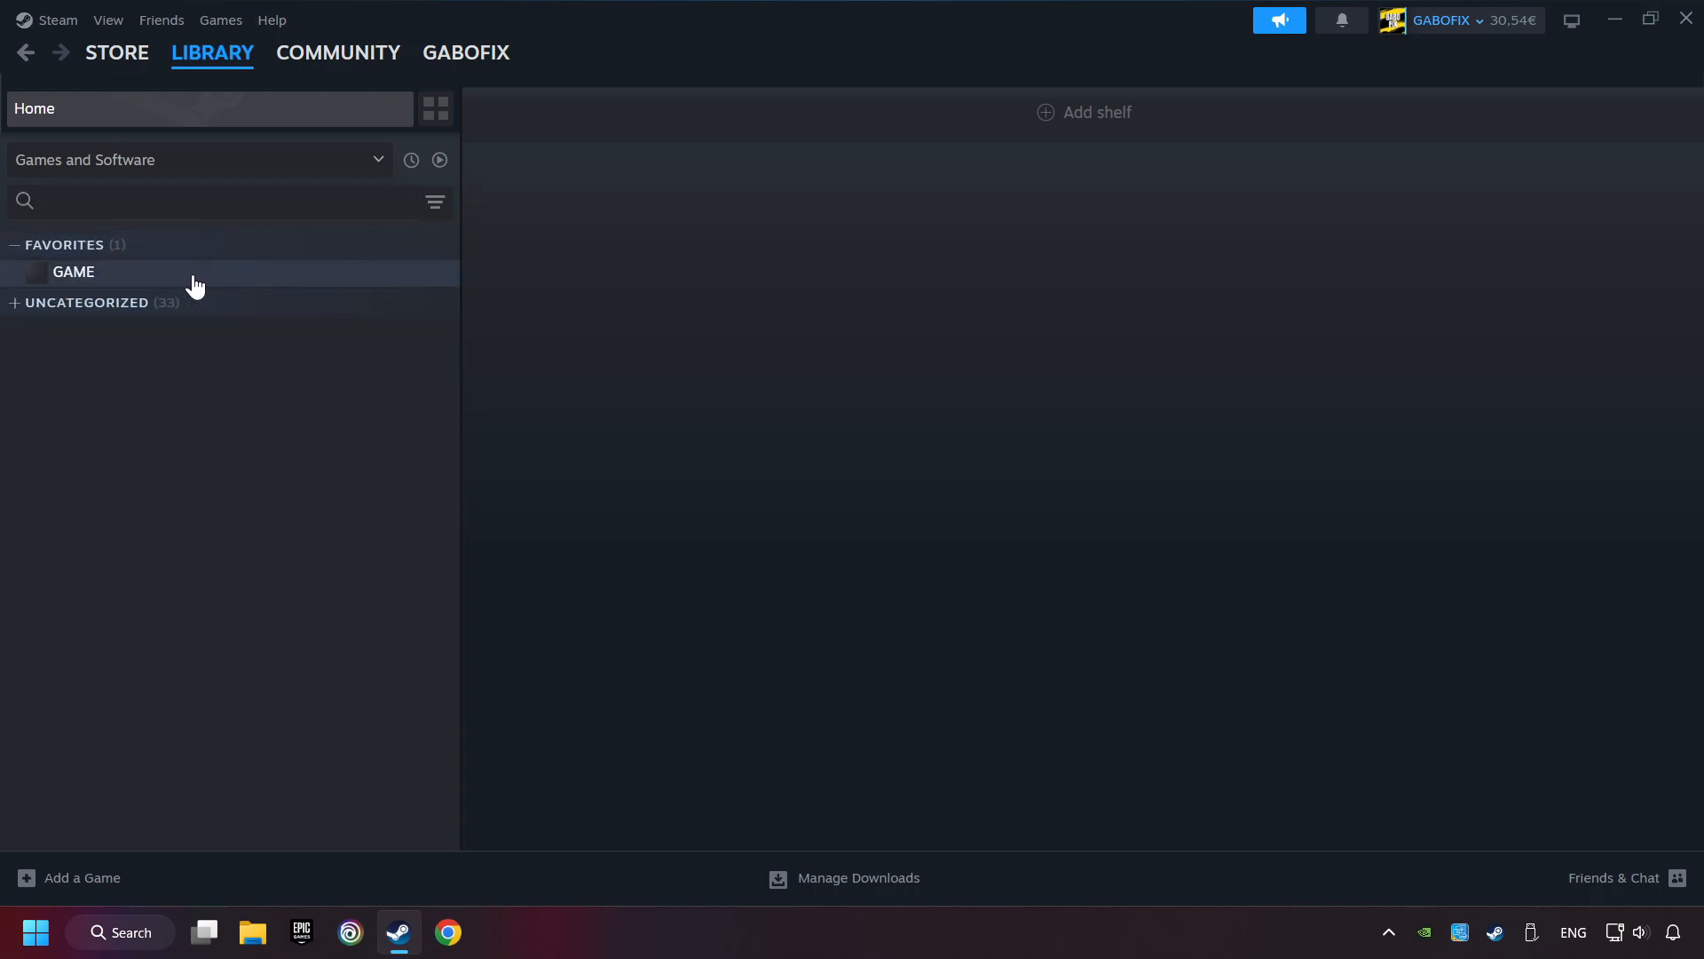
Step: Open GAME's page from Favorites in the library sidebar
{"action": "left_click", "coordinate": [73, 271]}
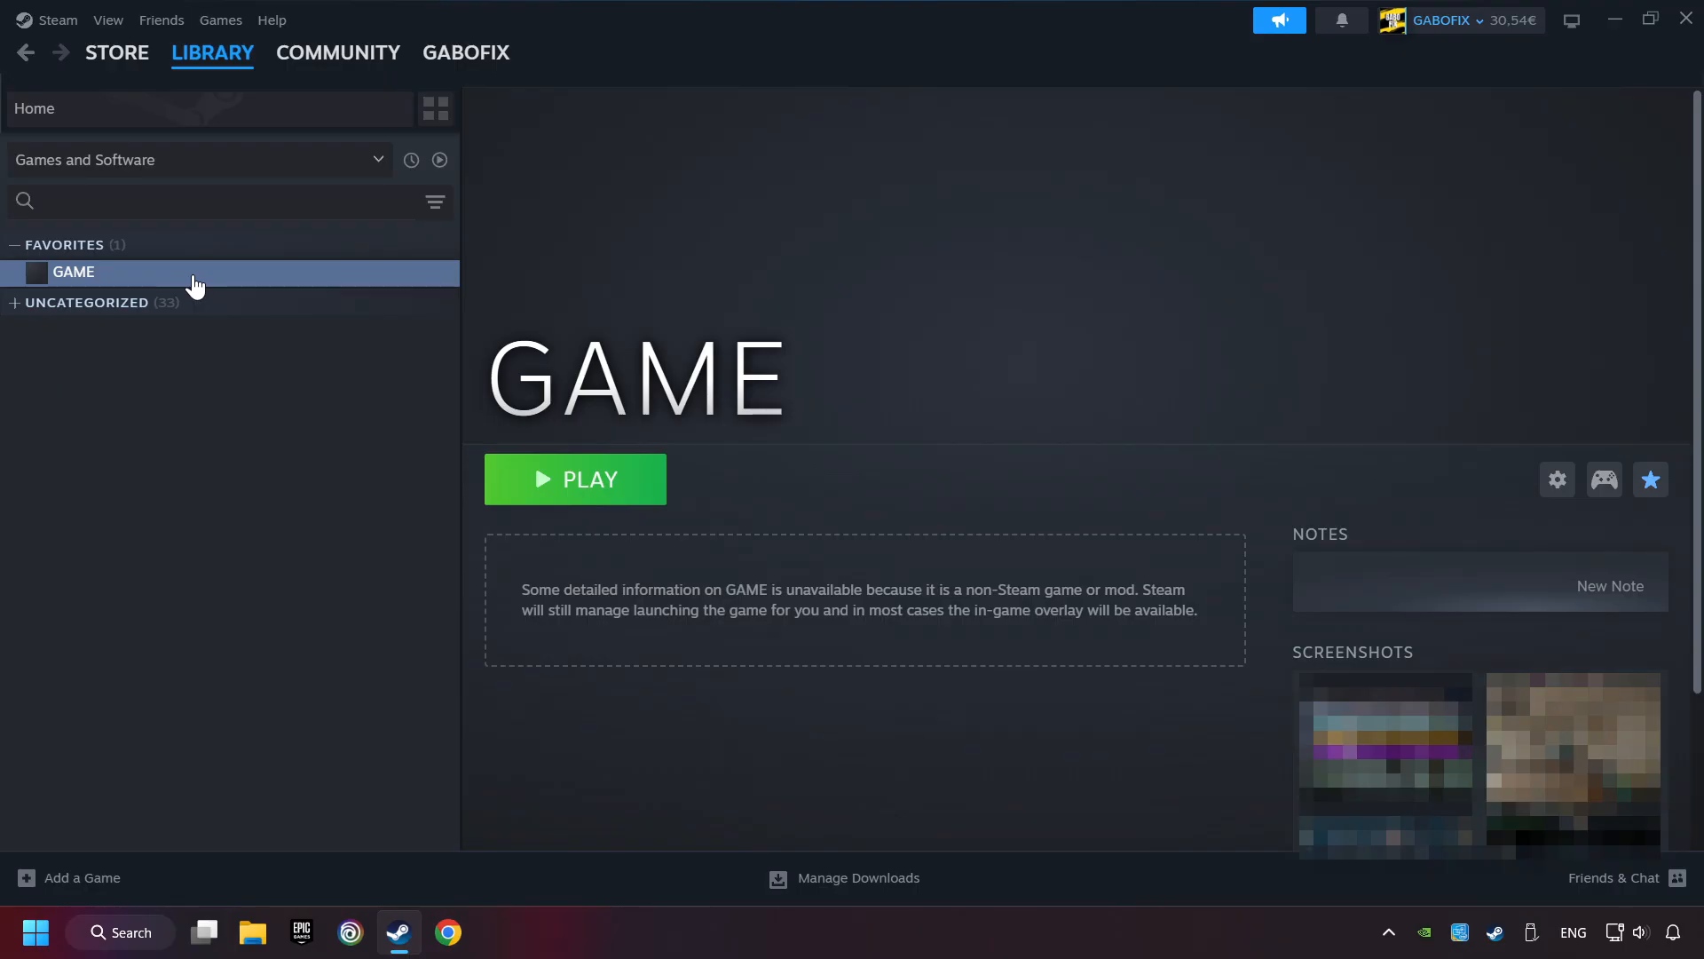
{"action": "mouse_move", "coordinate": [1410, 463]}
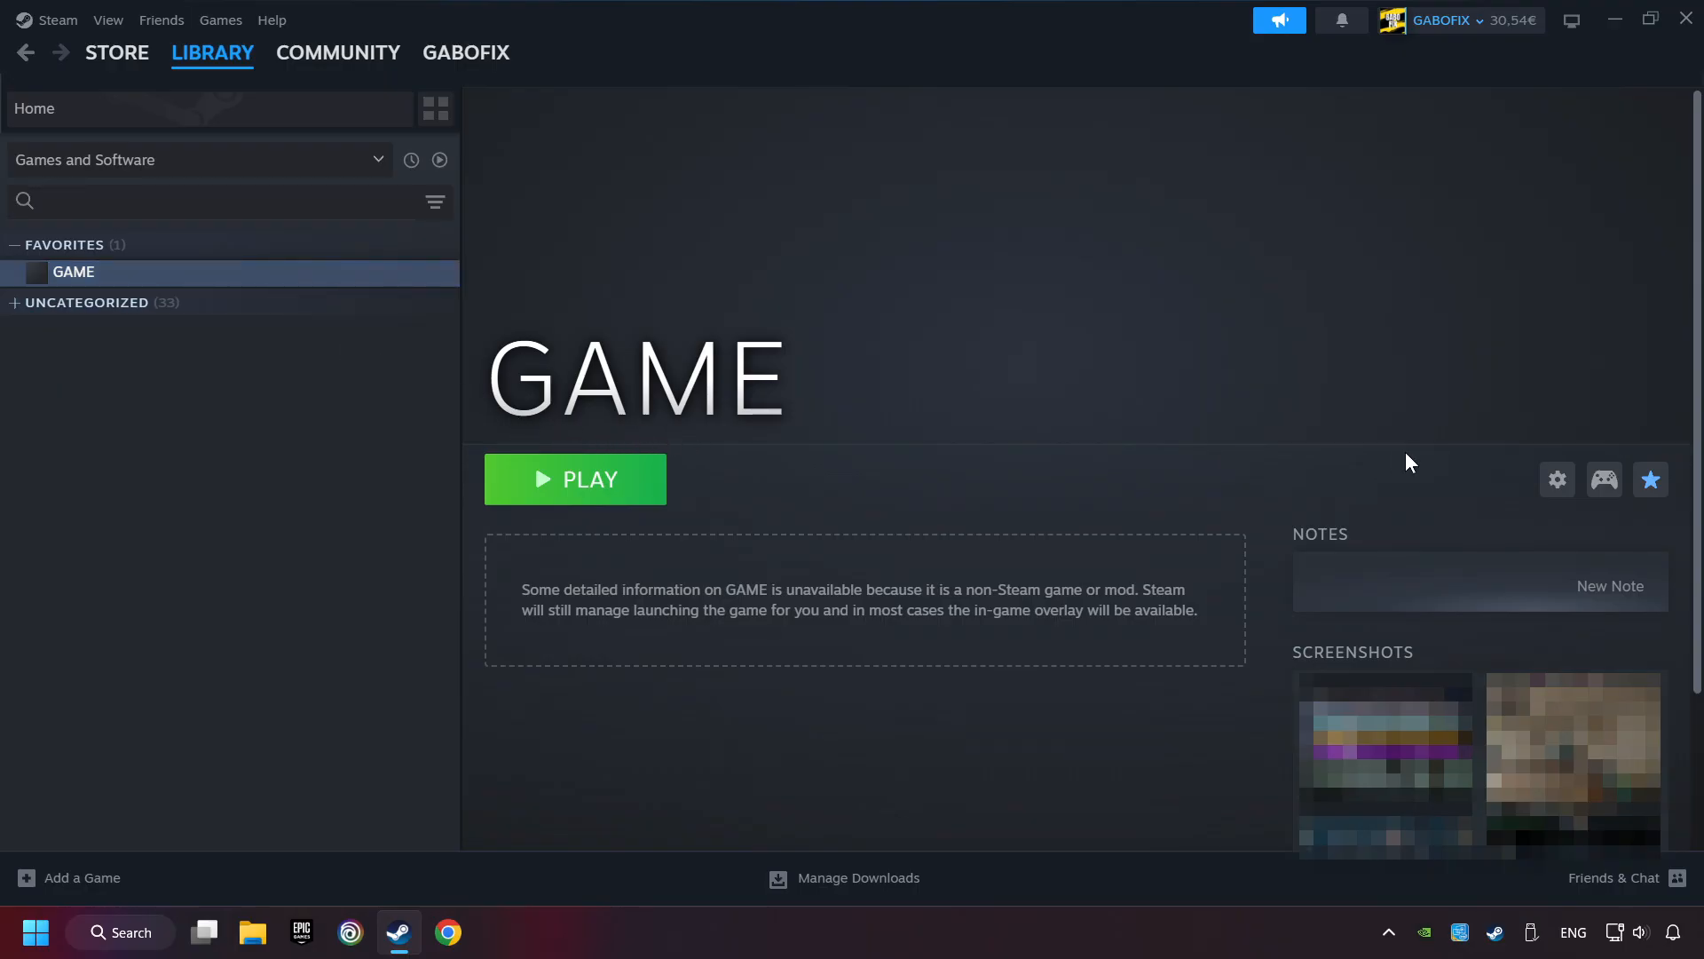
{"action": "mouse_move", "coordinate": [1604, 479]}
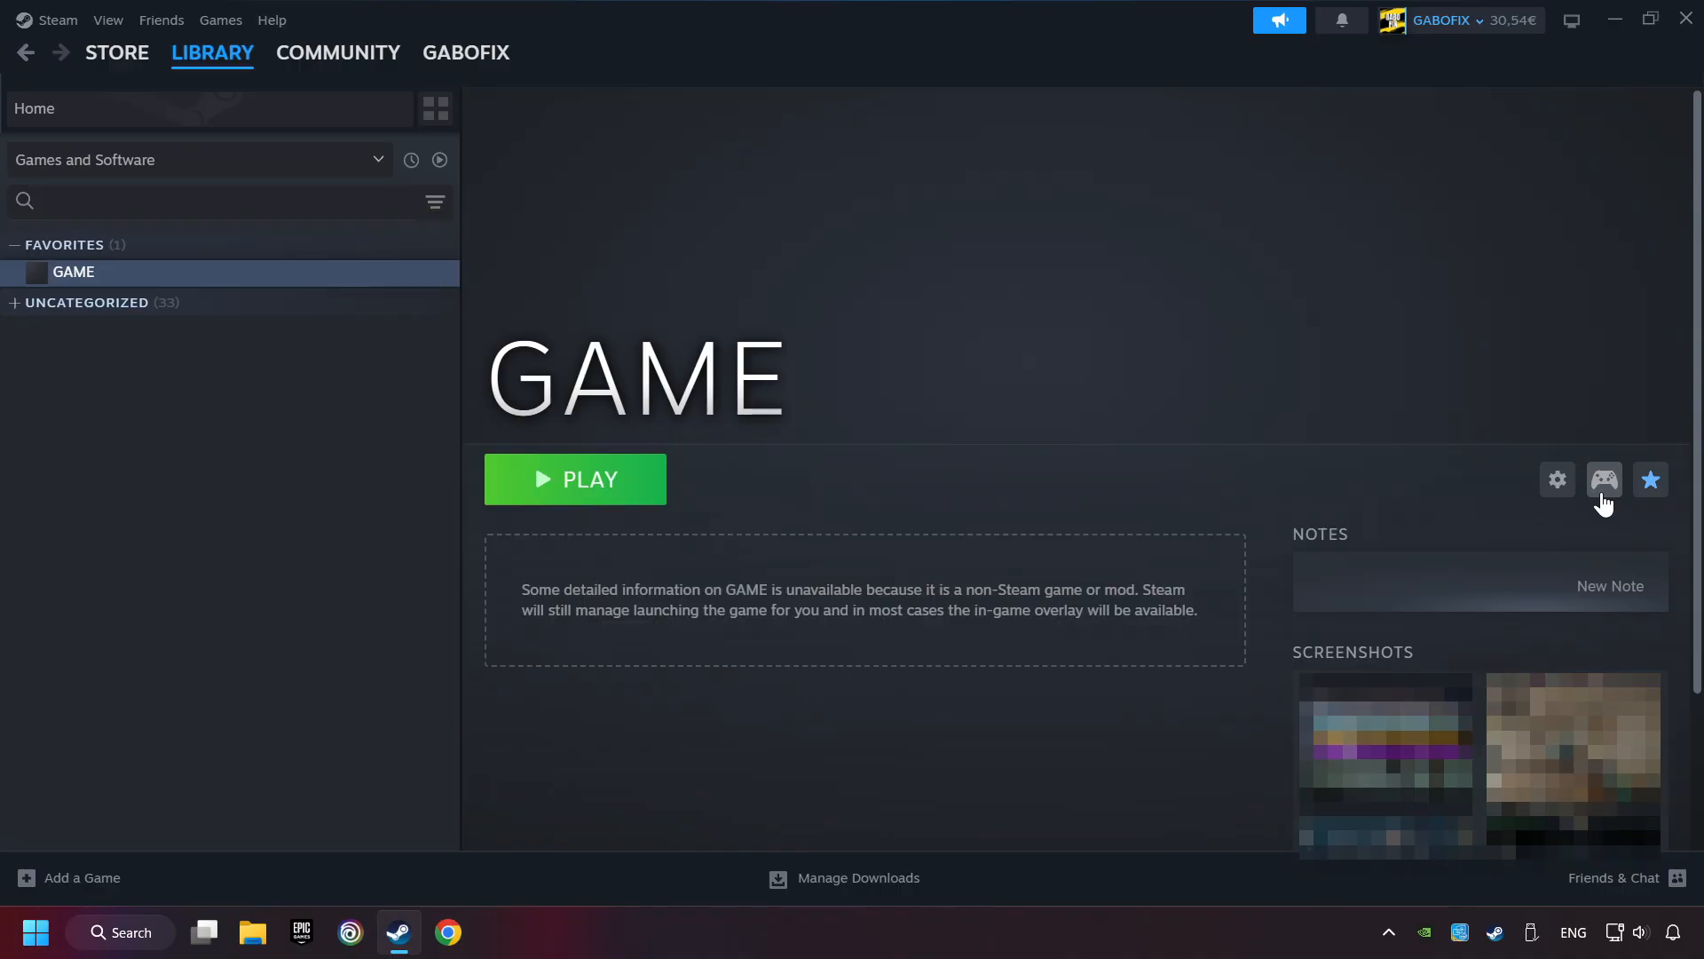
{"action": "mouse_move", "coordinate": [1612, 531]}
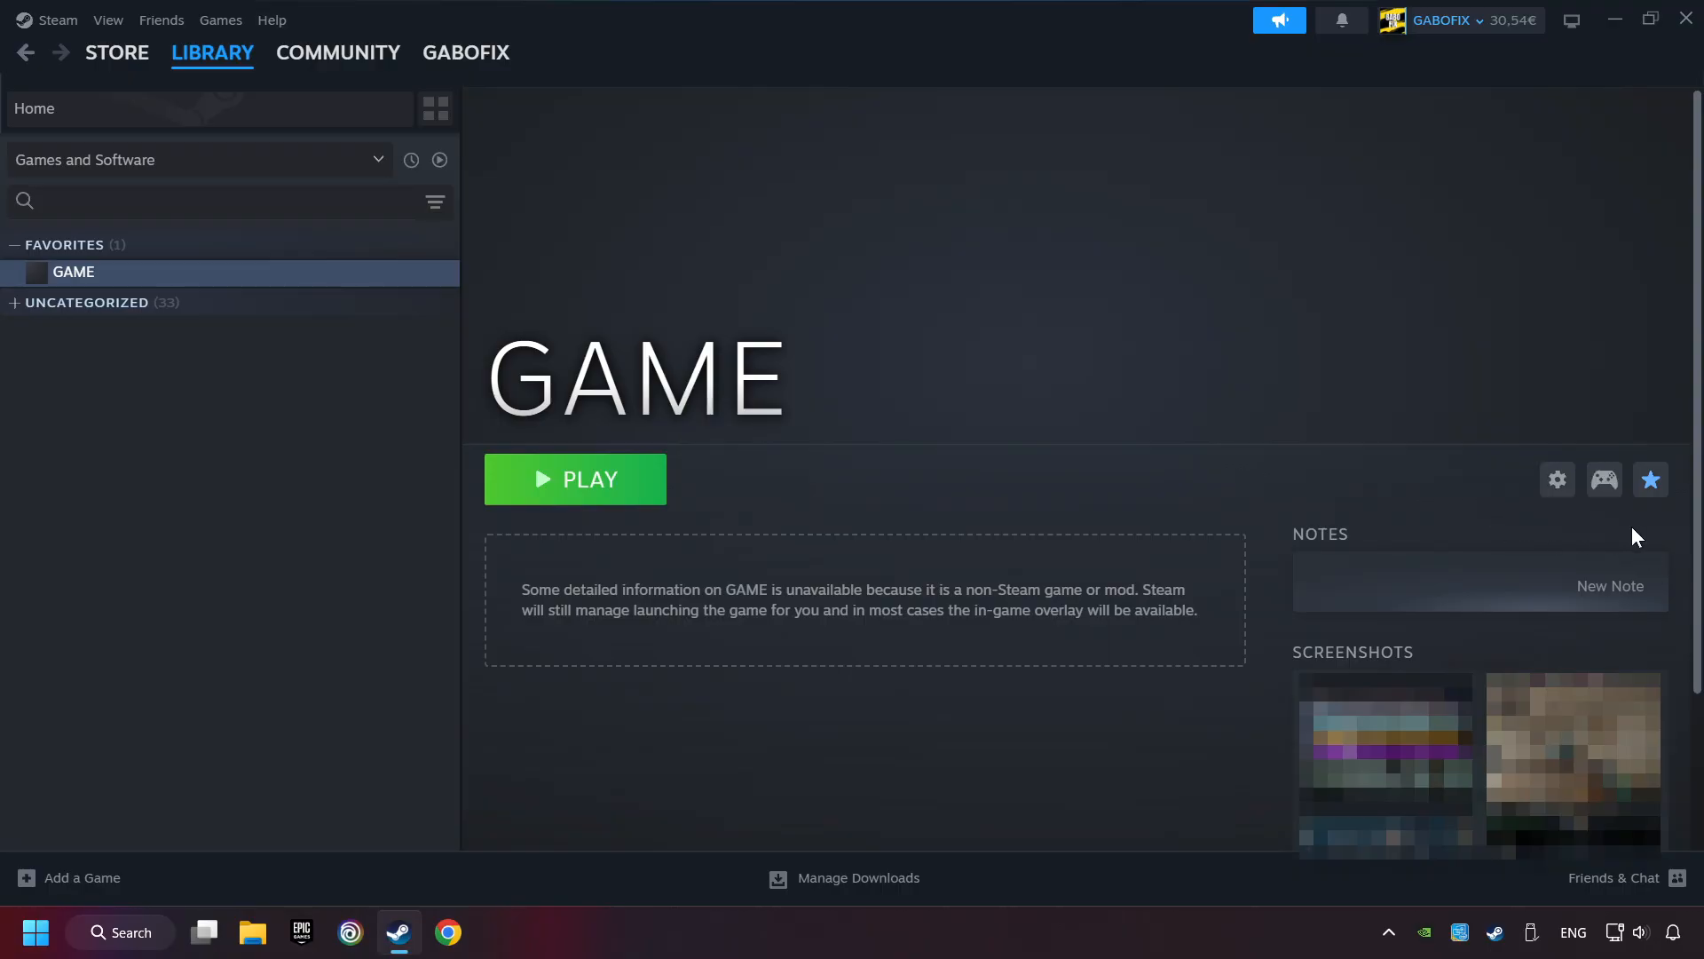
{"action": "mouse_move", "coordinate": [1604, 480]}
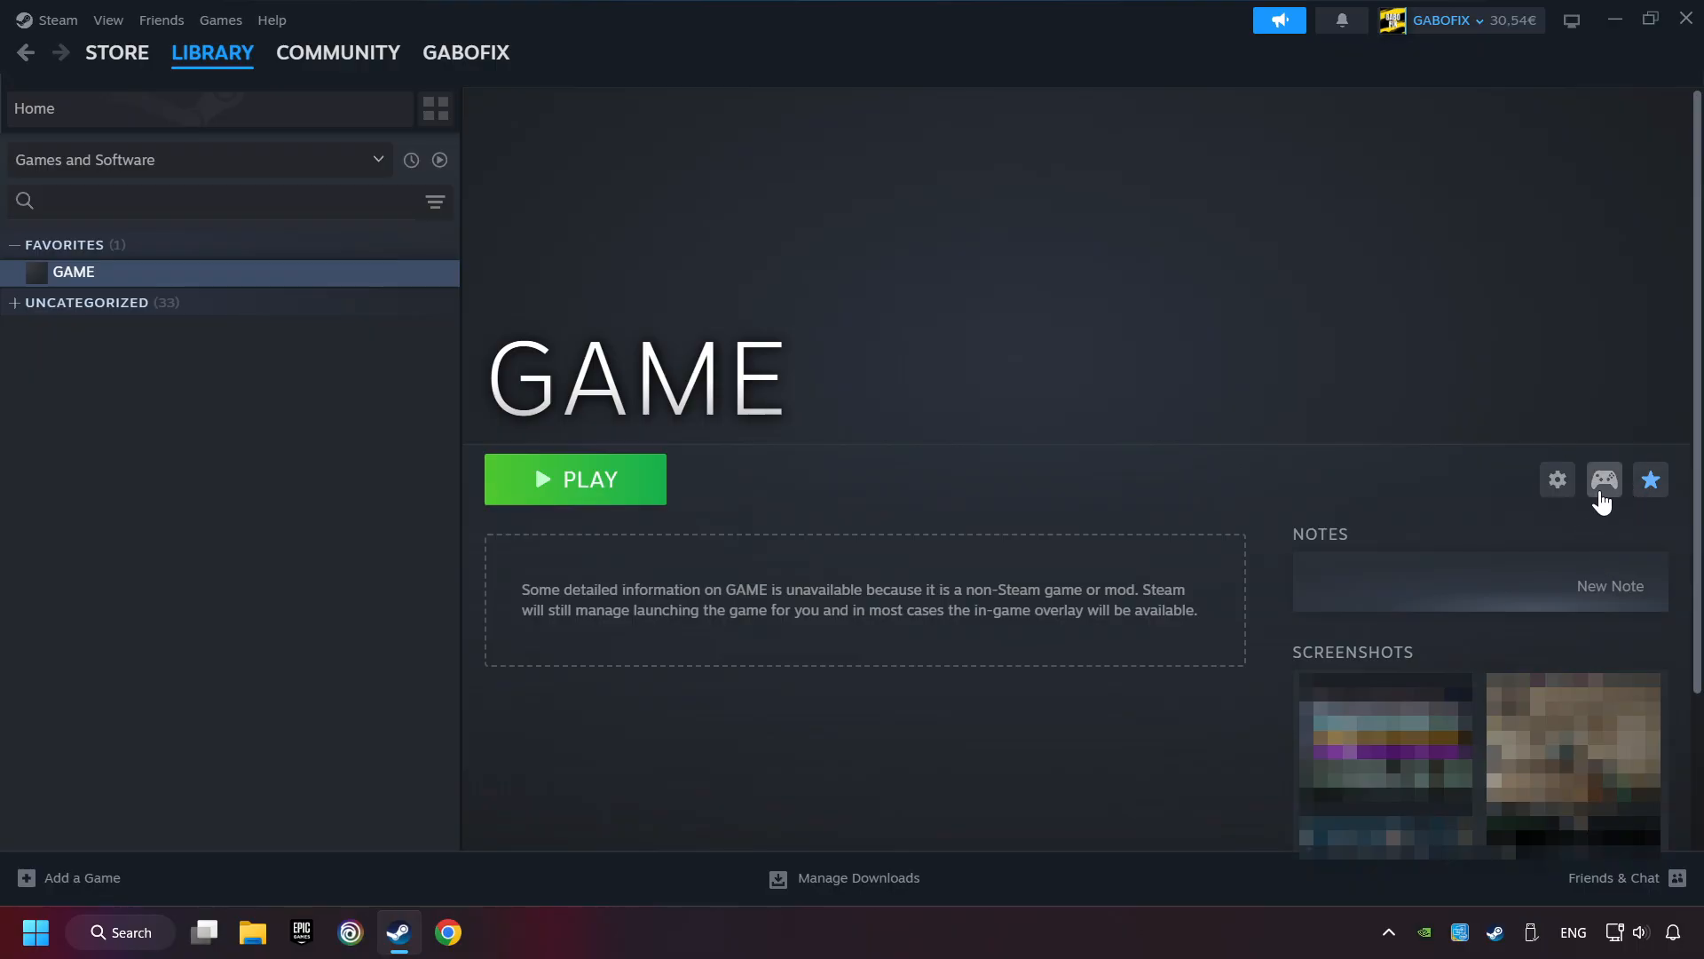
Step: Load the Gamepad template as GAME's controller layout
{"action": "left_click", "coordinate": [1603, 479]}
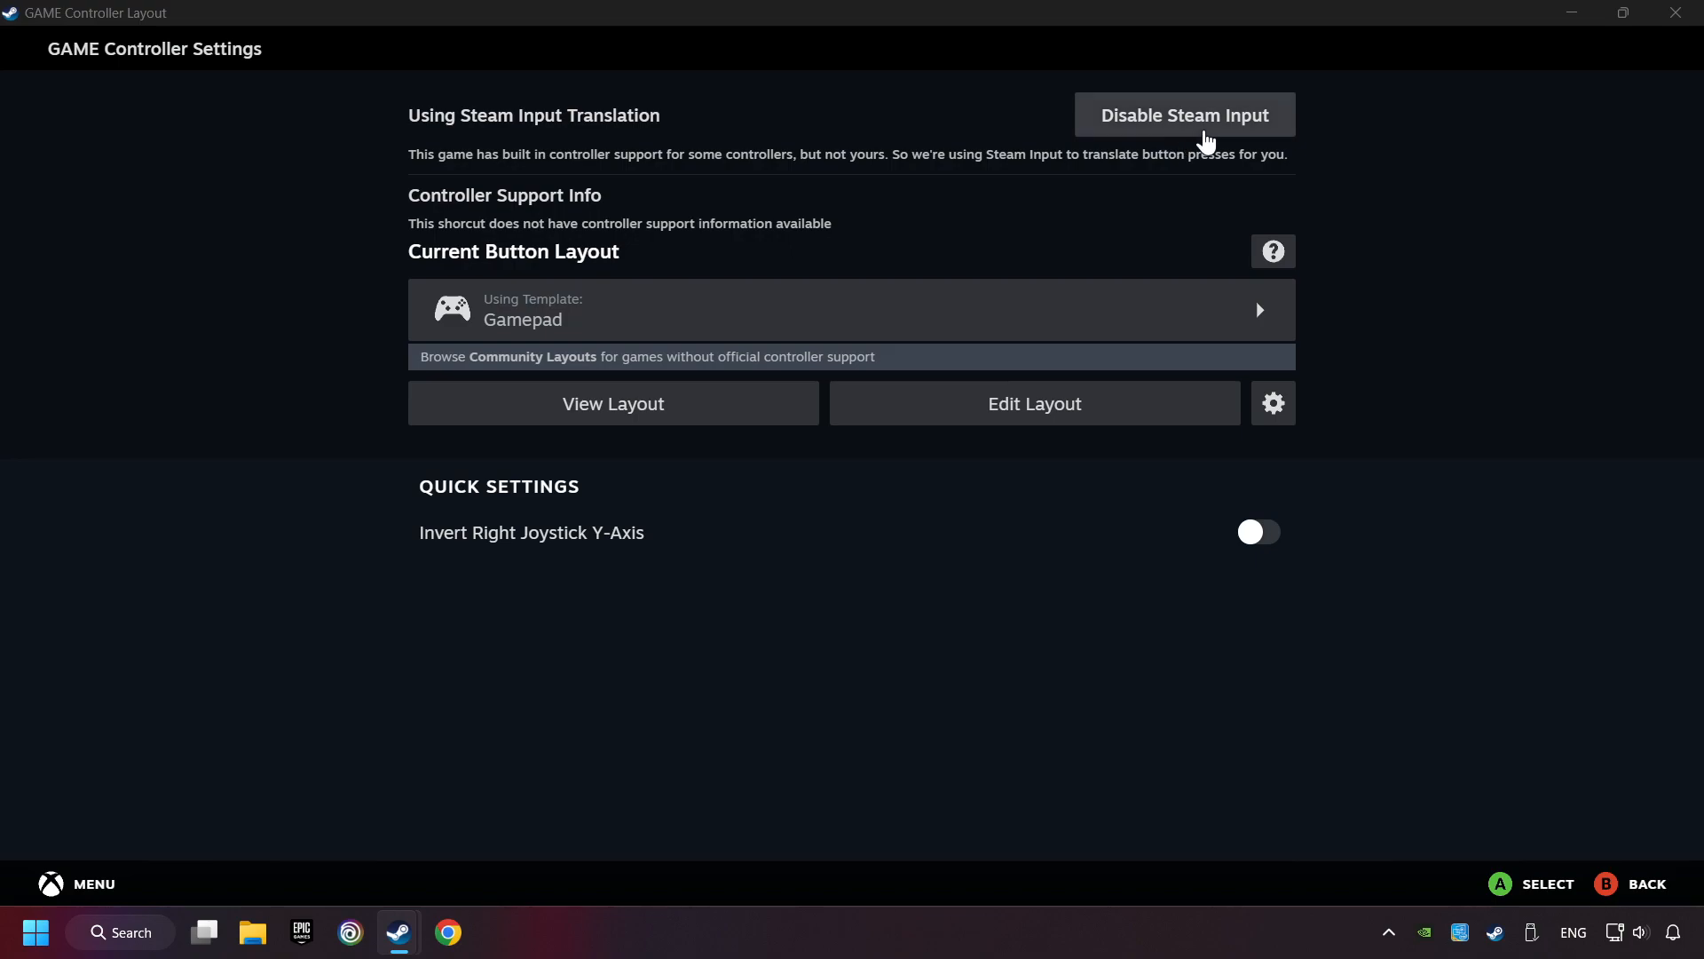
{"action": "mouse_move", "coordinate": [1160, 193]}
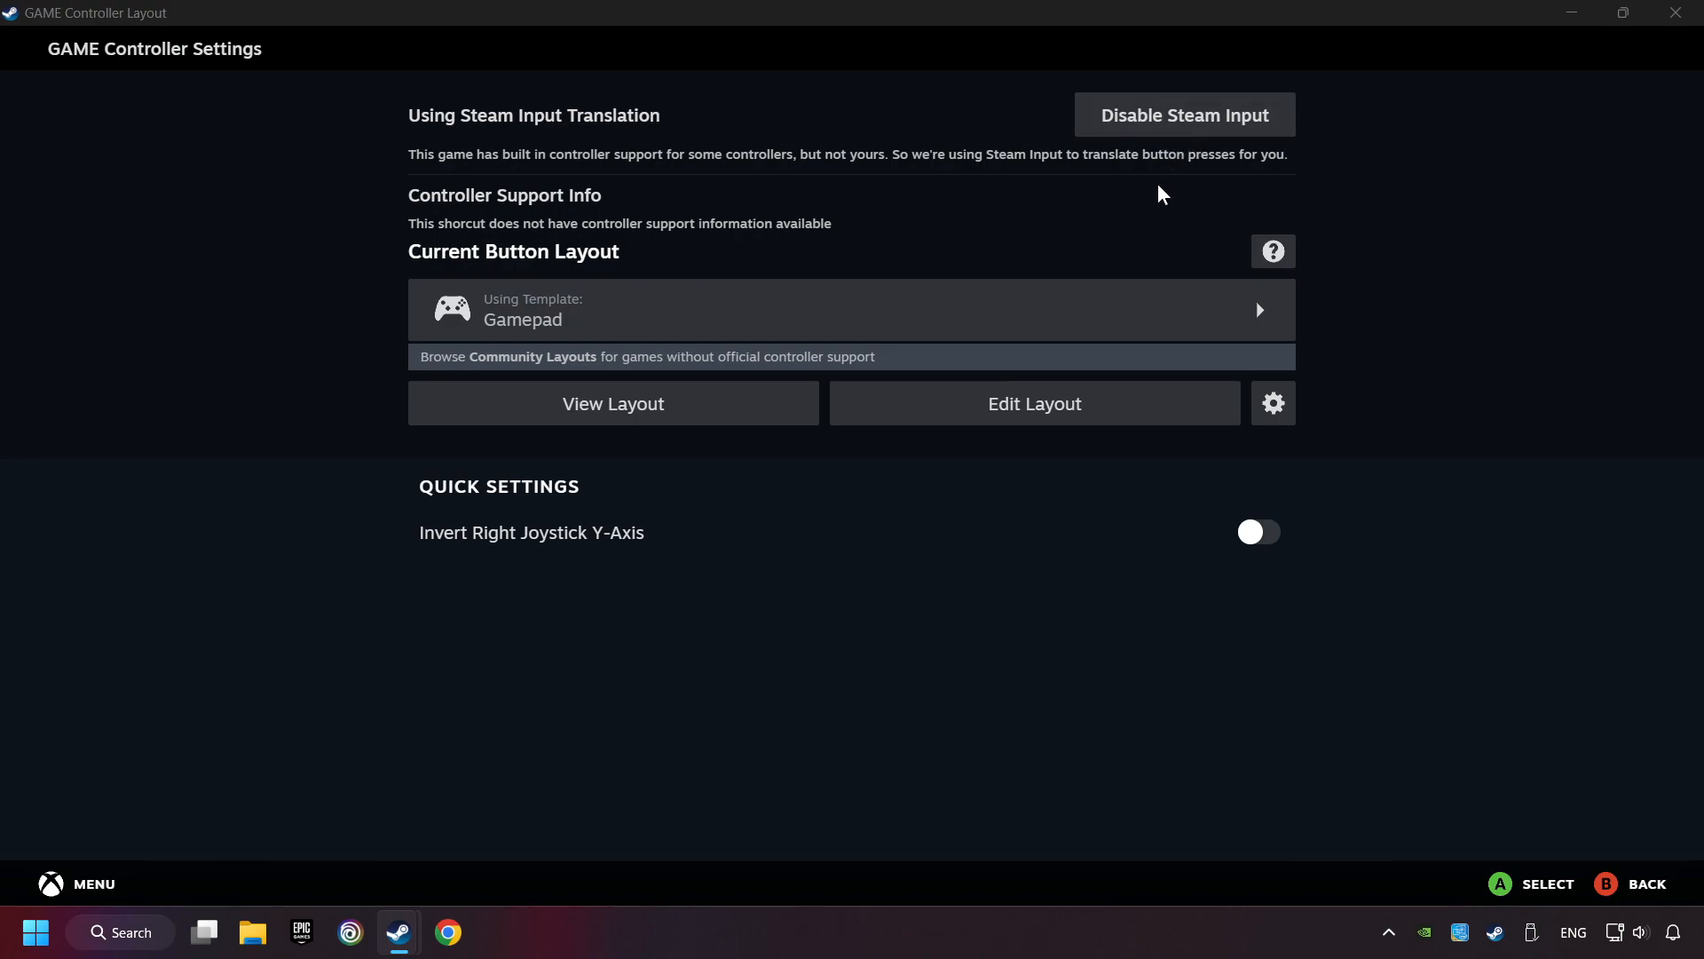
{"action": "mouse_move", "coordinate": [623, 321]}
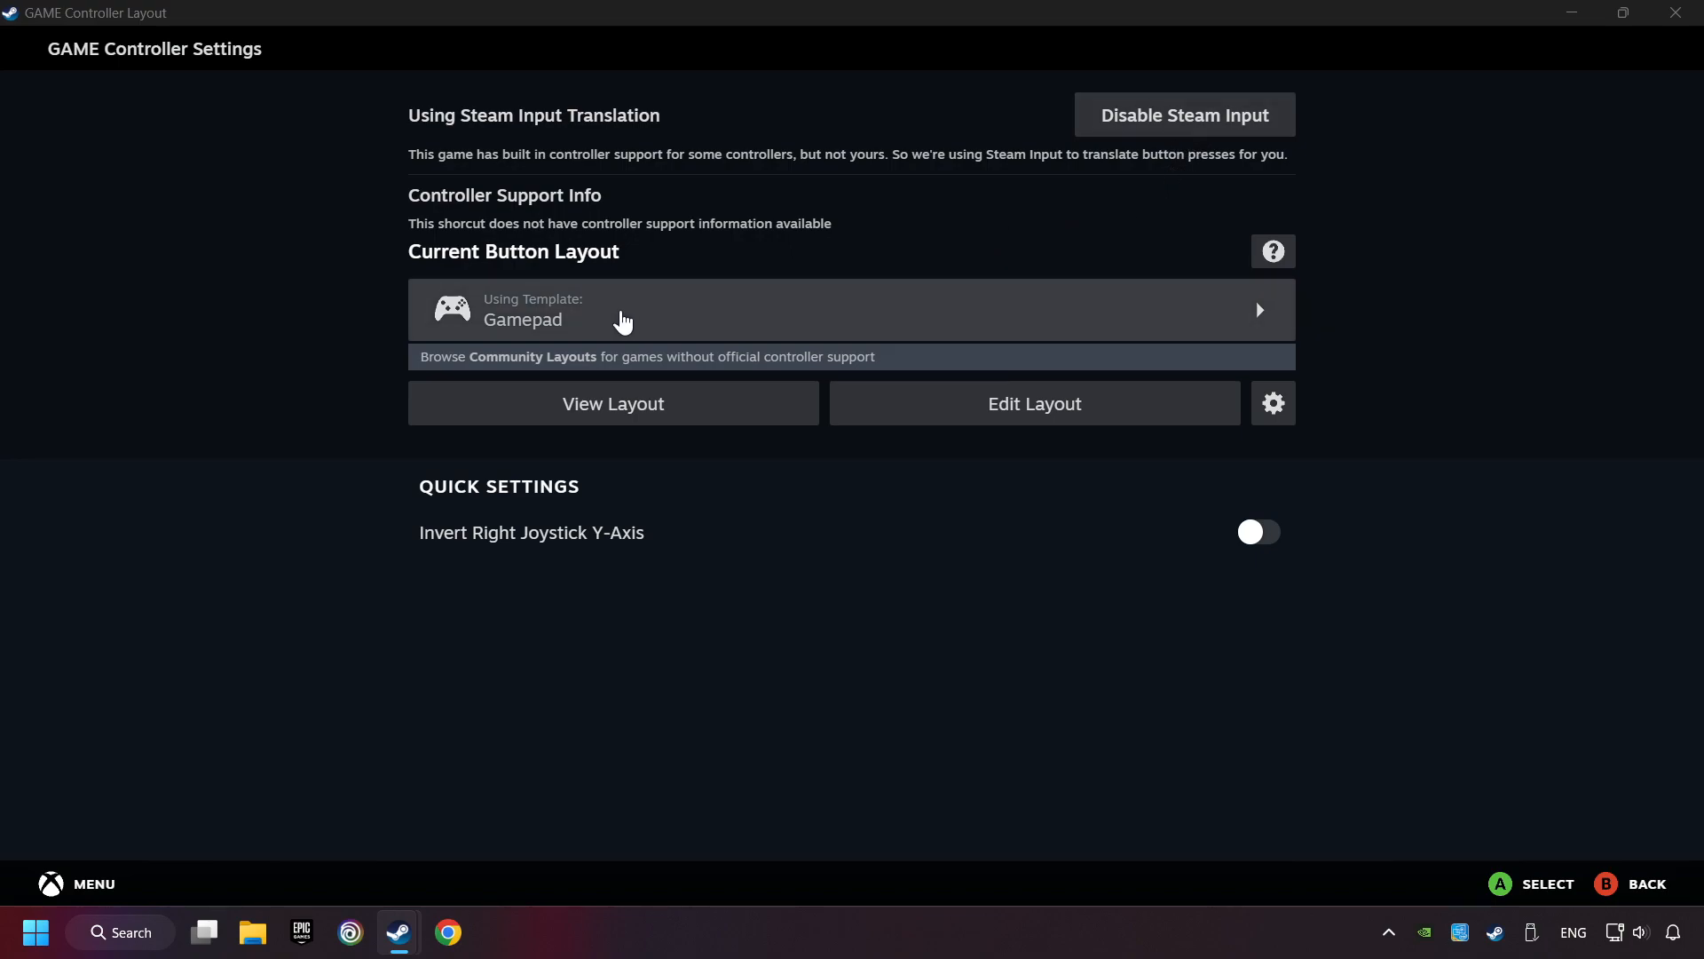
{"action": "left_click", "coordinate": [850, 310]}
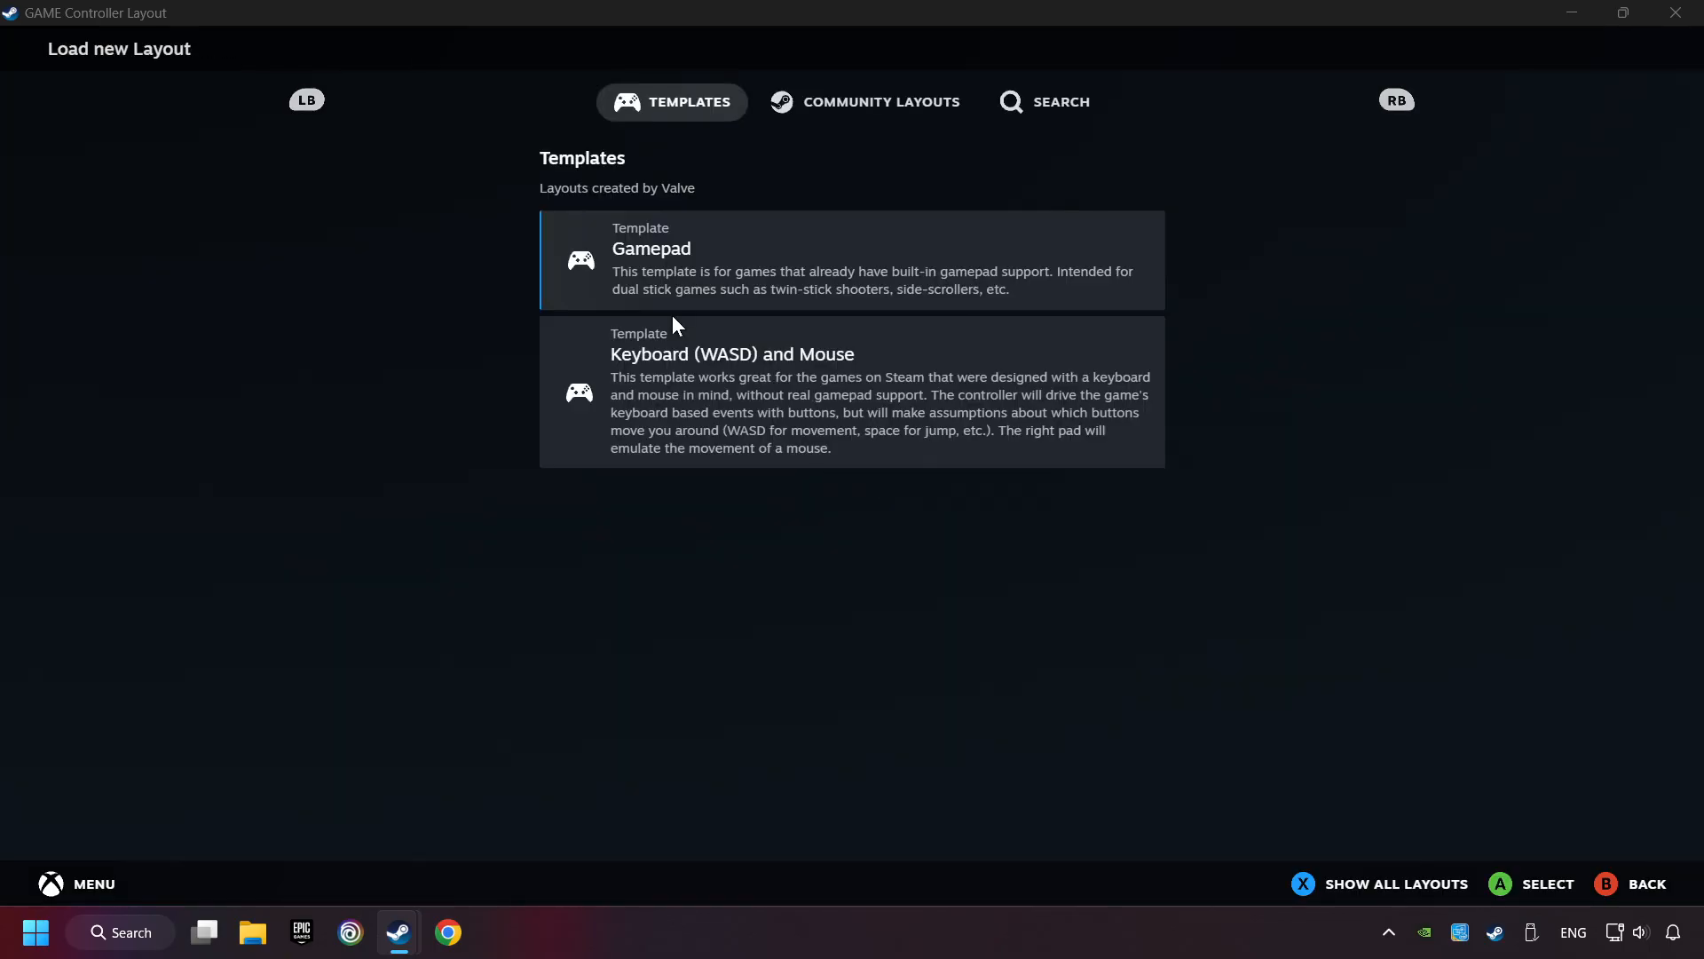
{"action": "mouse_move", "coordinate": [744, 257]}
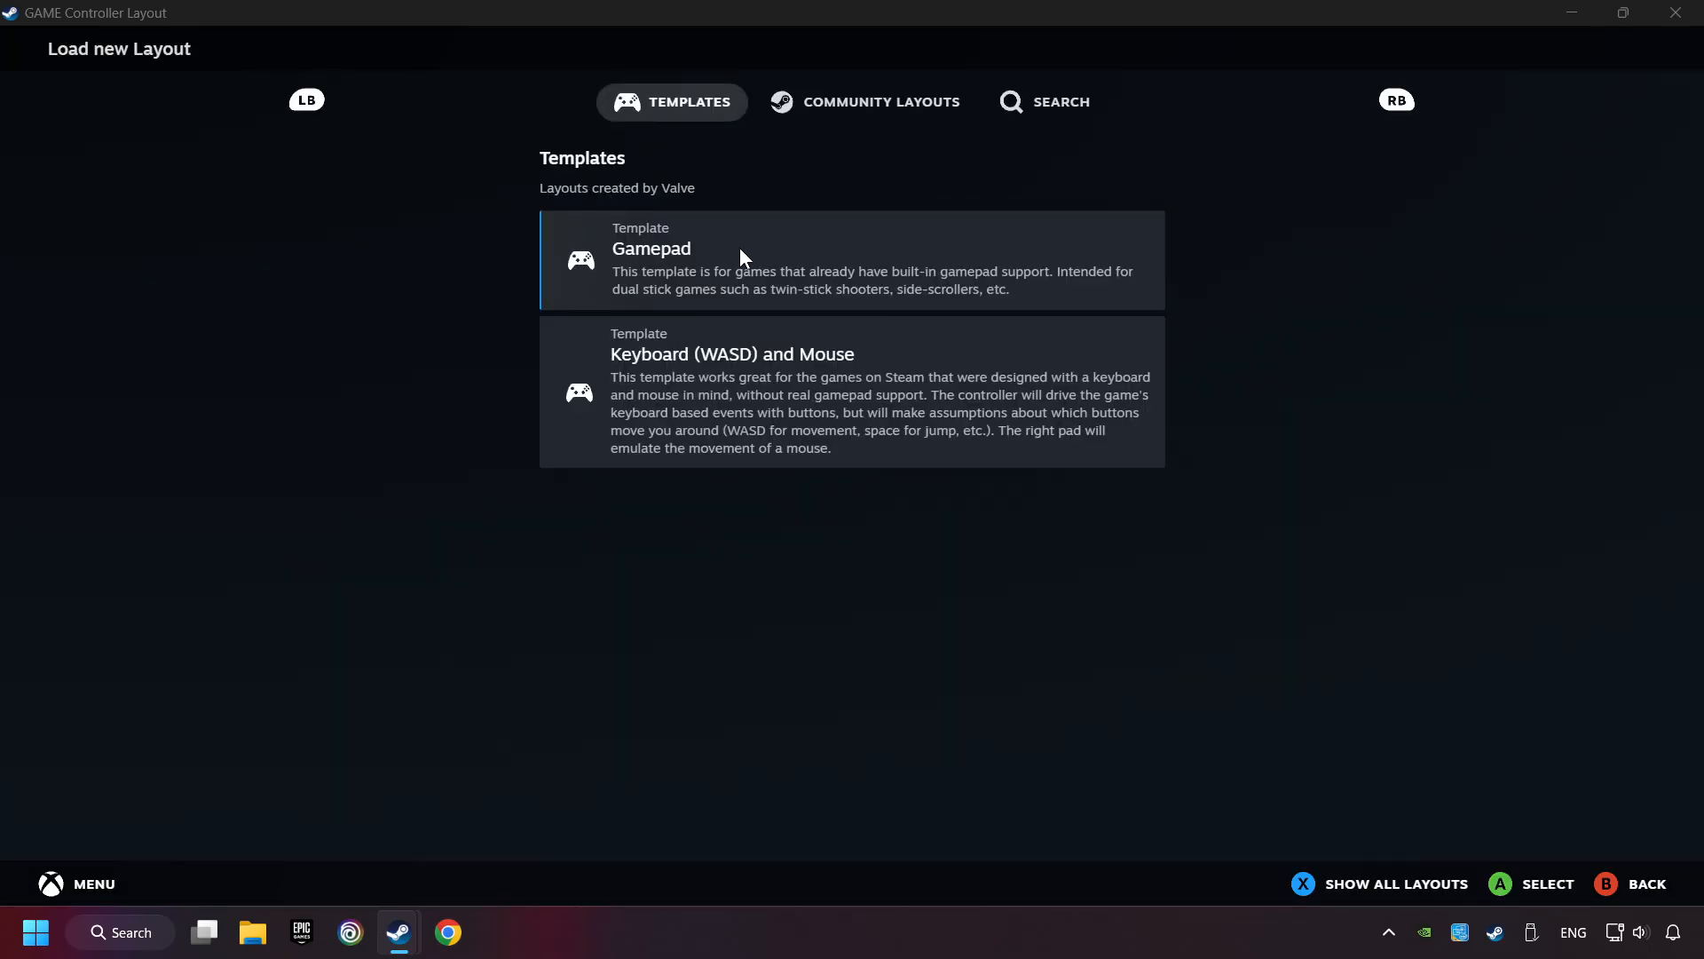
{"action": "left_click", "coordinate": [851, 259]}
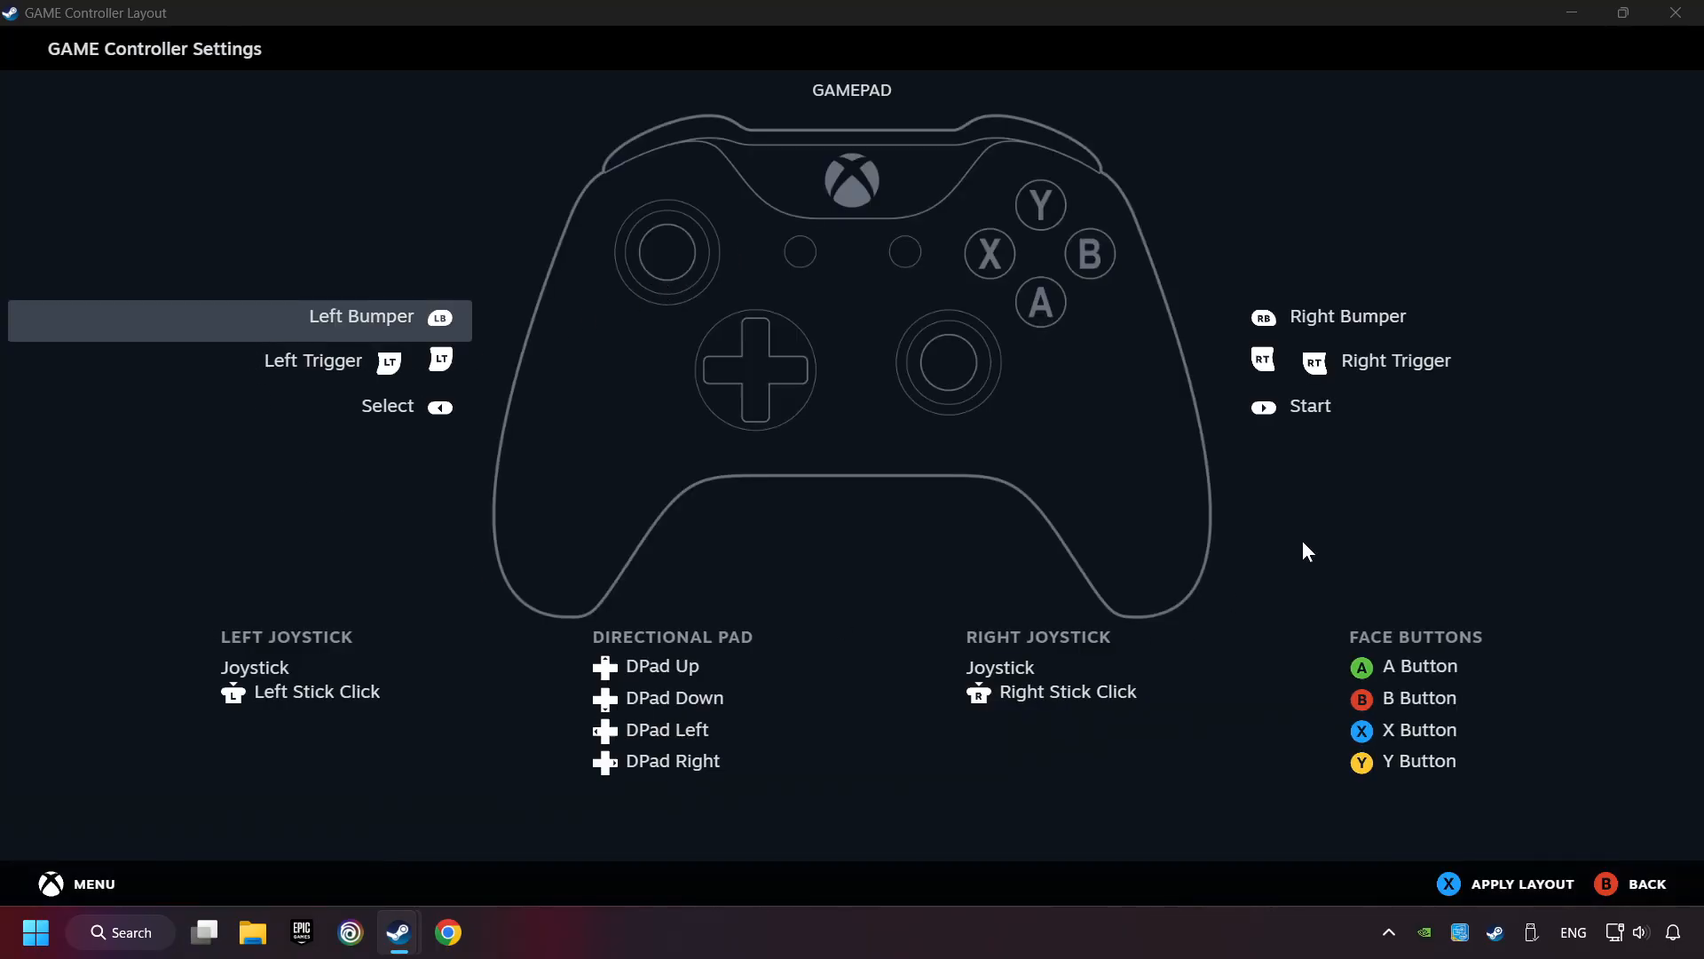
{"action": "mouse_move", "coordinate": [1316, 323]}
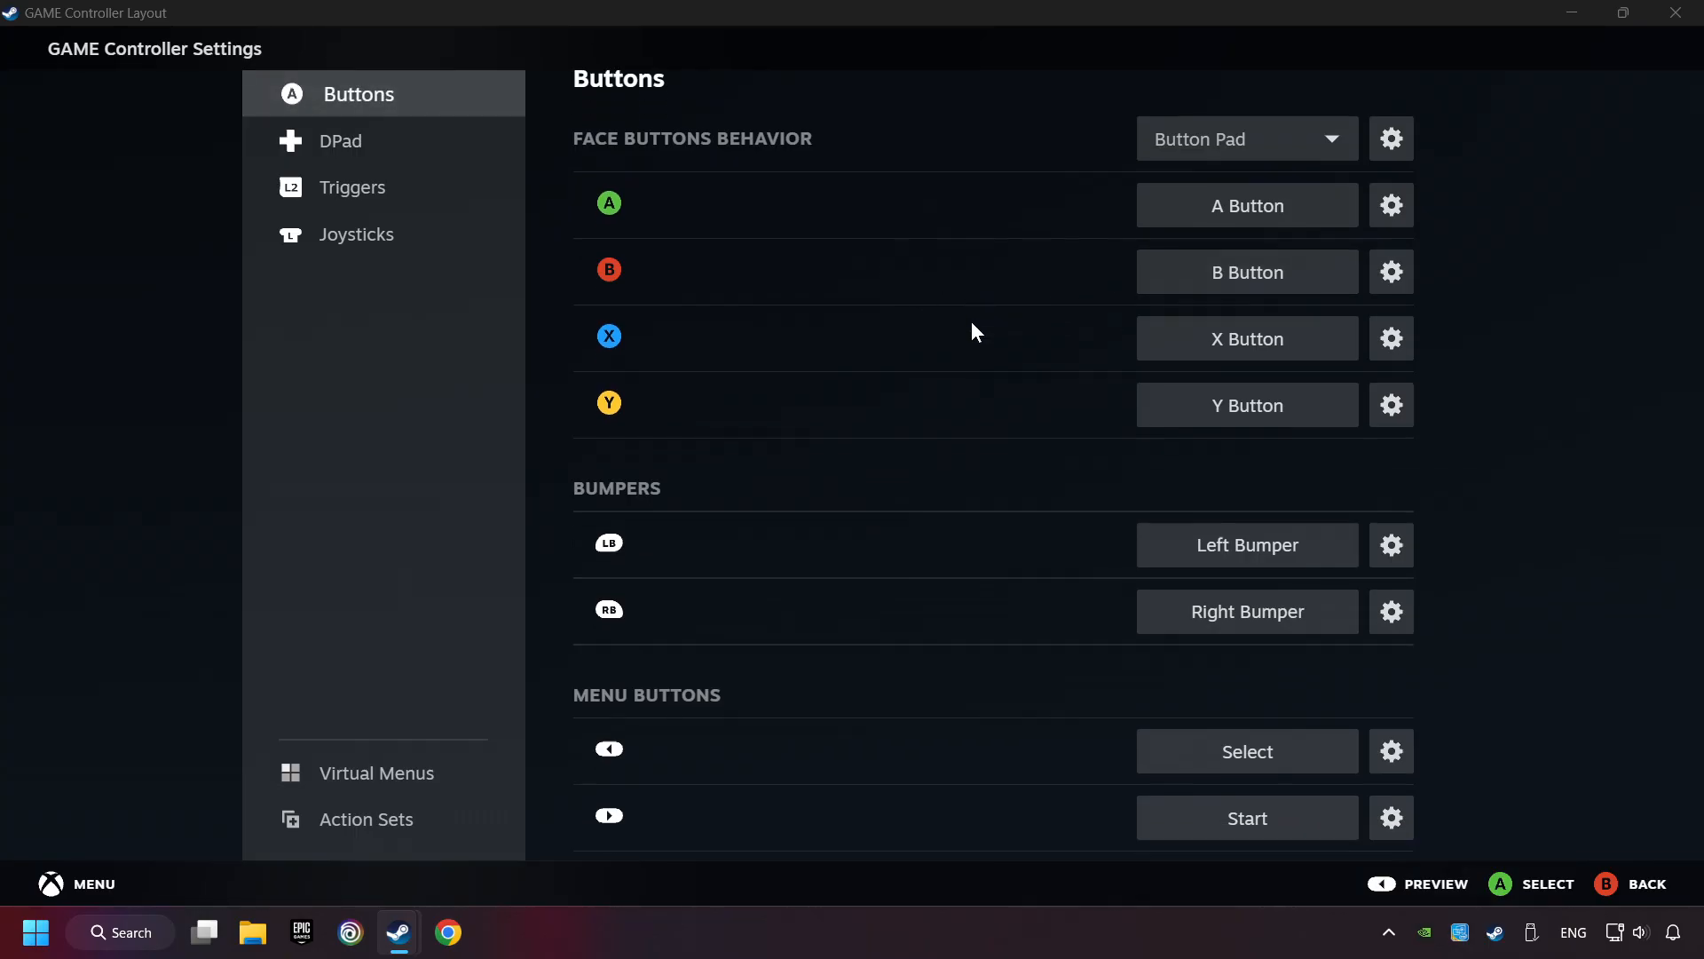
Step: Review the Gamepad layout's DPad and Joysticks bindings, then return to Buttons
{"action": "left_click", "coordinate": [345, 140]}
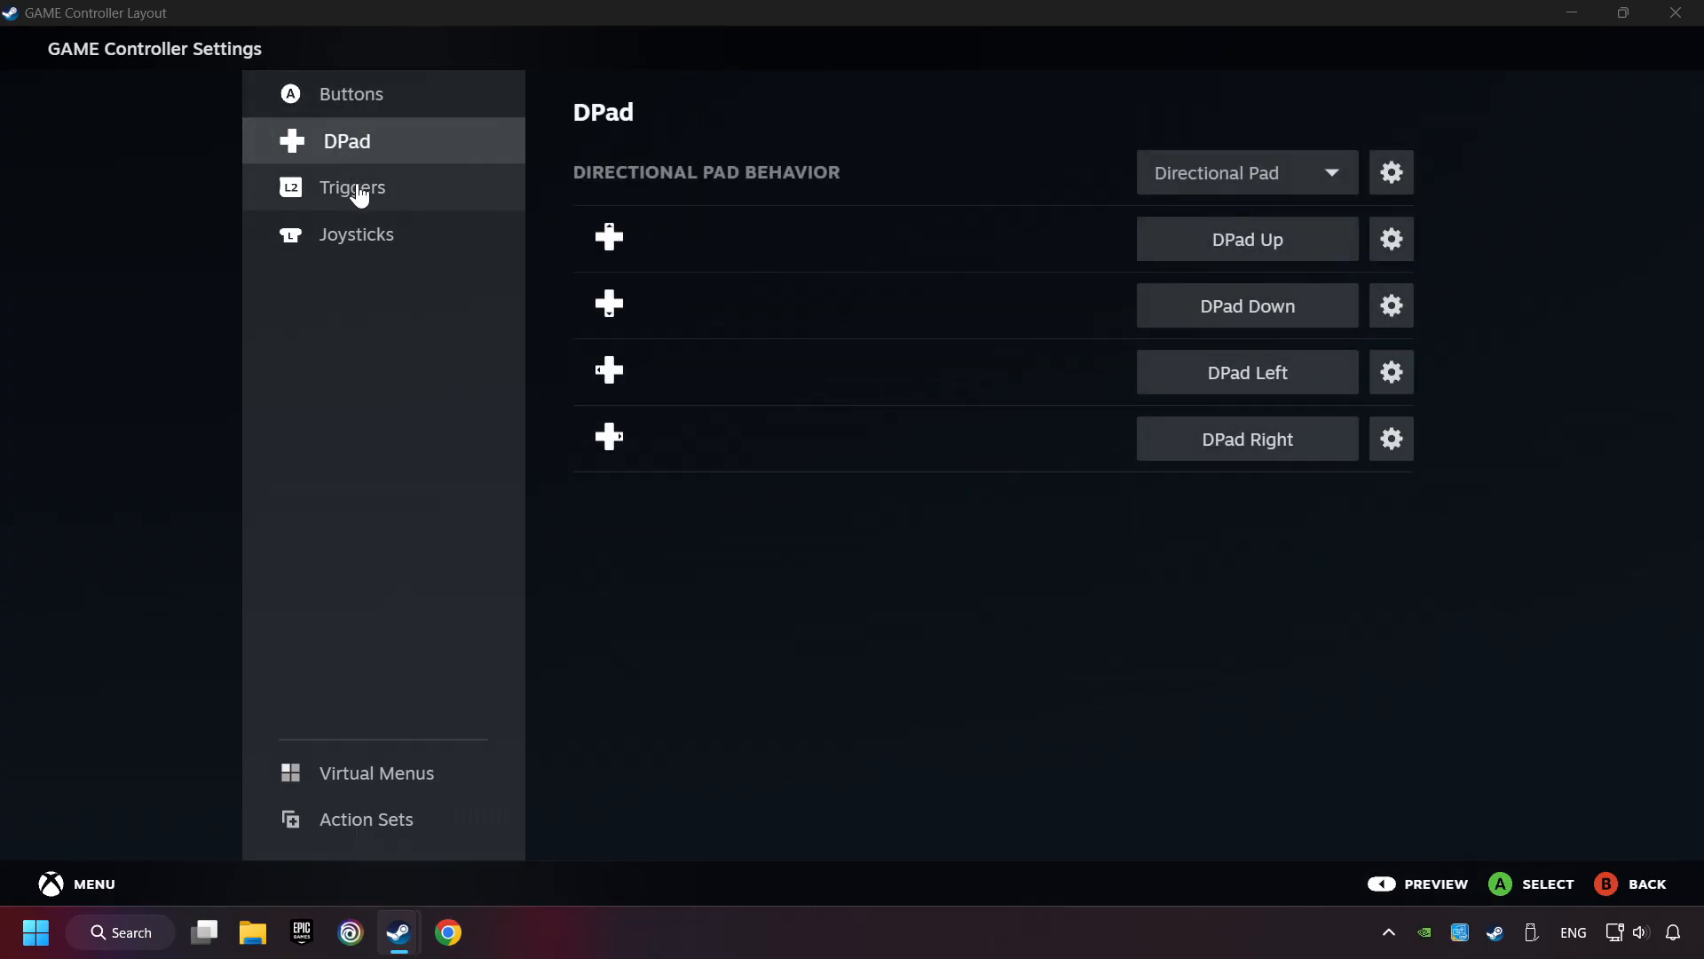
{"action": "left_click", "coordinate": [357, 234]}
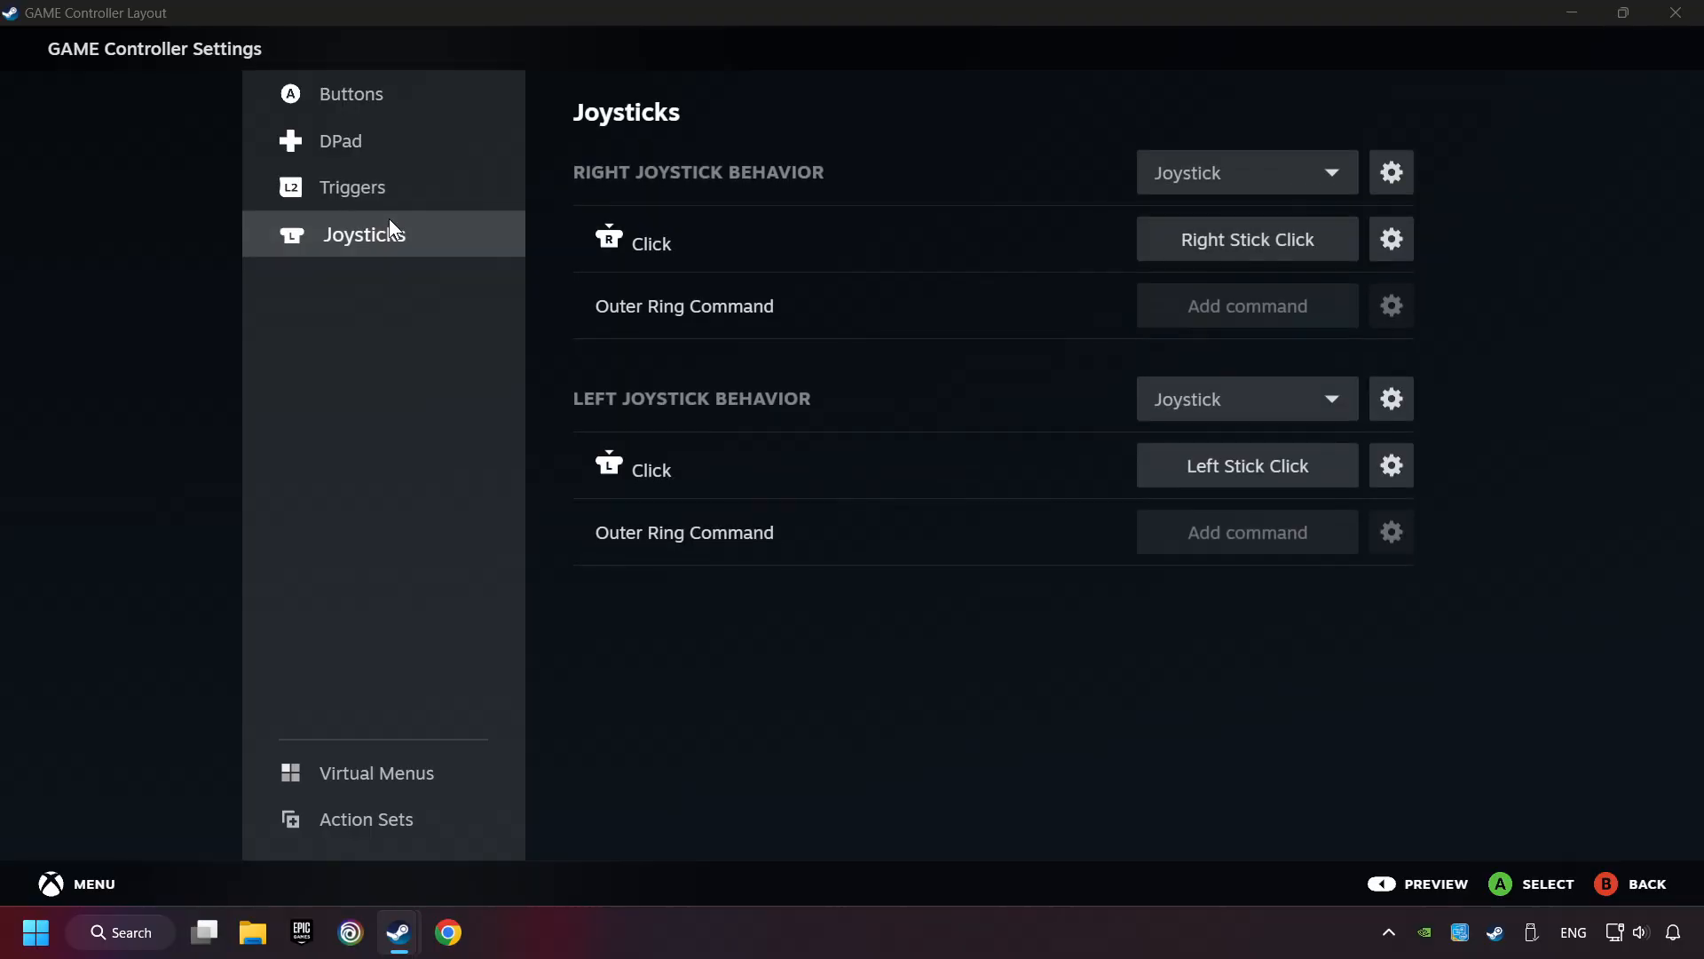
{"action": "left_click", "coordinate": [358, 94]}
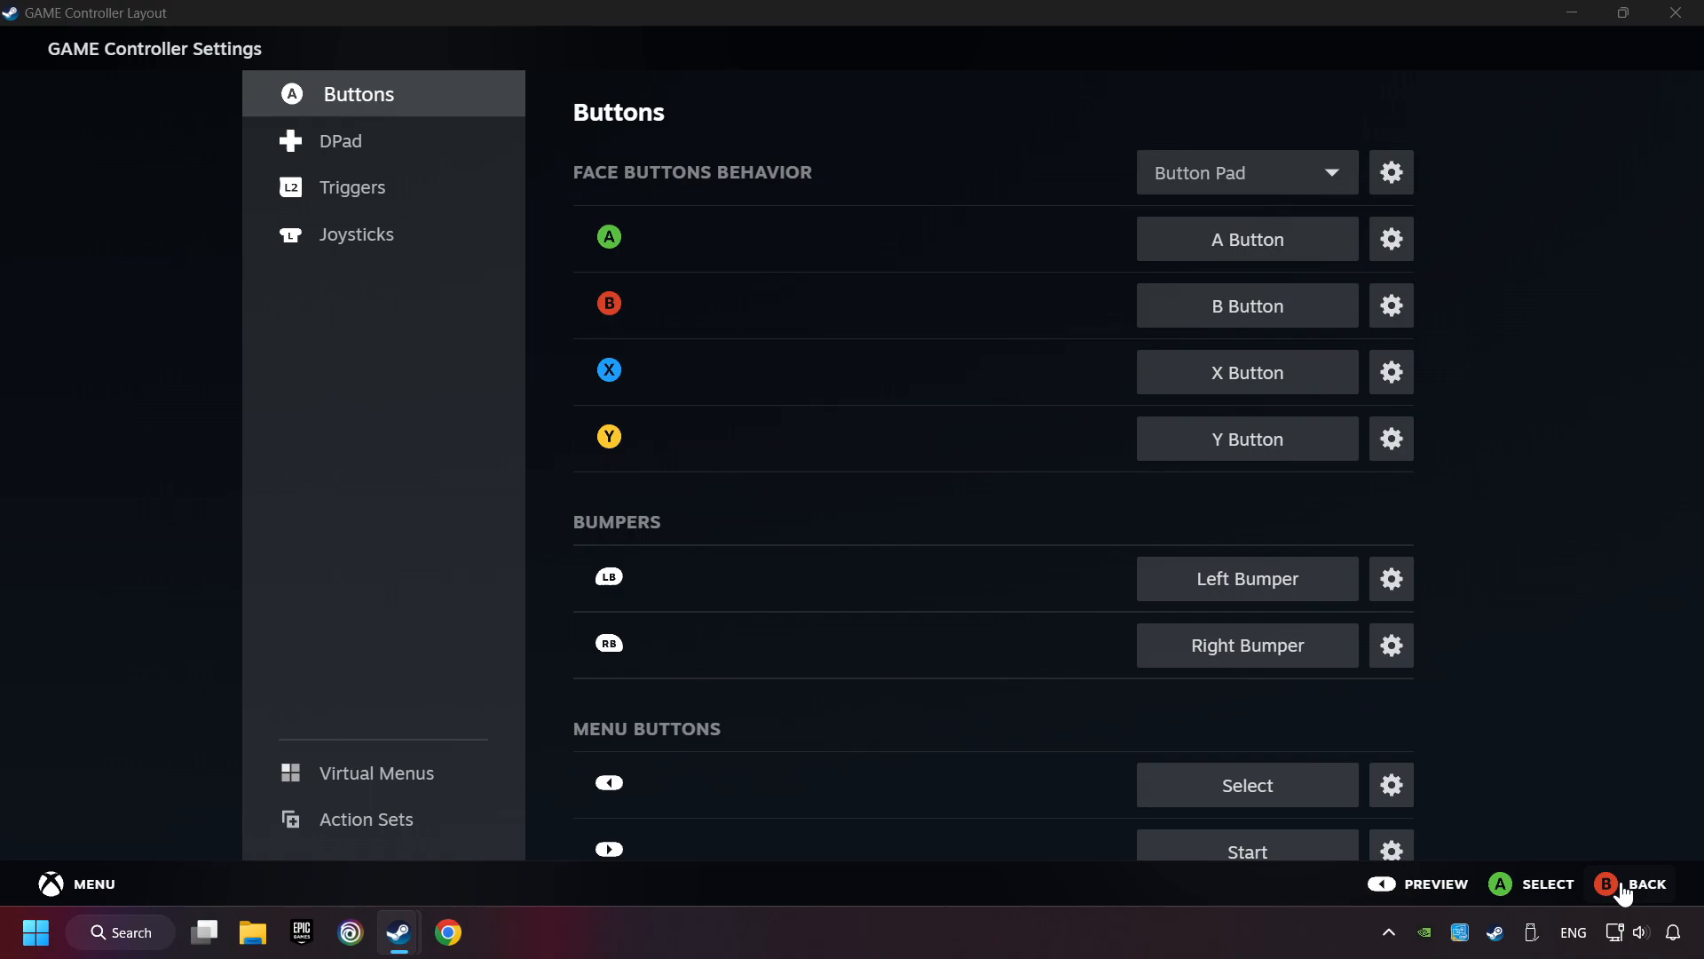
Step: Leave the layout editor and return to the Gamepad template preview
{"action": "left_click", "coordinate": [1433, 884]}
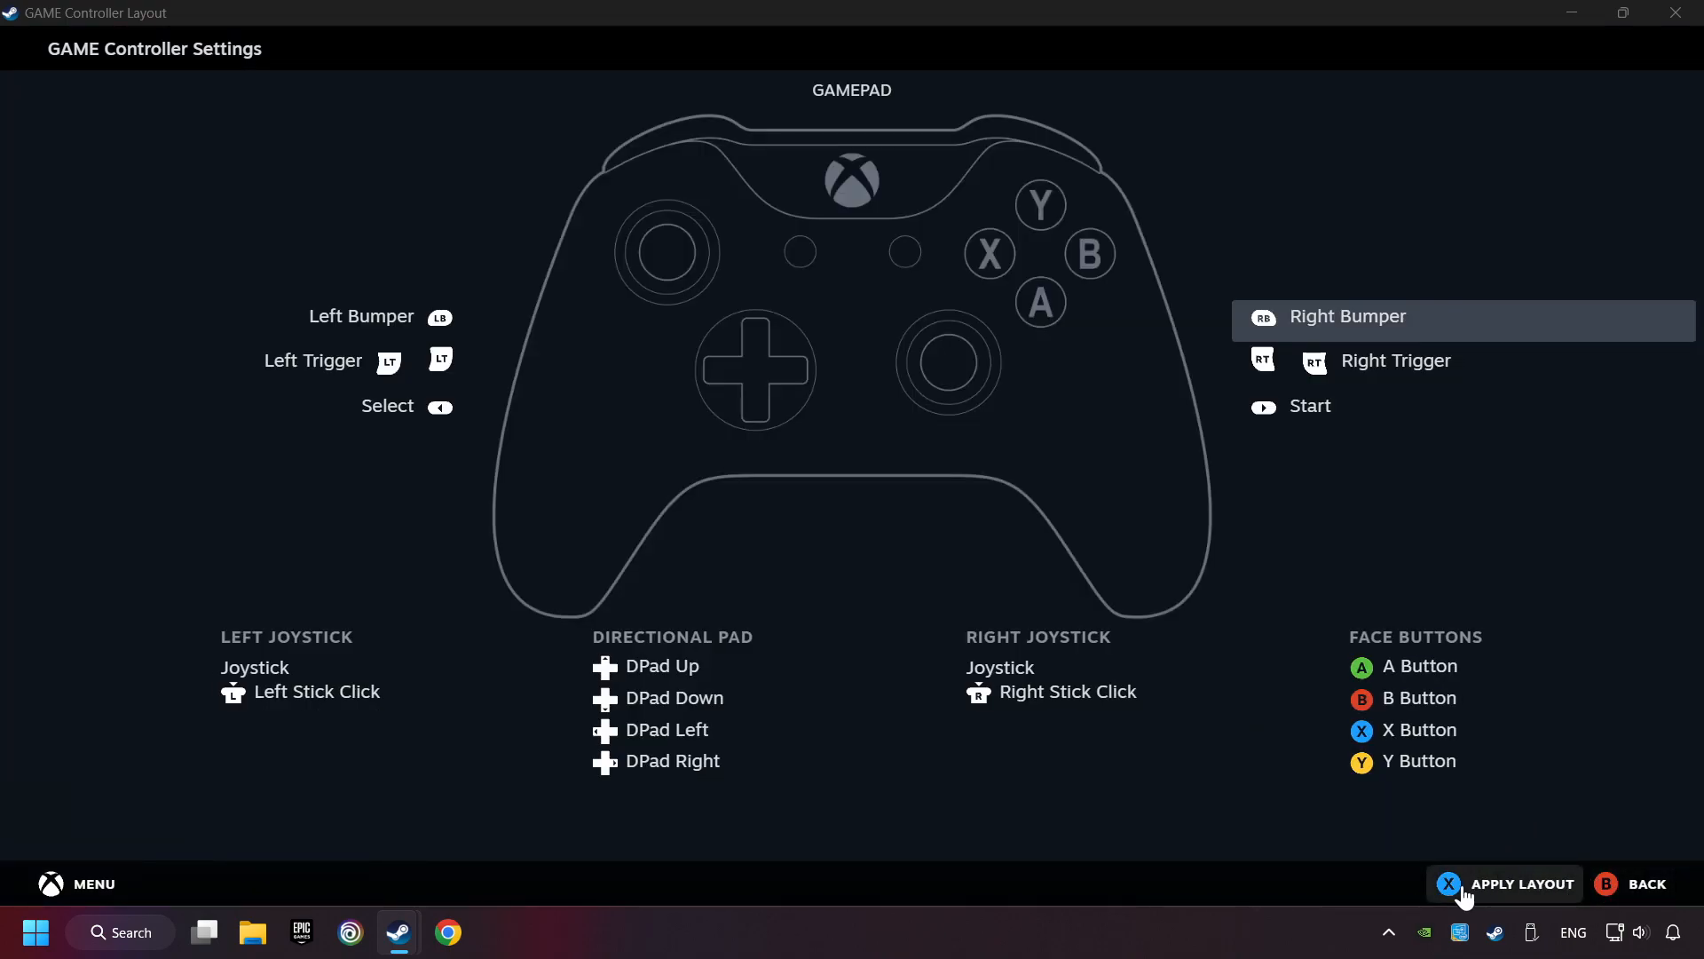